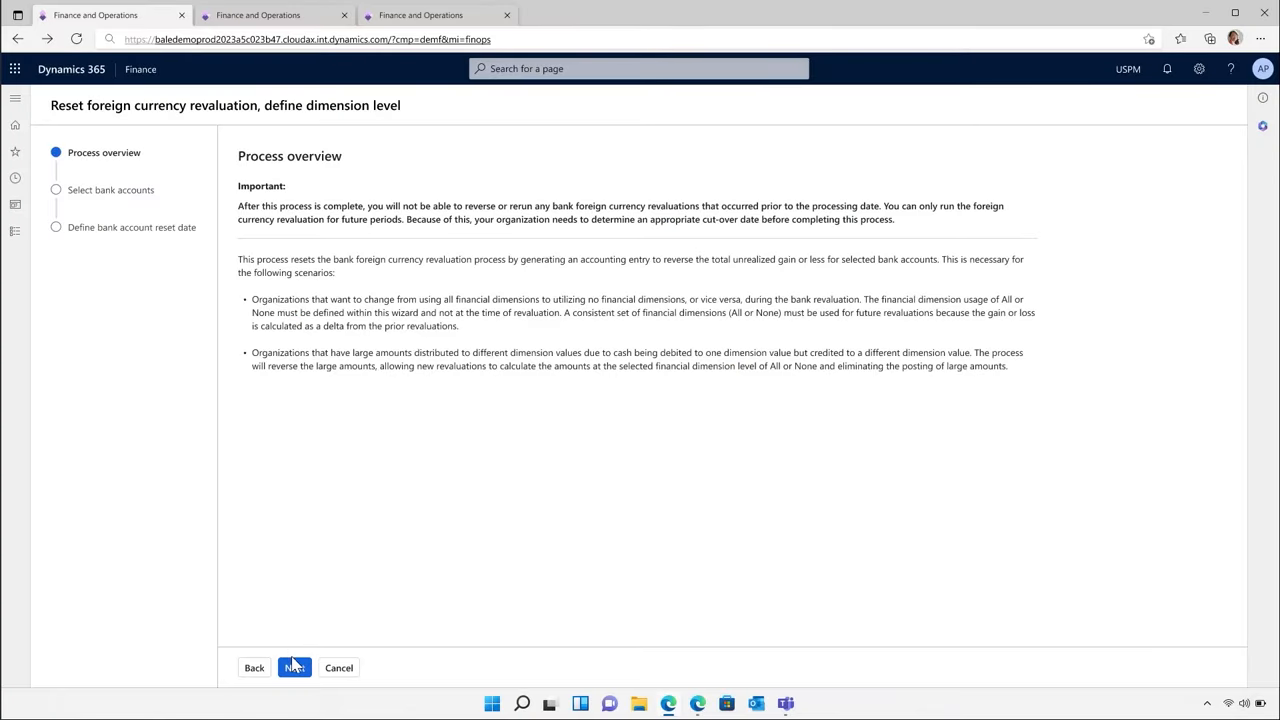
Reset foreign currency revaluation for the USMF OPER and PAYRL bank accounts with reset date 10/12/2023.
click(294, 668)
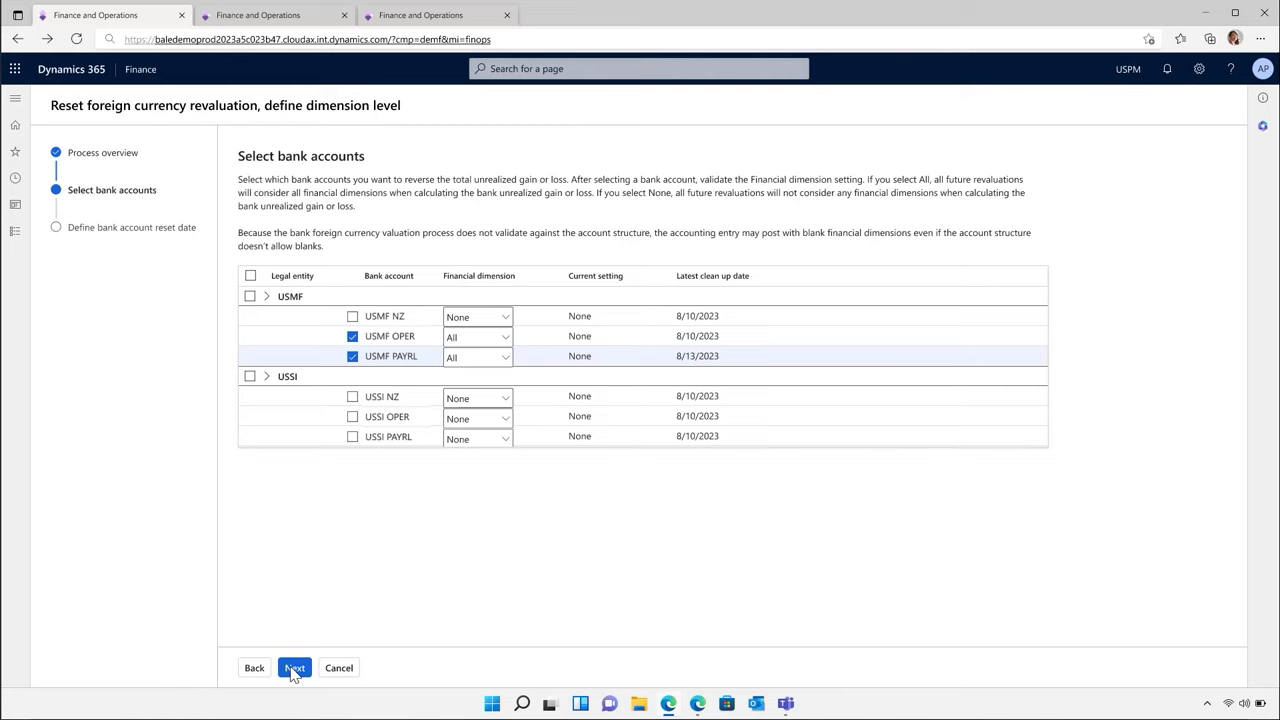
click(294, 668)
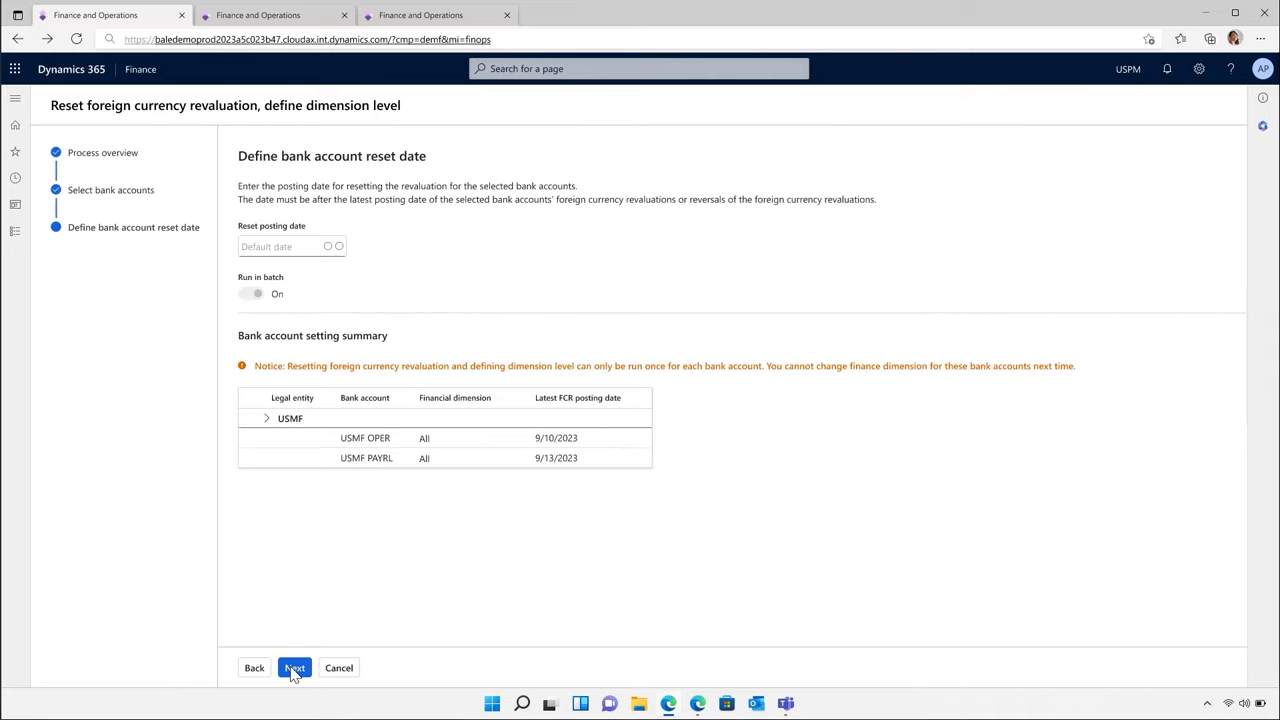
mouse_move(310, 252)
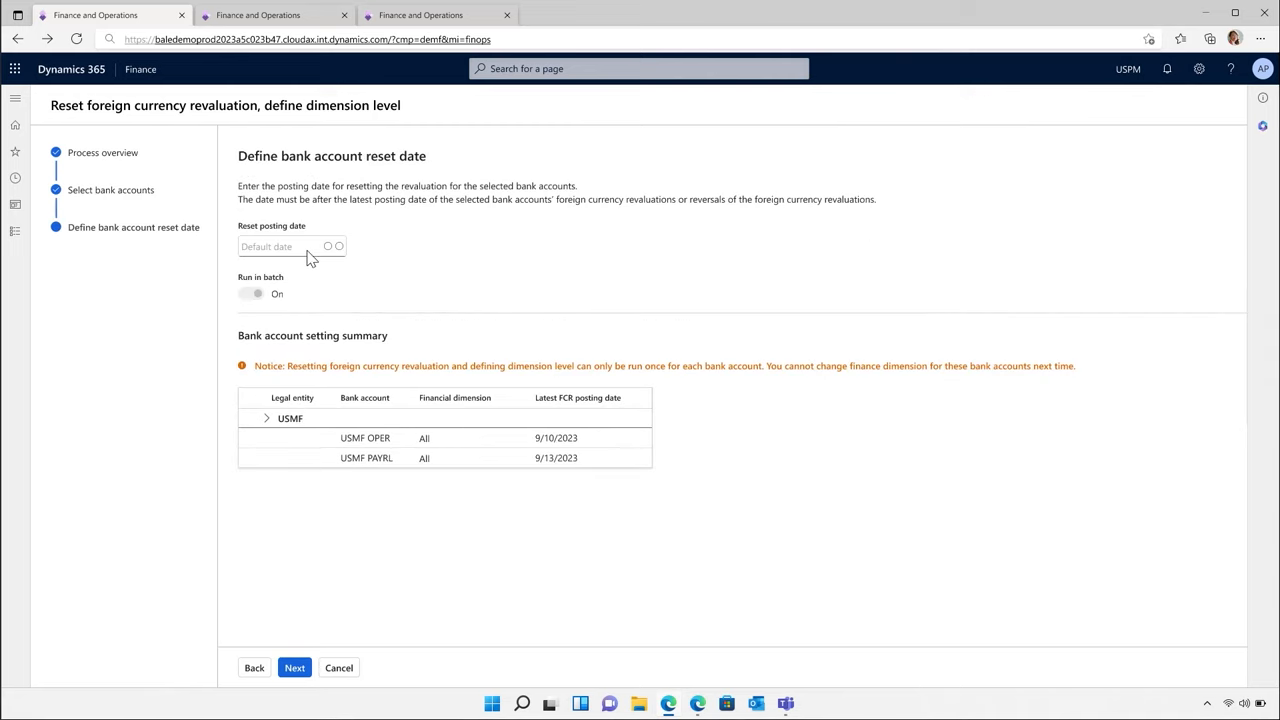
click(290, 246)
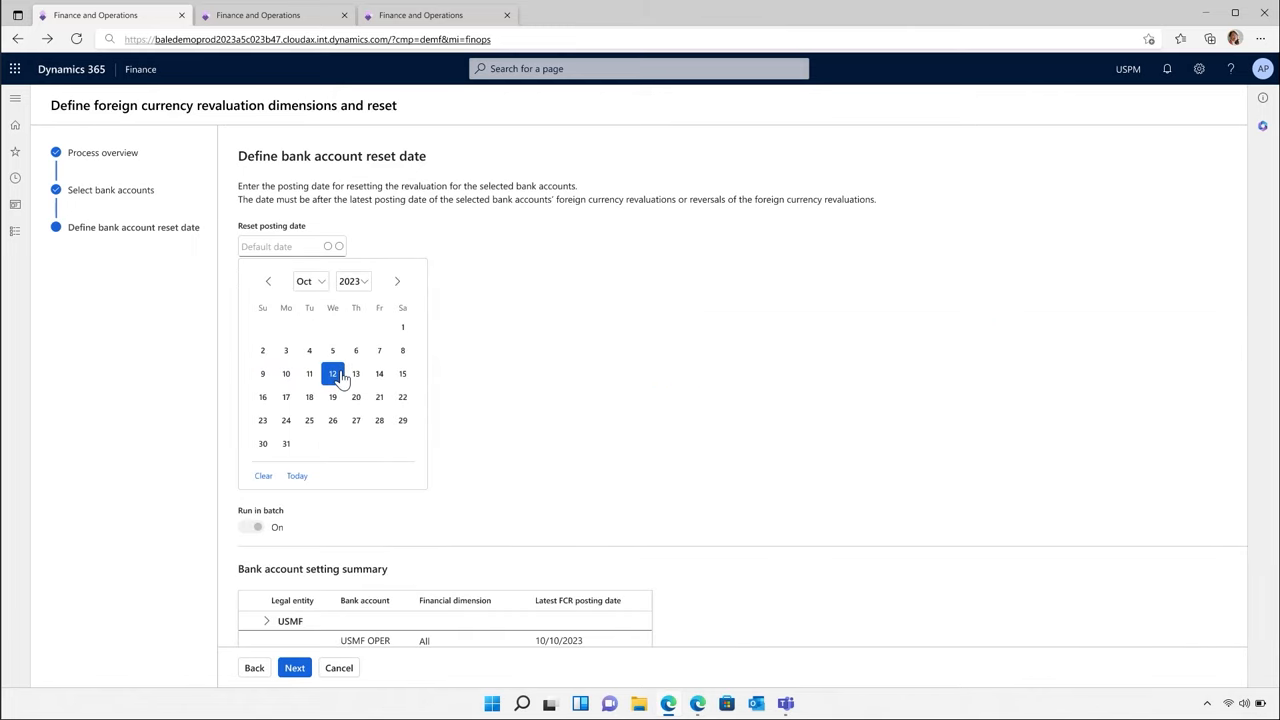
click(332, 374)
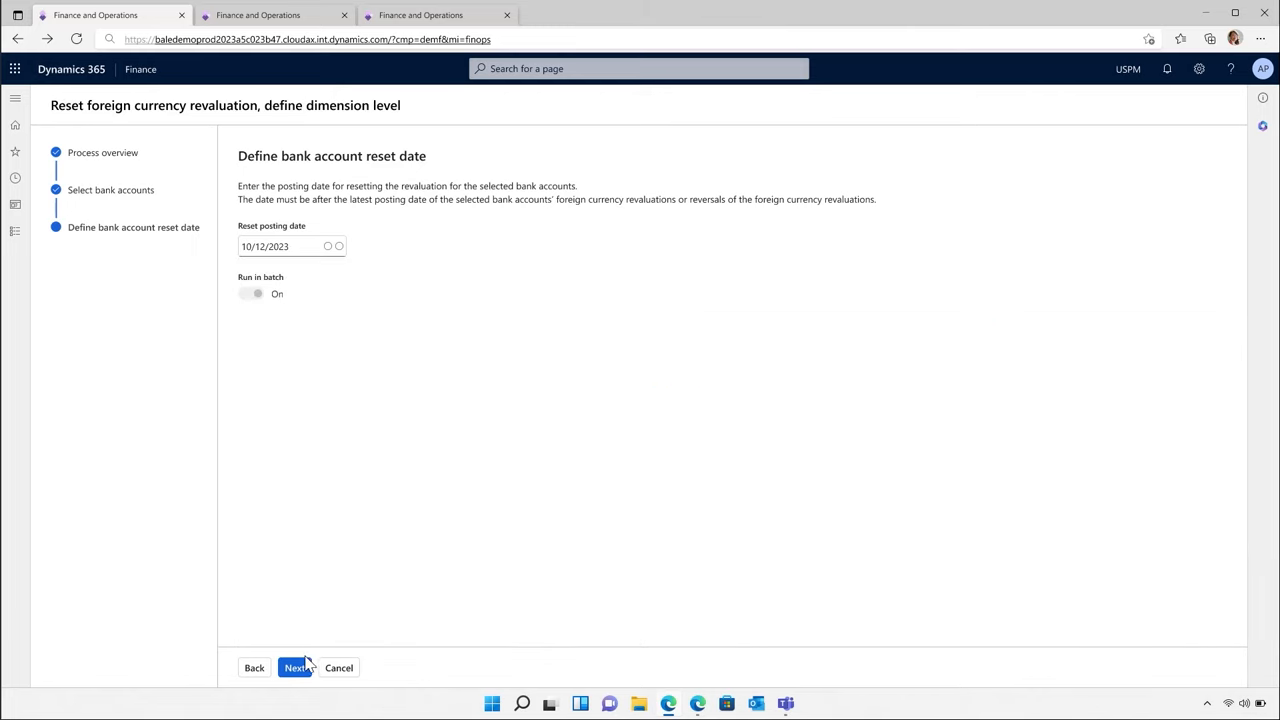
click(296, 668)
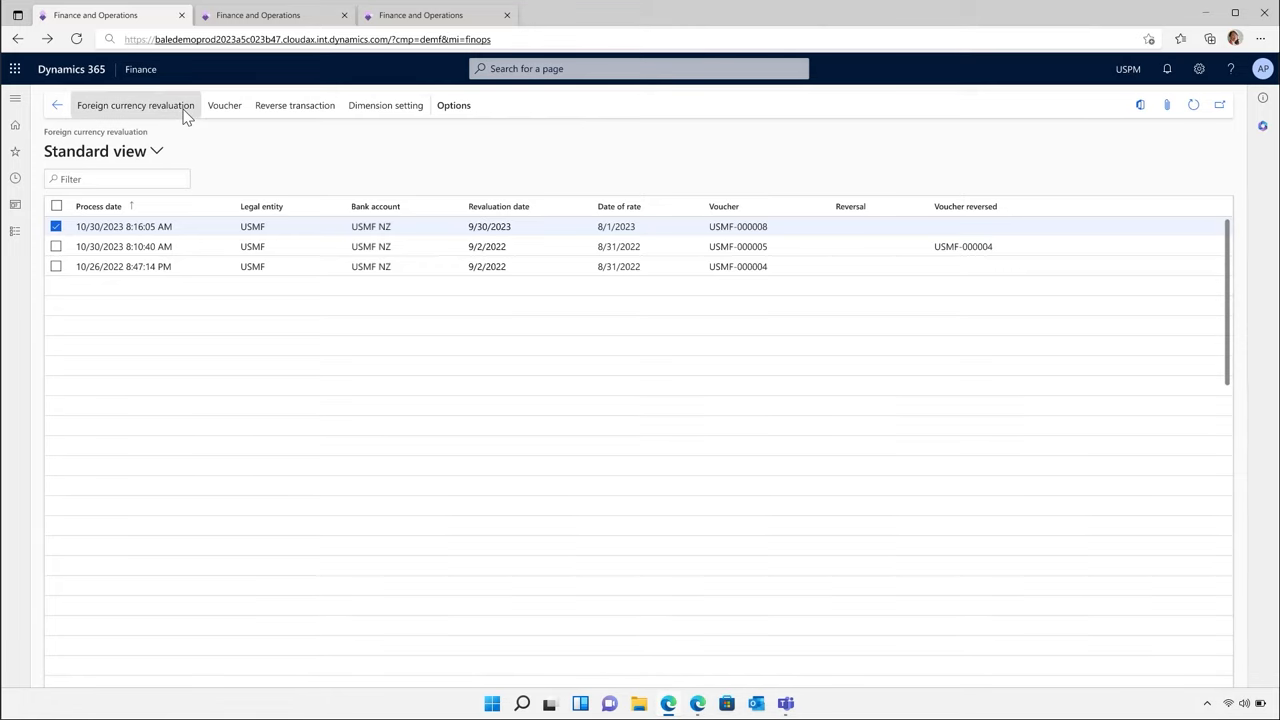
Go to the revaluation parameters and switch to the Finance session with tax calculation parameters.
click(136, 104)
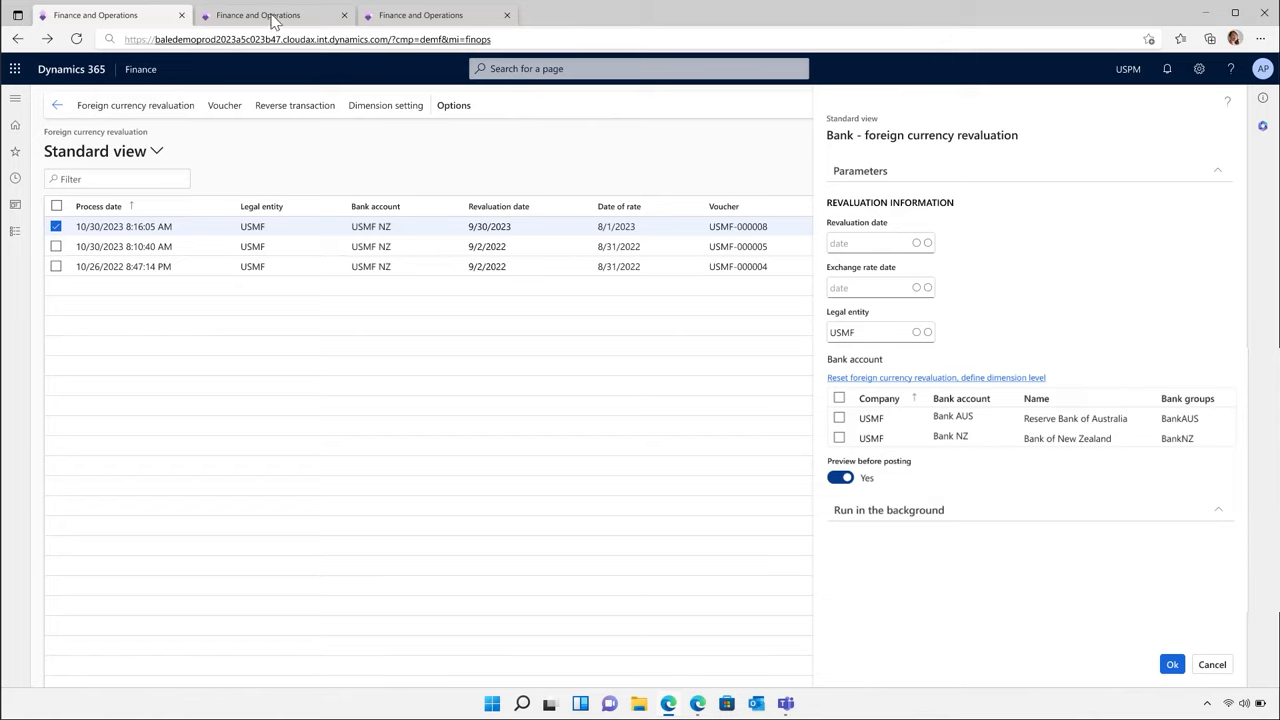
click(270, 16)
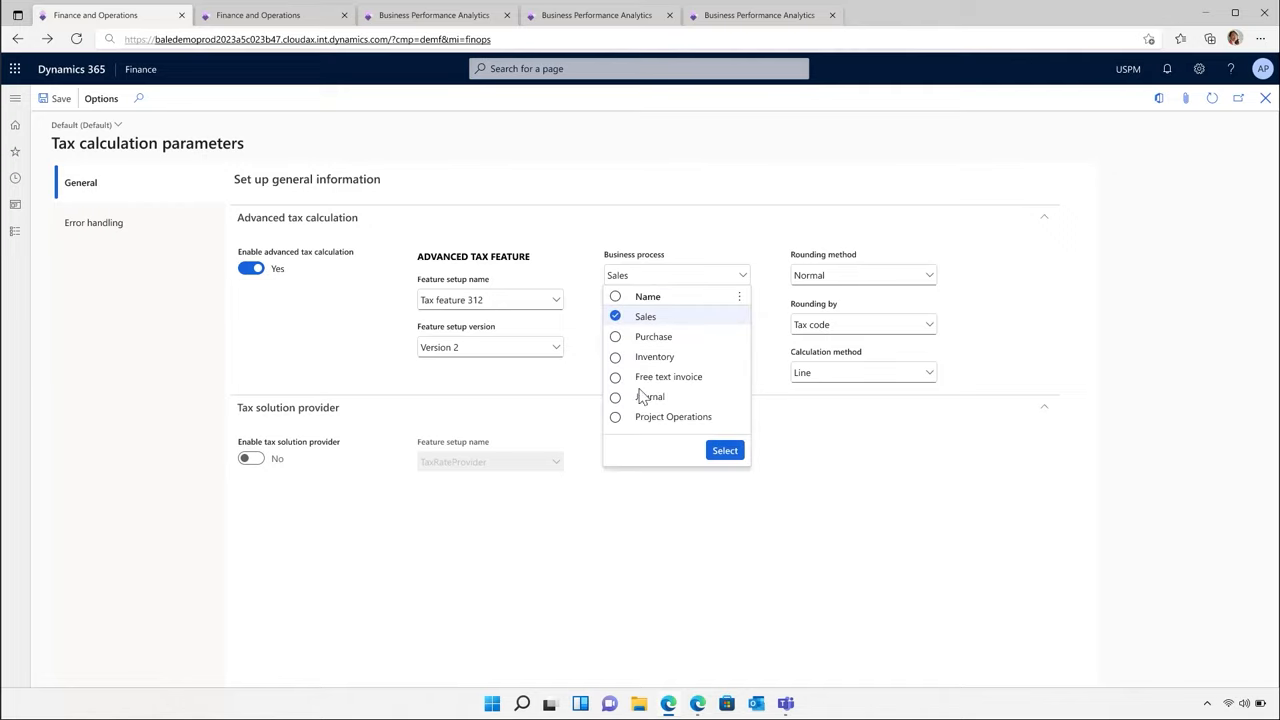
Set the advanced tax business process to Project Operations.
click(616, 418)
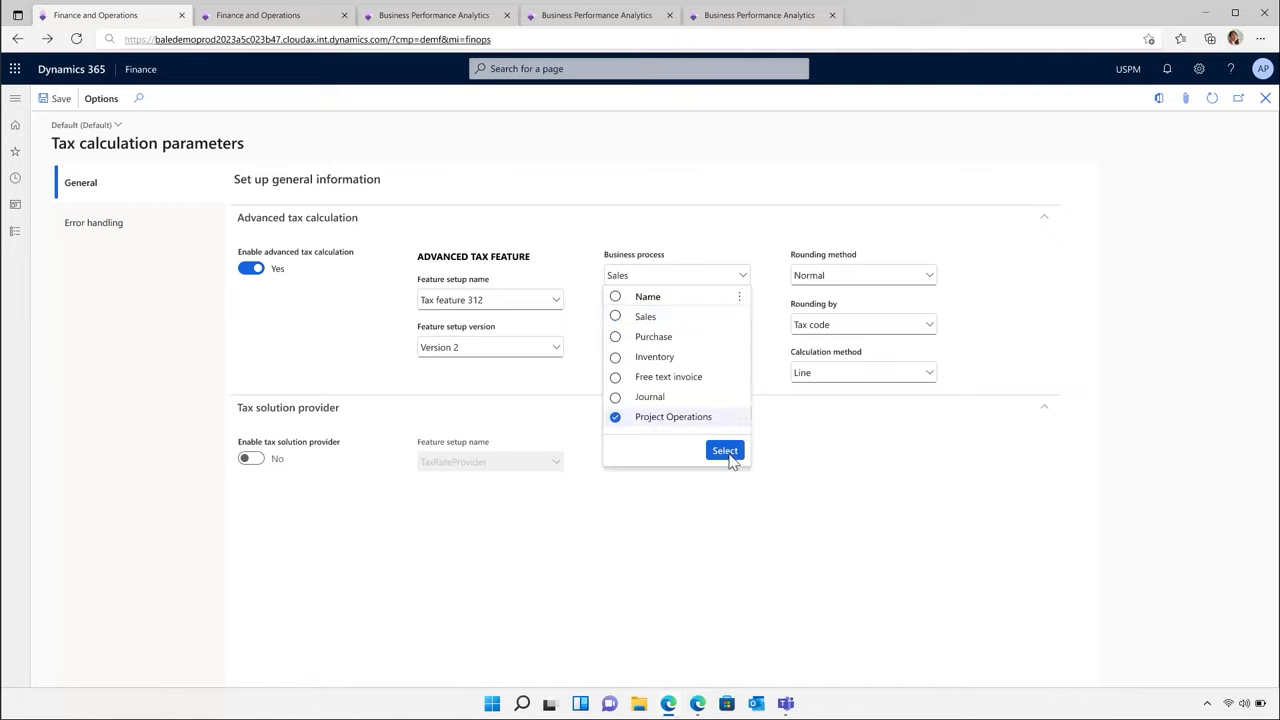
click(724, 450)
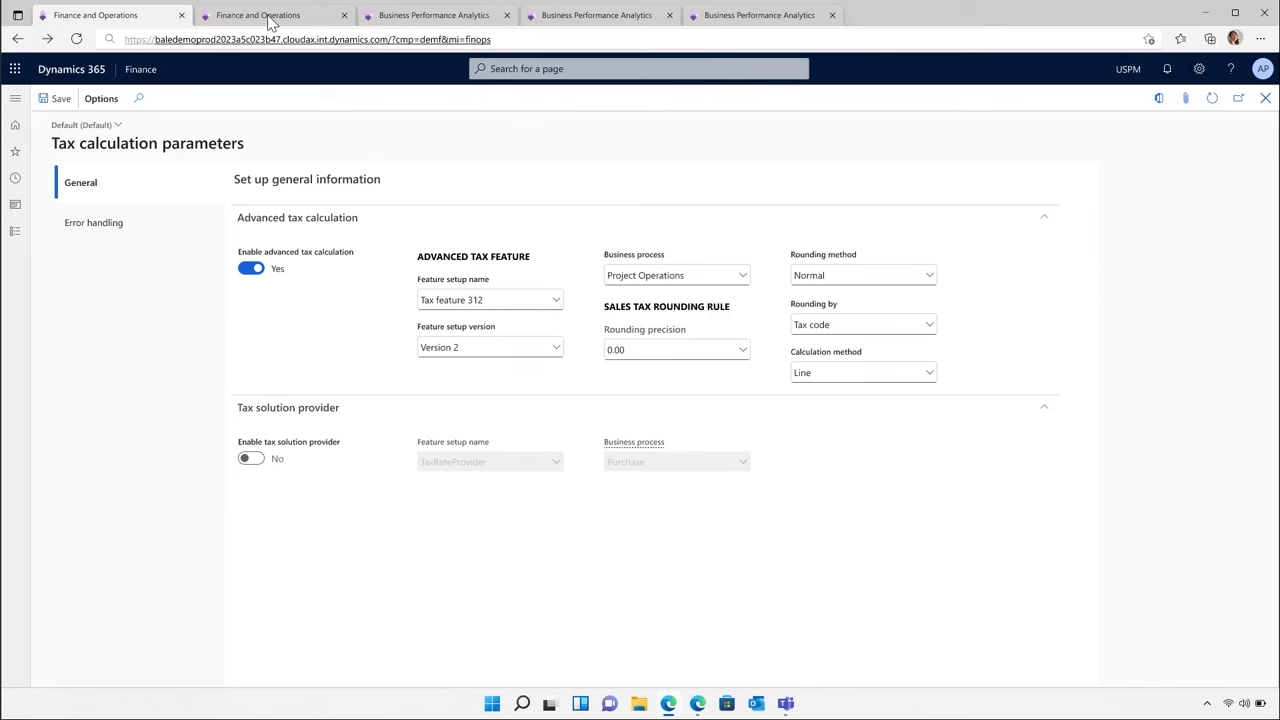
Review the invoice proposal's sales tax transactions, then move to Business performance analytics.
click(256, 14)
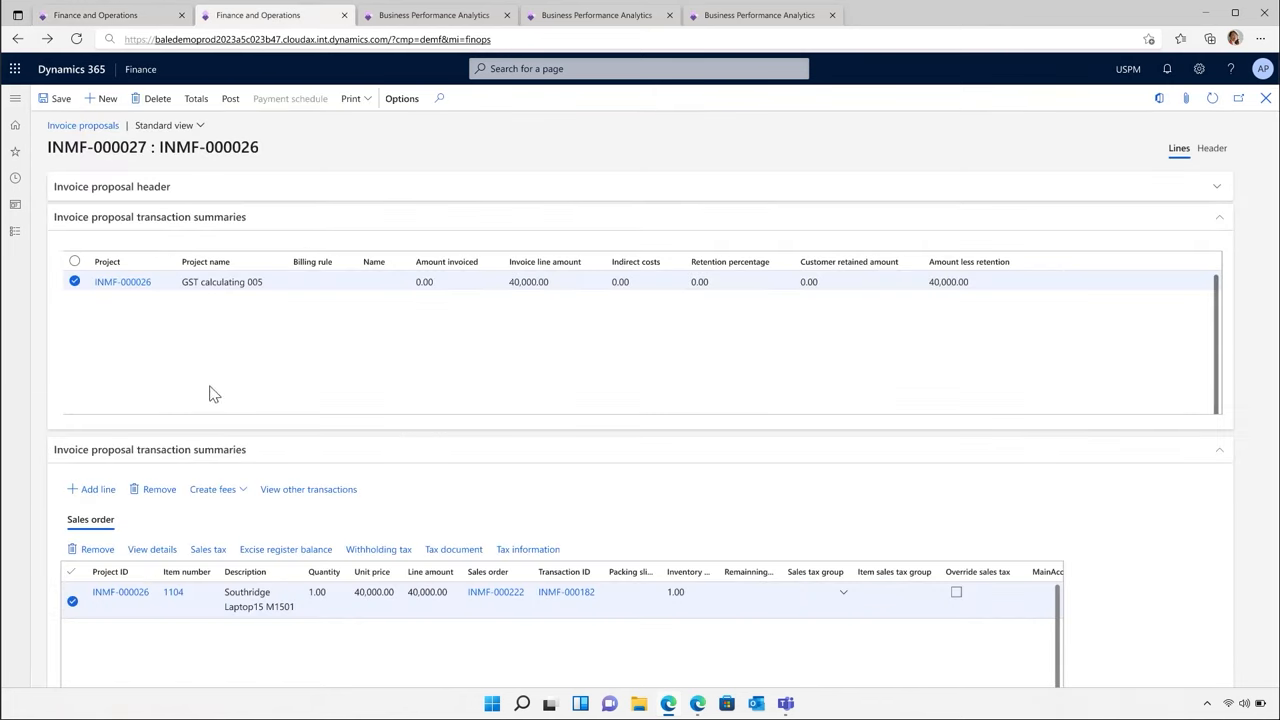
click(208, 548)
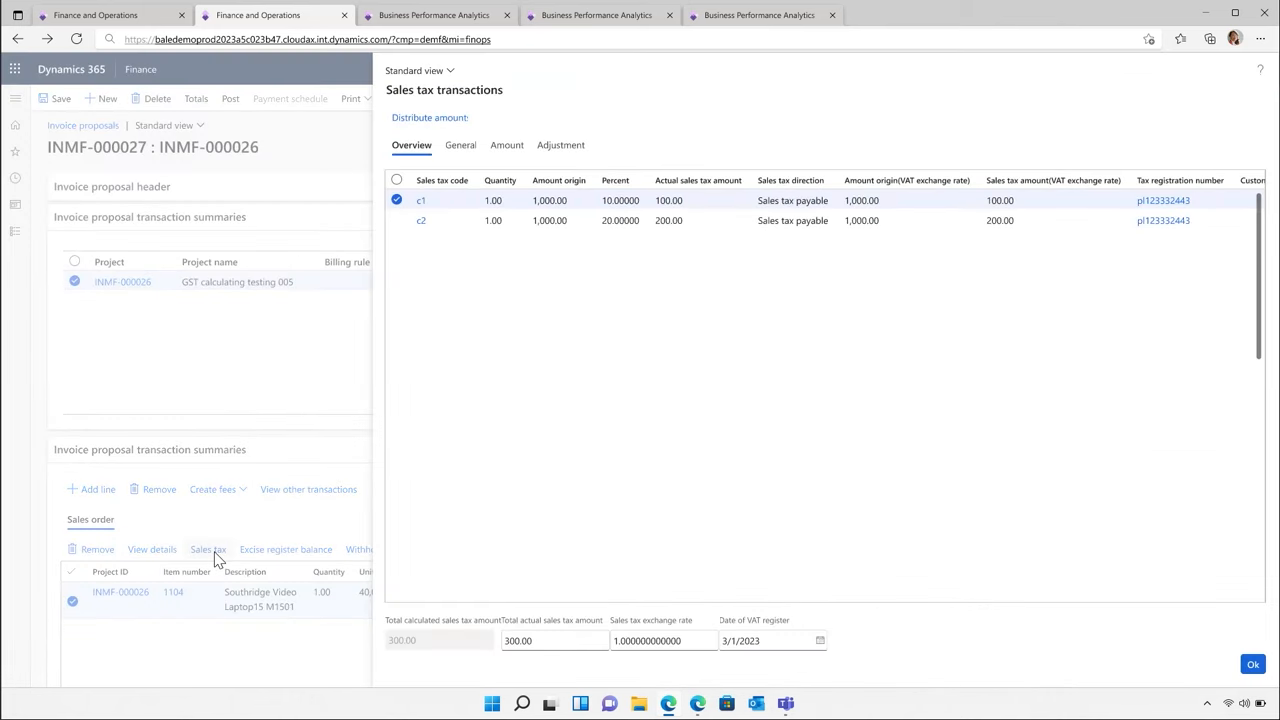
click(436, 14)
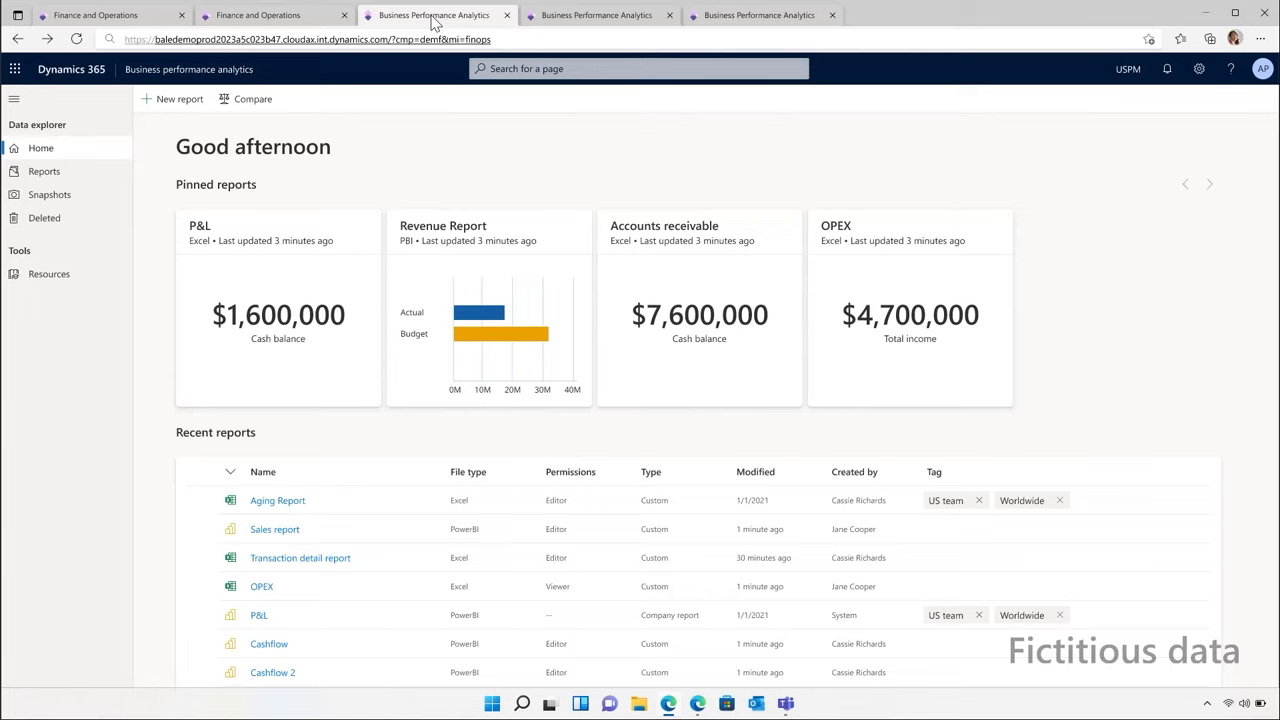
mouse_move(184, 104)
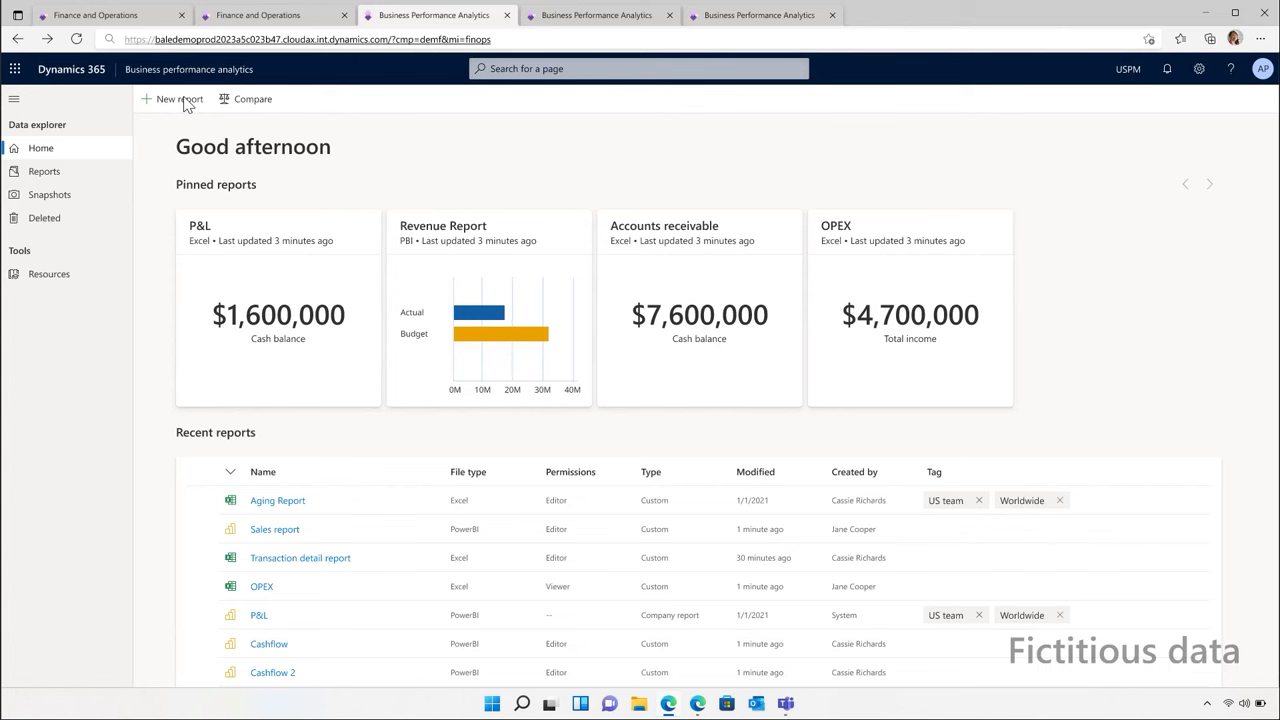
View the Sales report and its saved snapshots, then move to Project Operations.
click(178, 98)
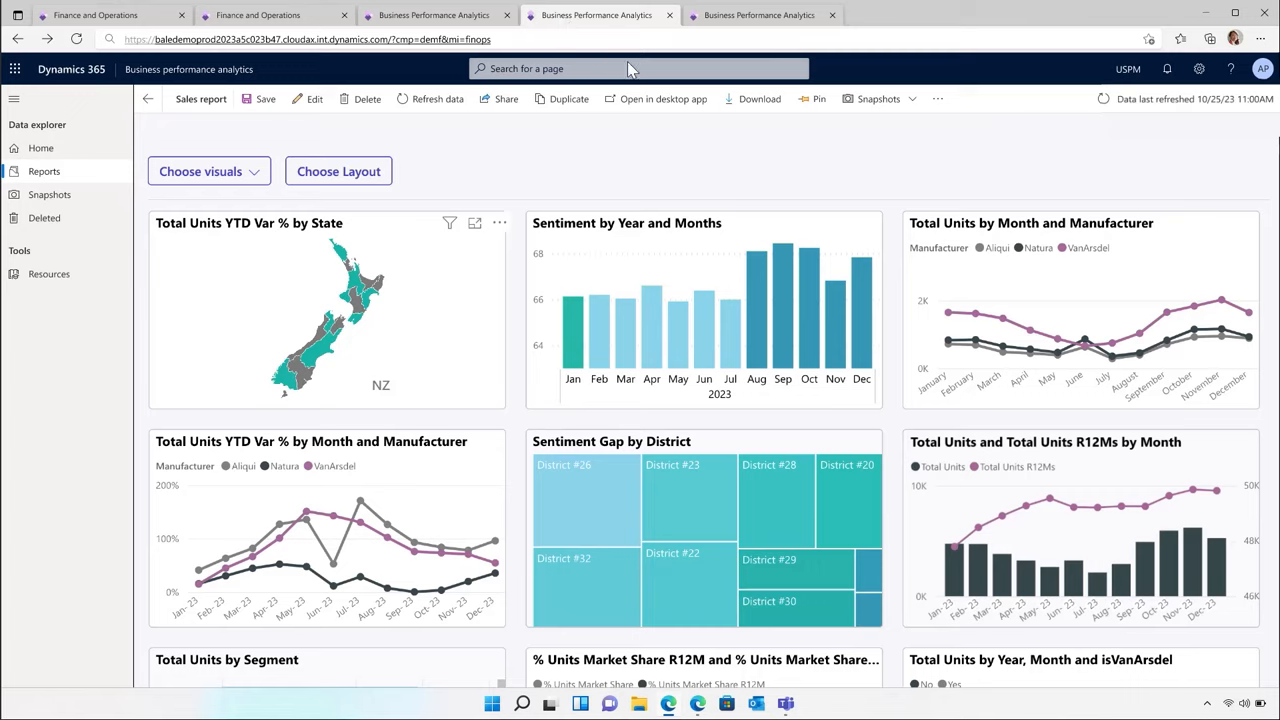
mouse_move(912, 108)
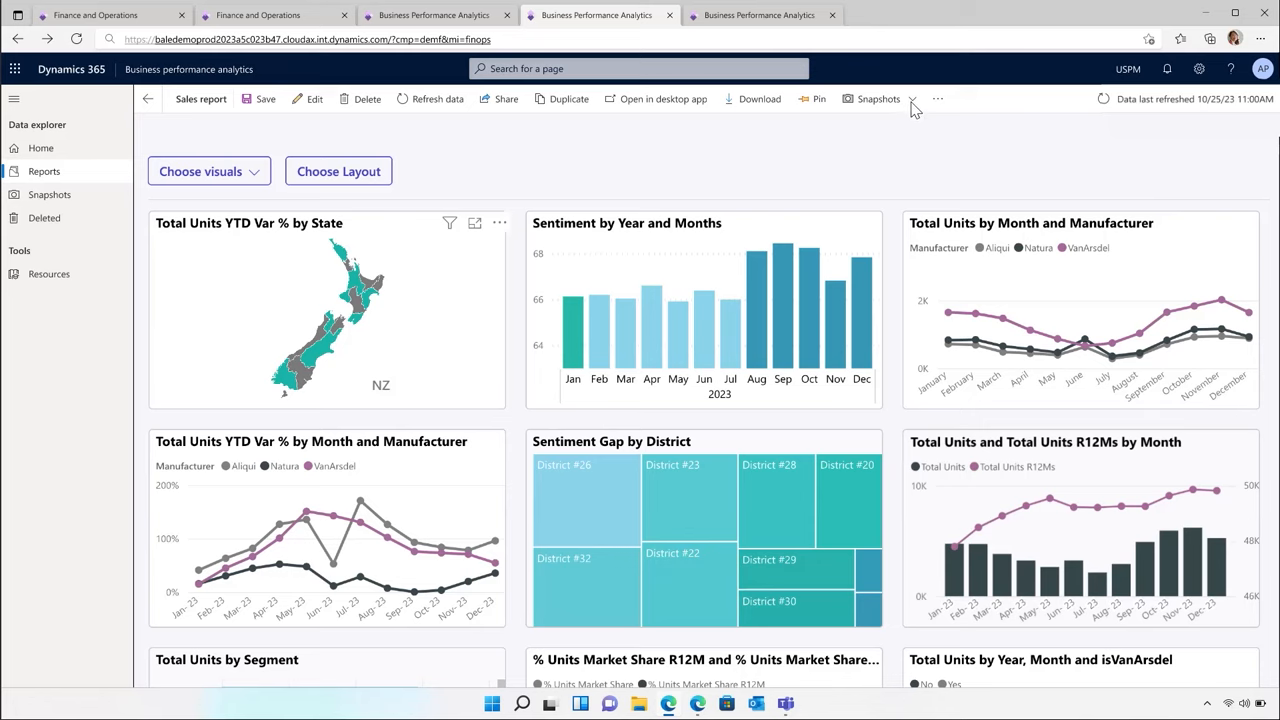
click(878, 98)
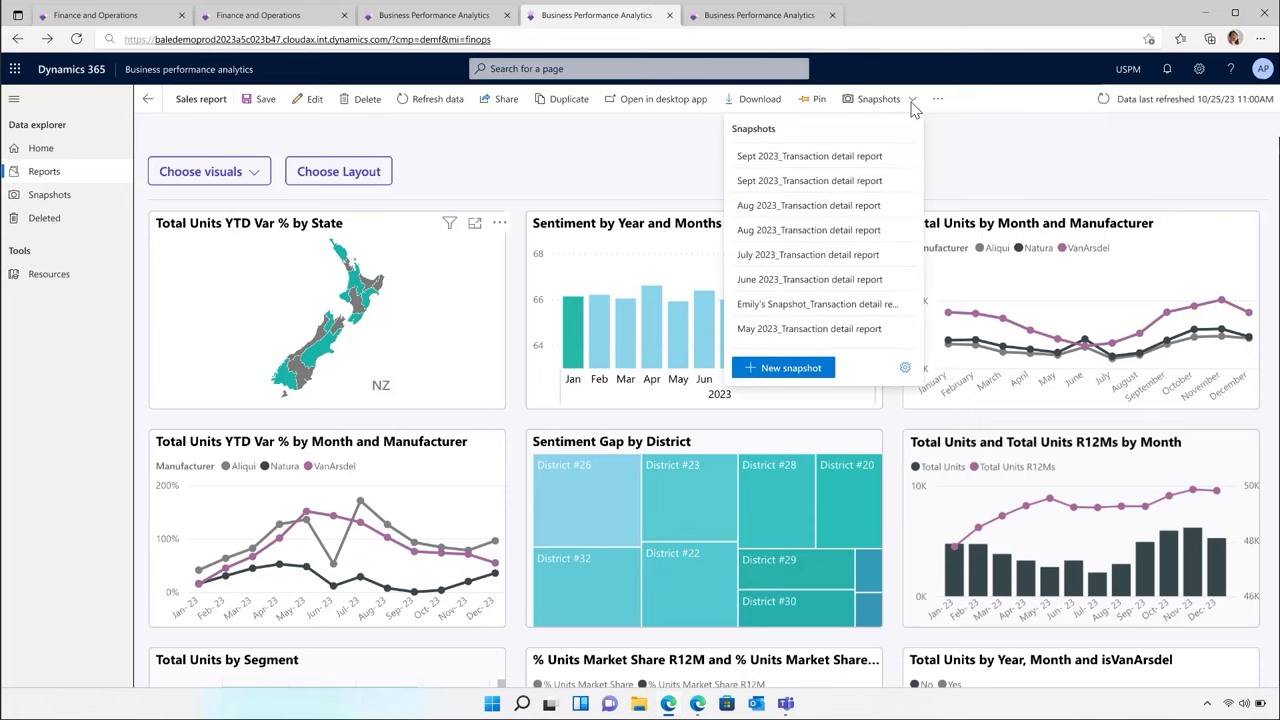
mouse_move(792, 40)
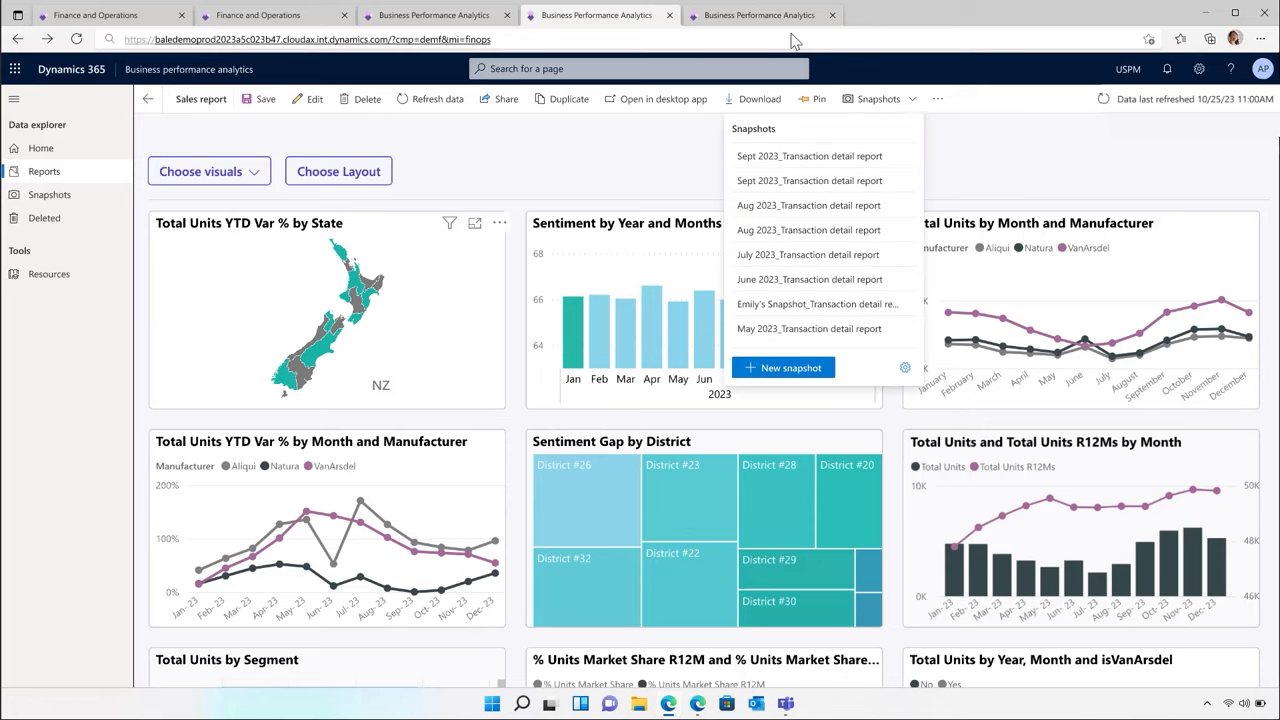
click(760, 16)
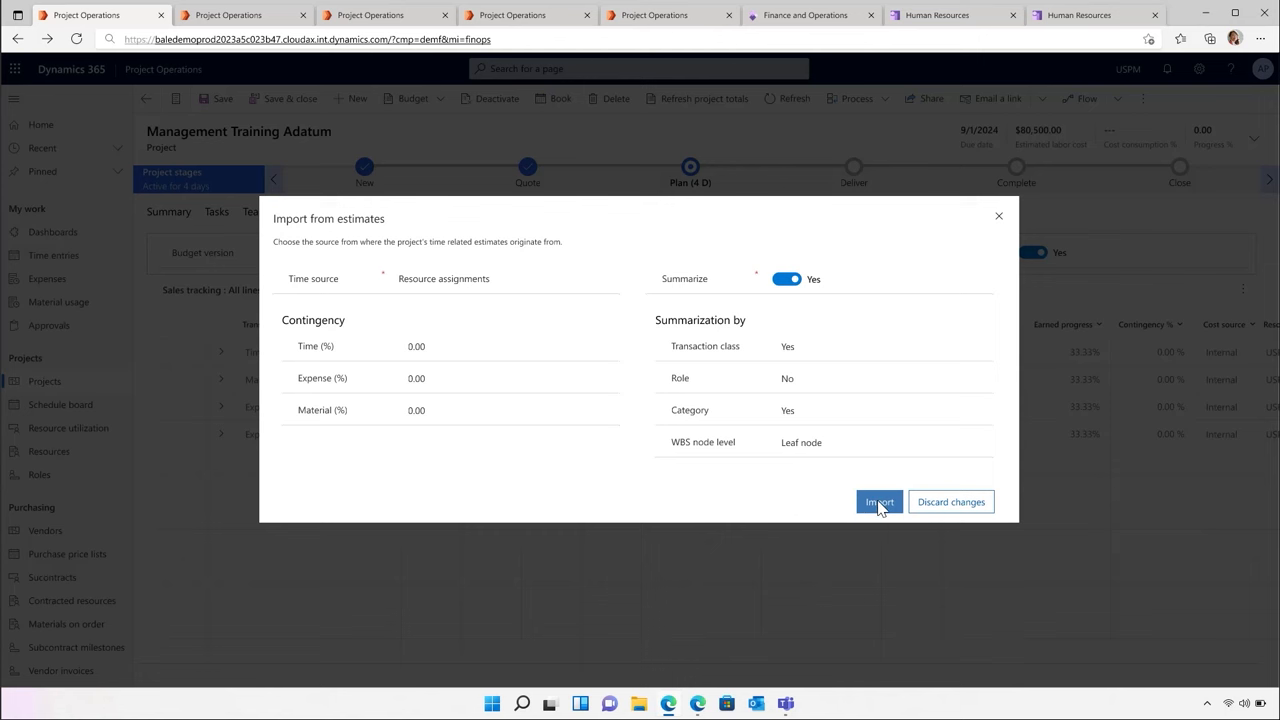
Import the Management Training Adatum budget from project estimates.
click(878, 500)
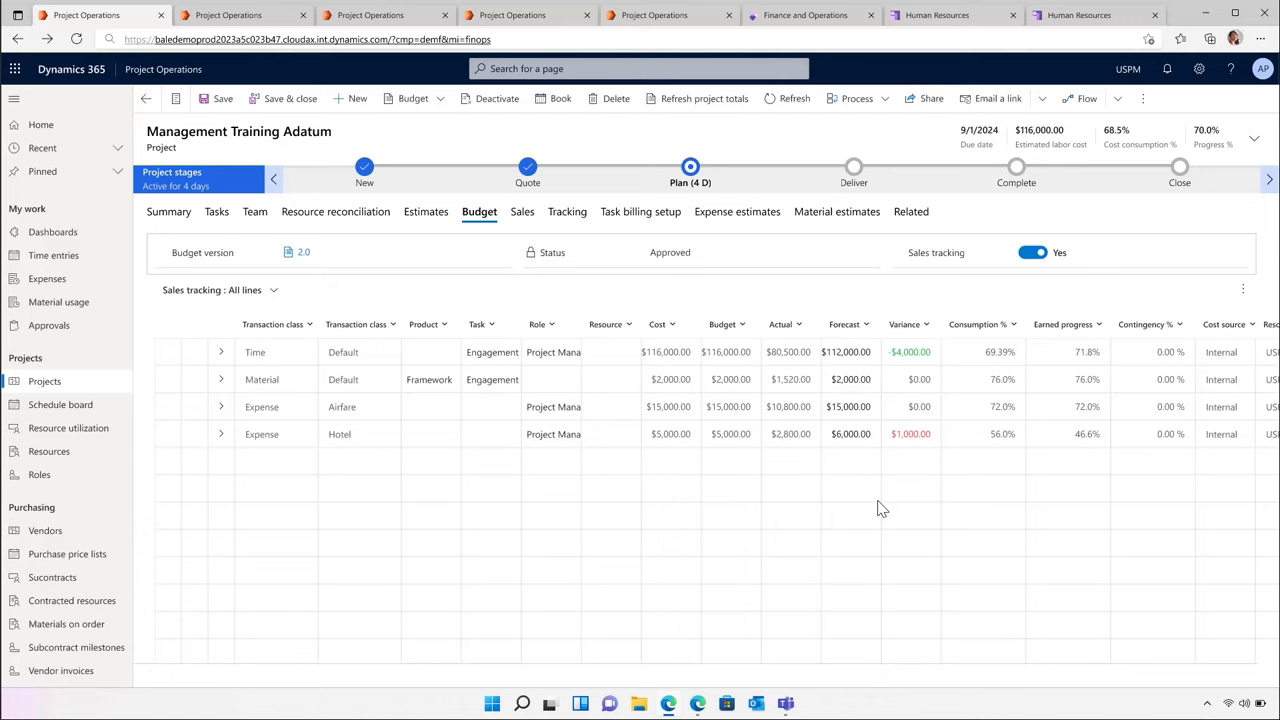
mouse_move(556, 360)
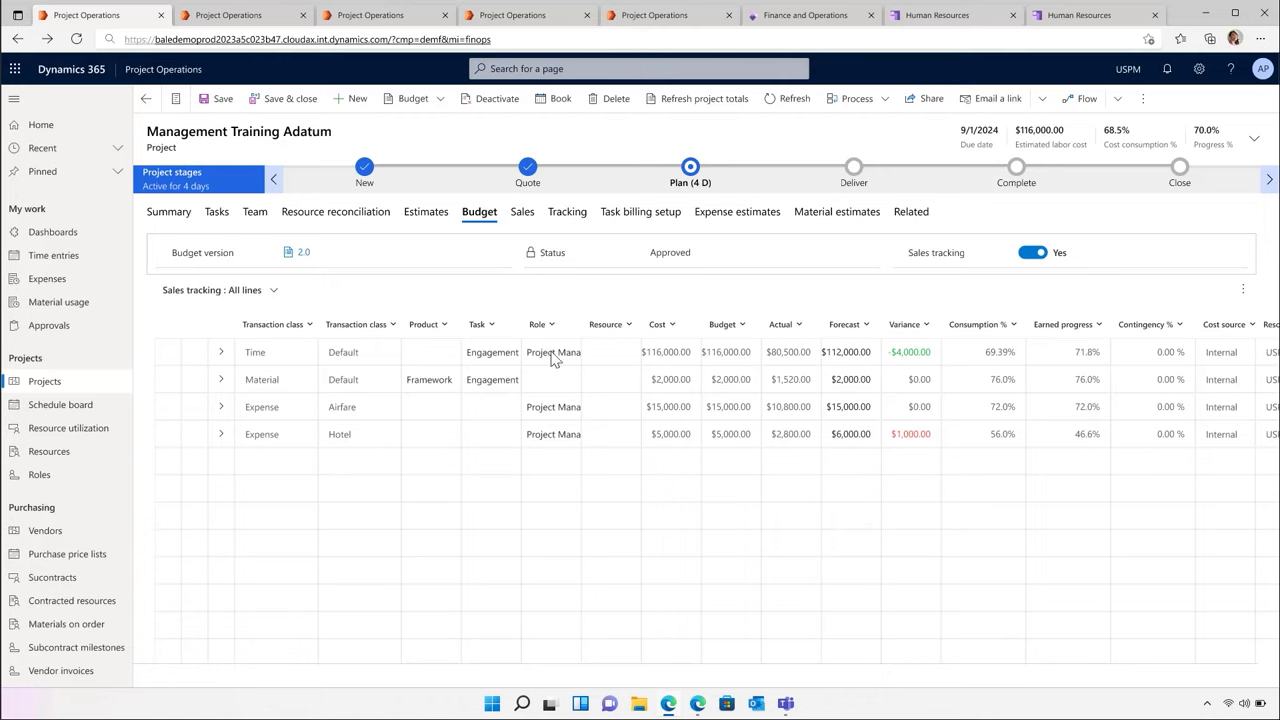
click(240, 14)
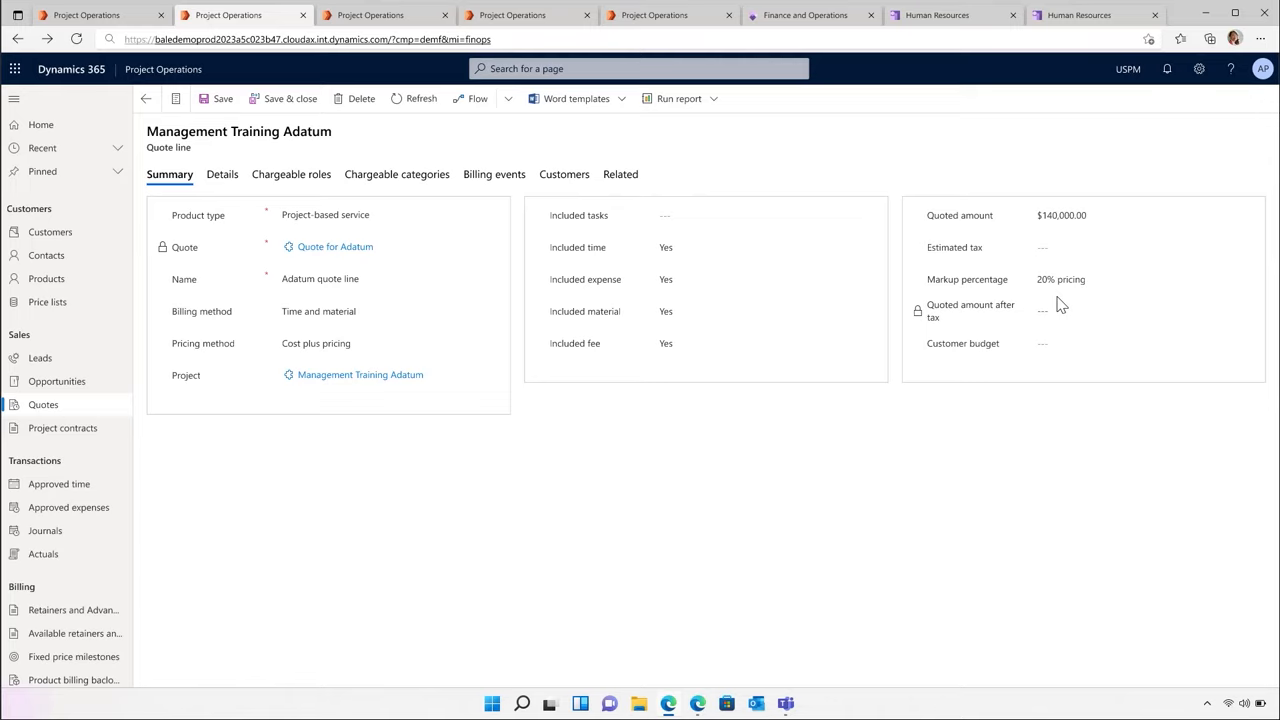
mouse_move(536, 216)
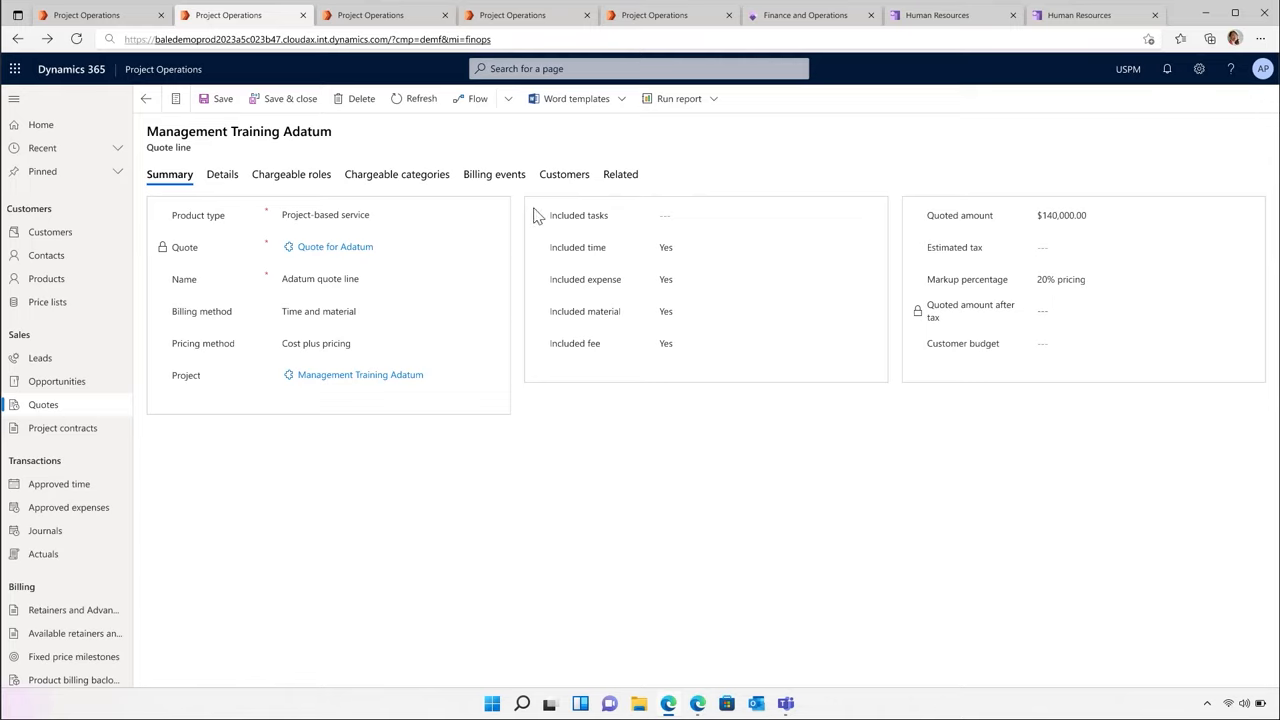
Review the quote line's billing events, then move to the project's resource reconciliation.
click(492, 174)
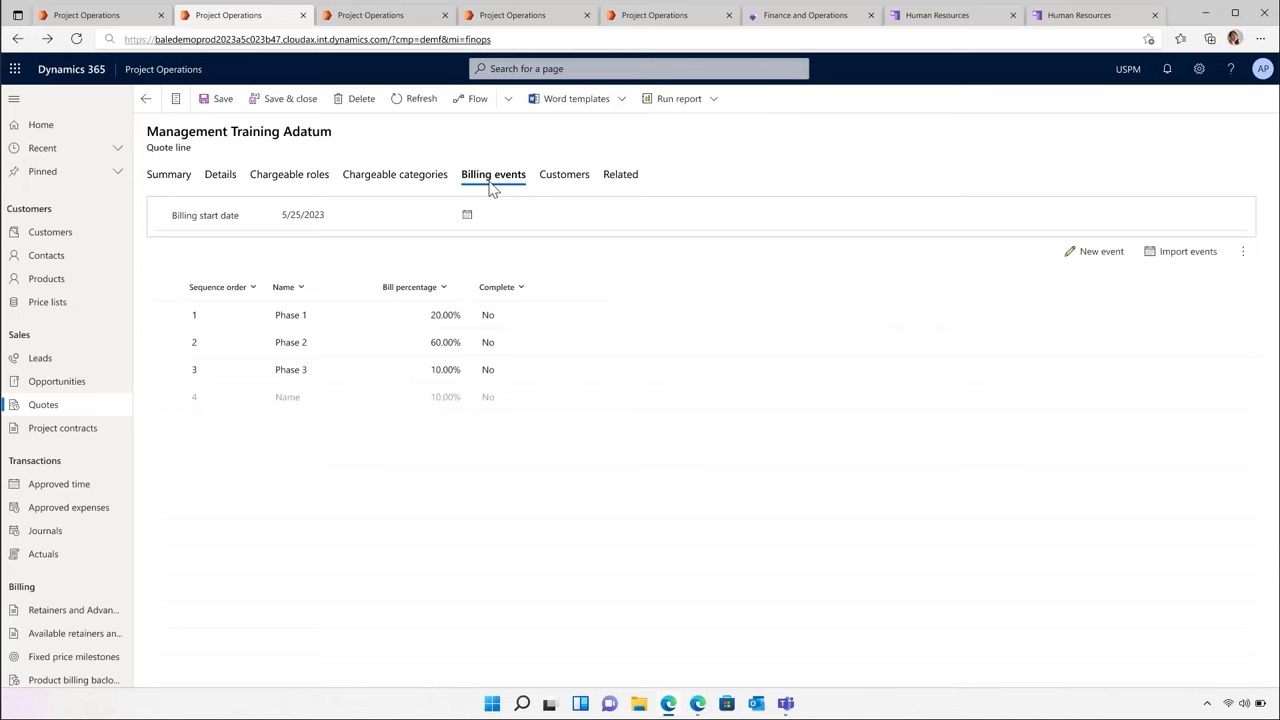
mouse_move(464, 164)
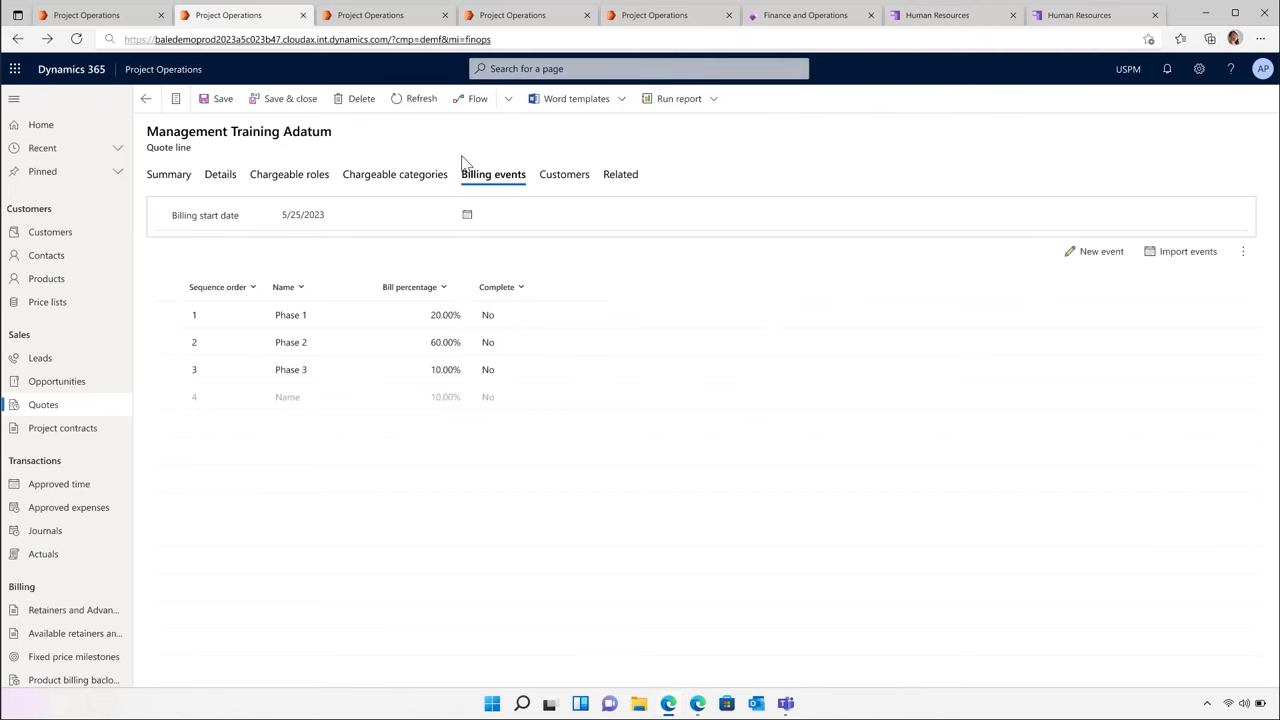
click(370, 16)
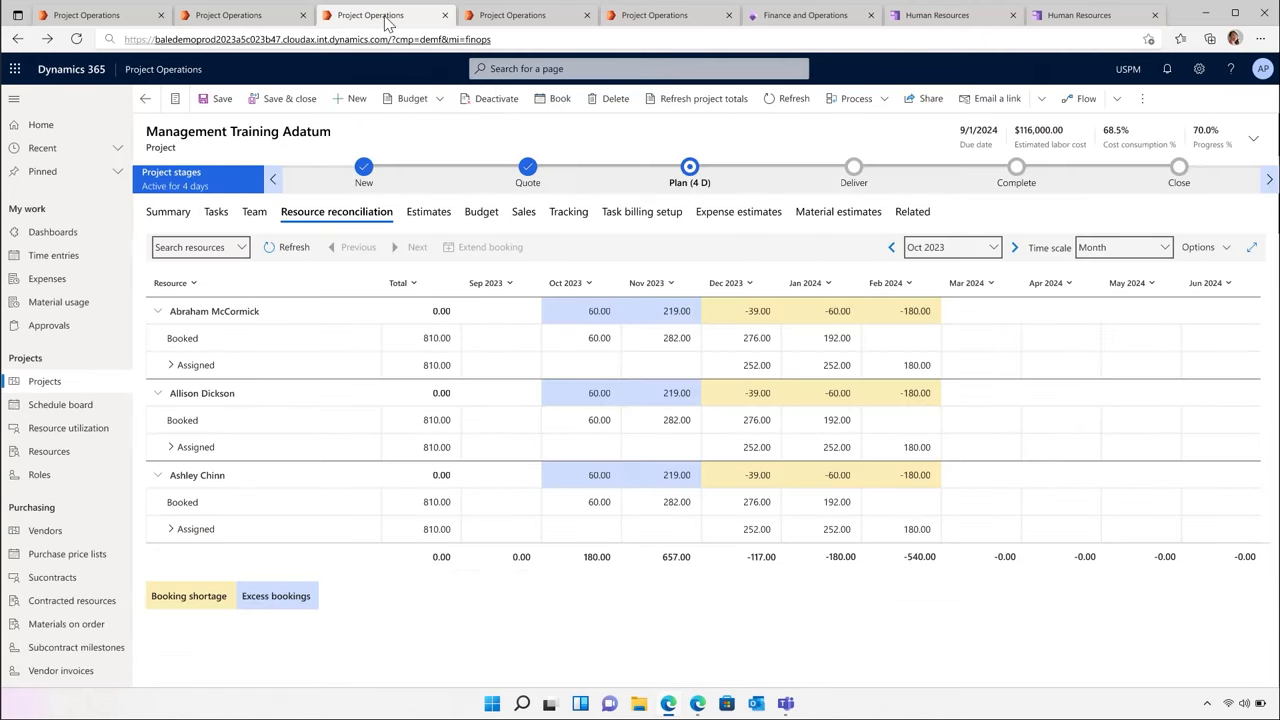
mouse_move(420, 70)
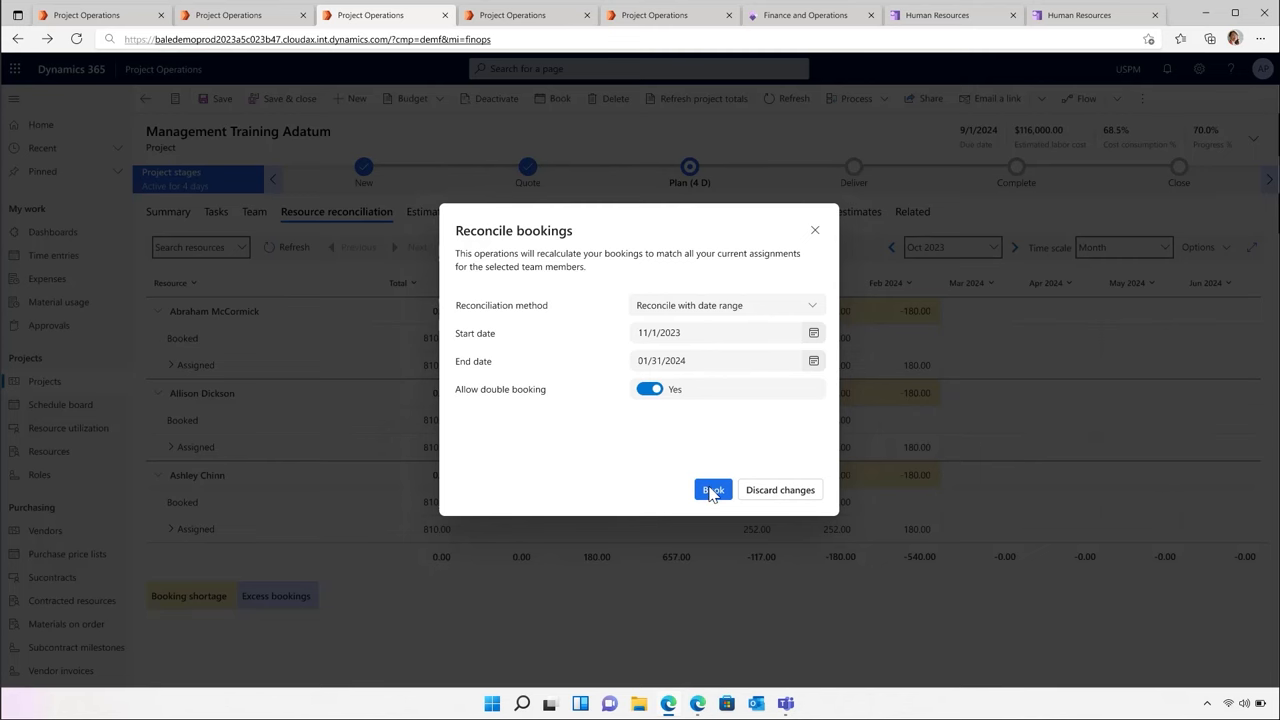
Book the reconciliation for 11/1/2023–01/31/2024 and return to the project summary.
click(712, 490)
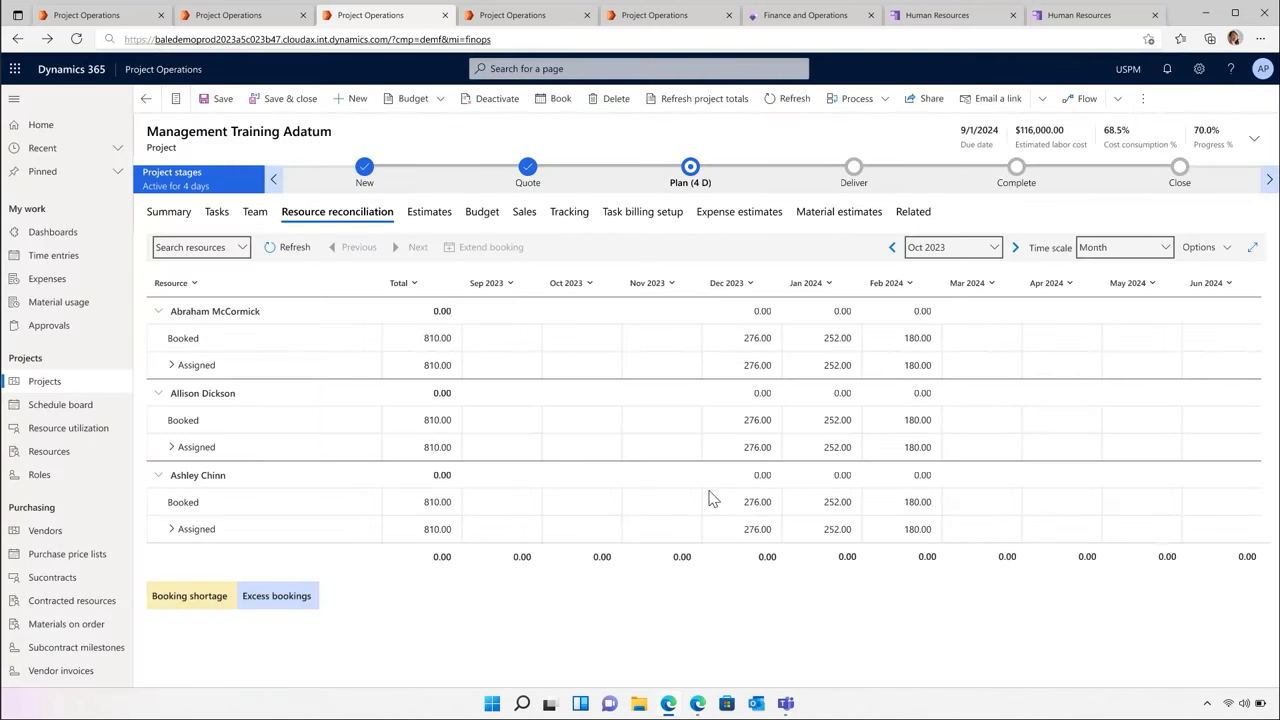
click(168, 212)
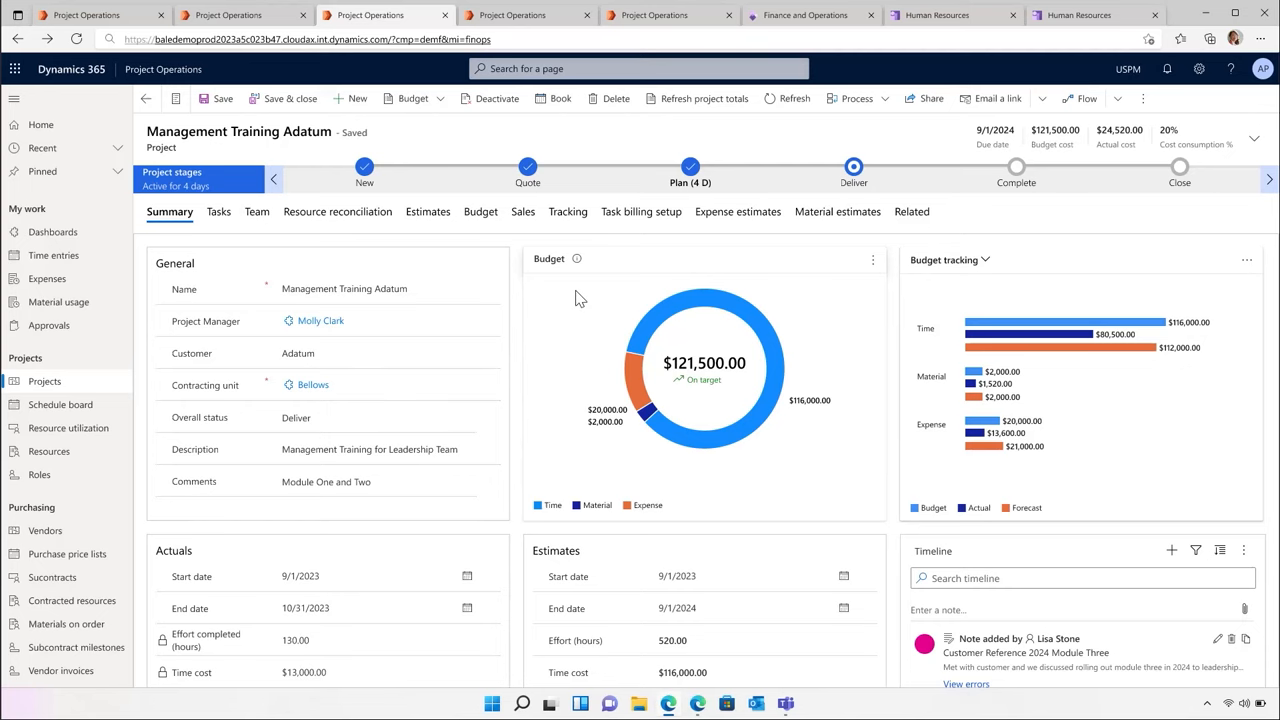
mouse_move(490, 220)
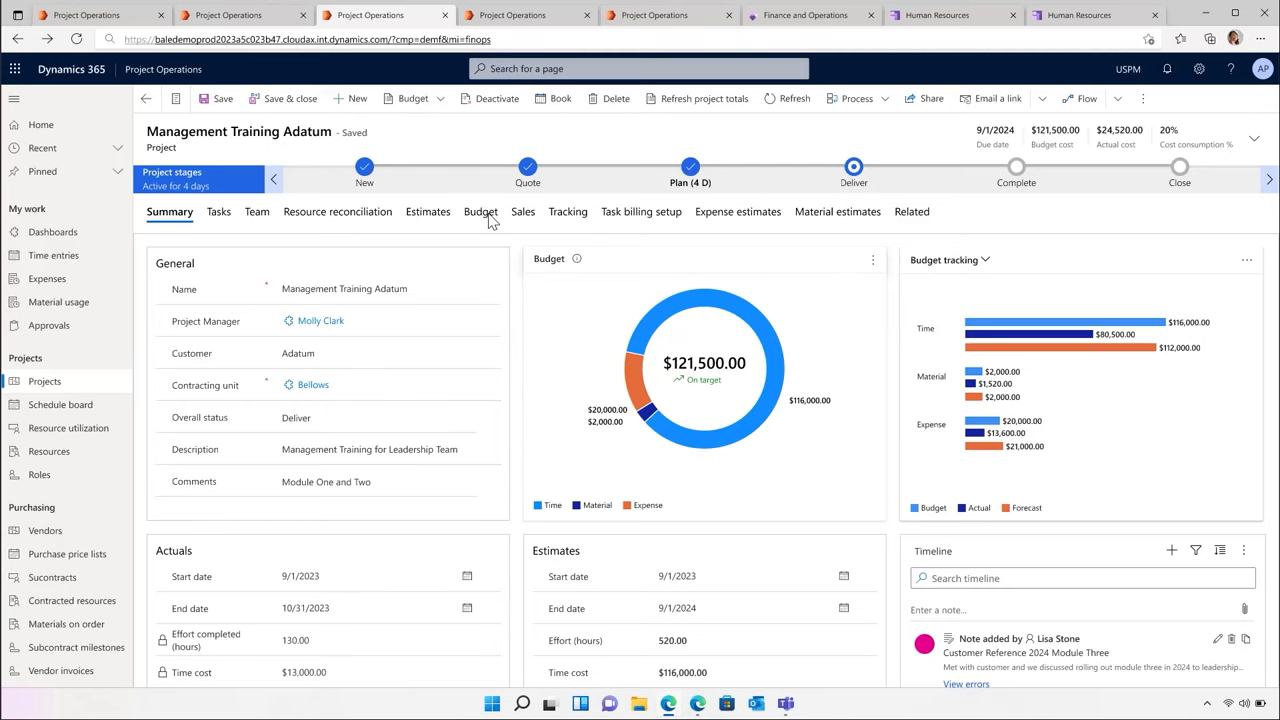
click(480, 212)
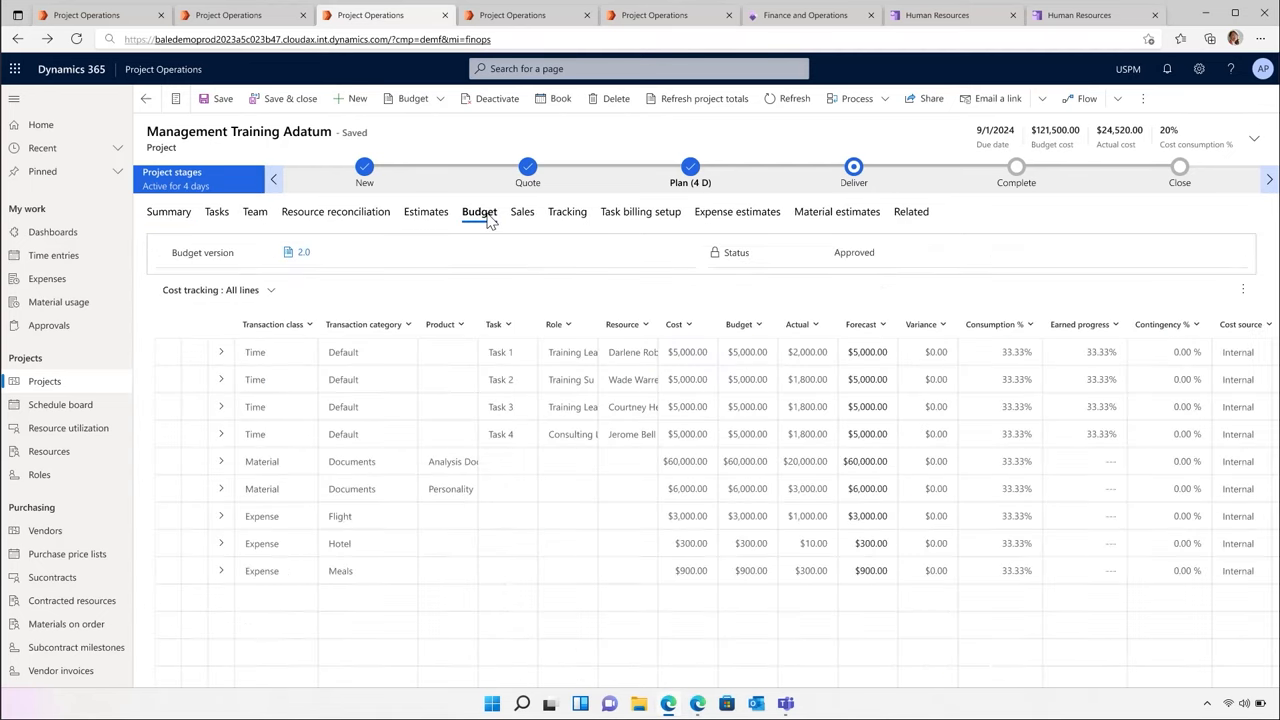
mouse_move(484, 220)
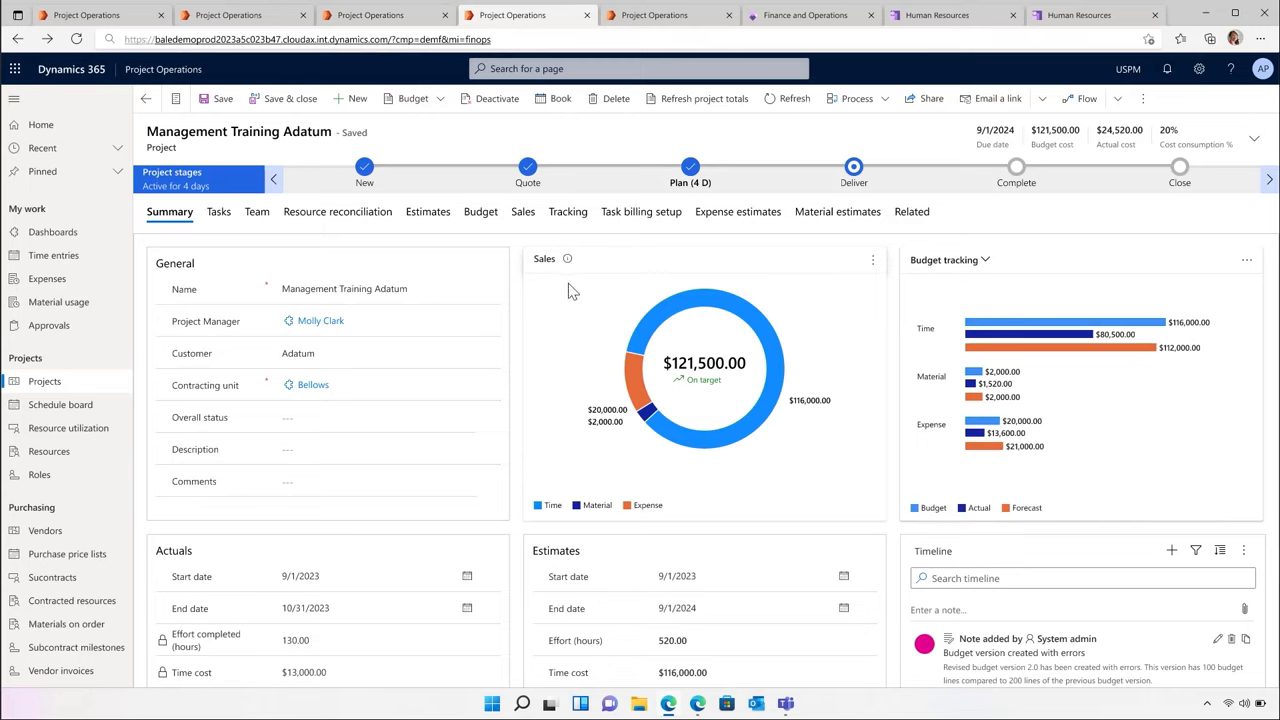
mouse_move(572, 298)
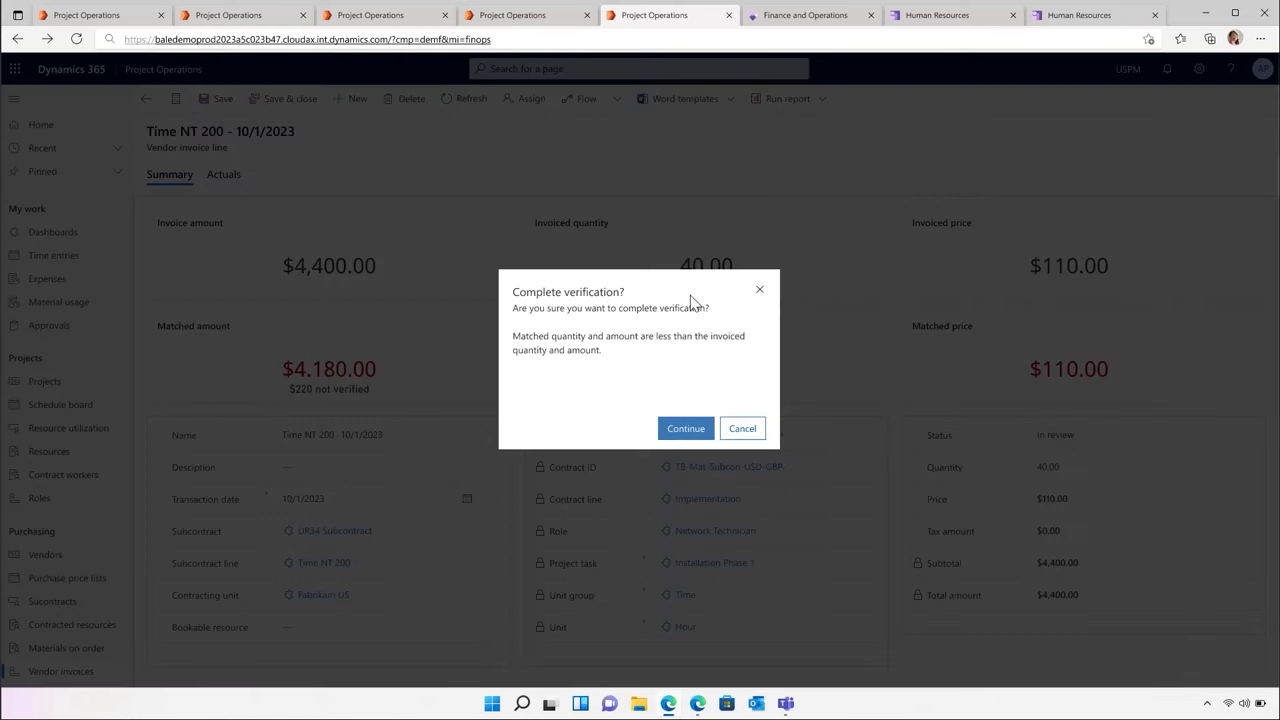
Confirm completing verification of the Time NT 200 vendor invoice line.
click(684, 428)
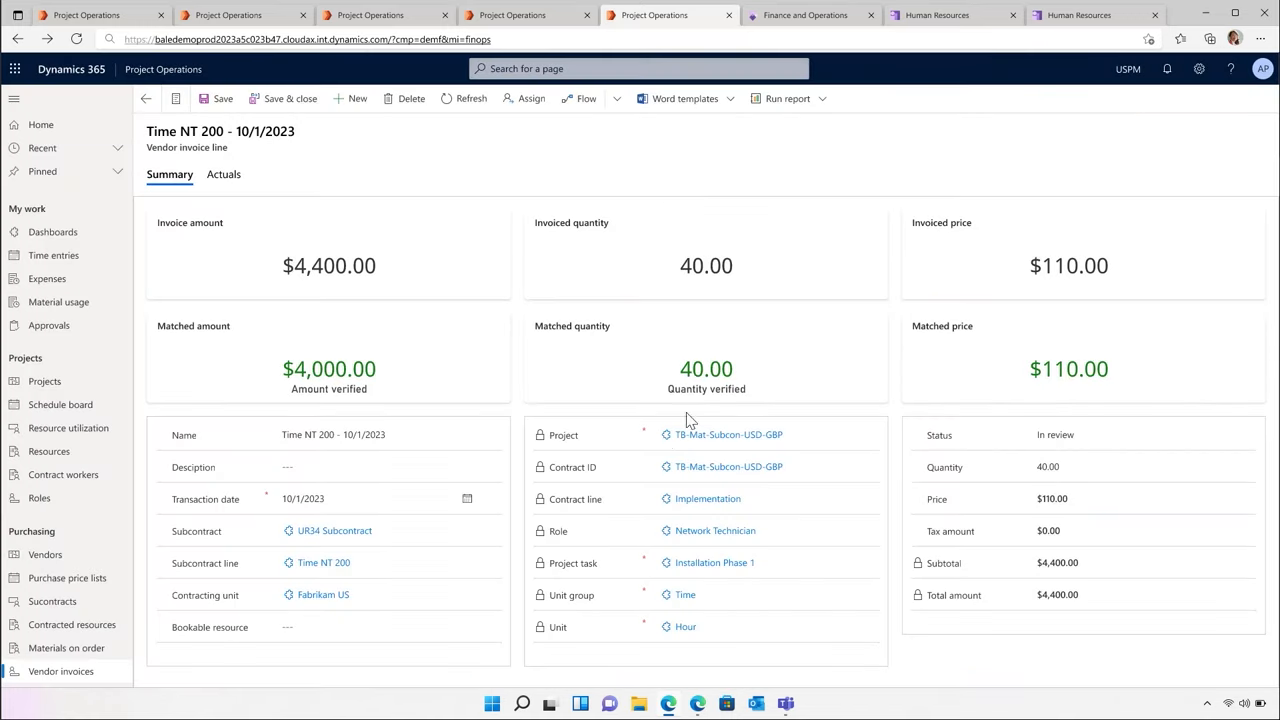
mouse_move(816, 24)
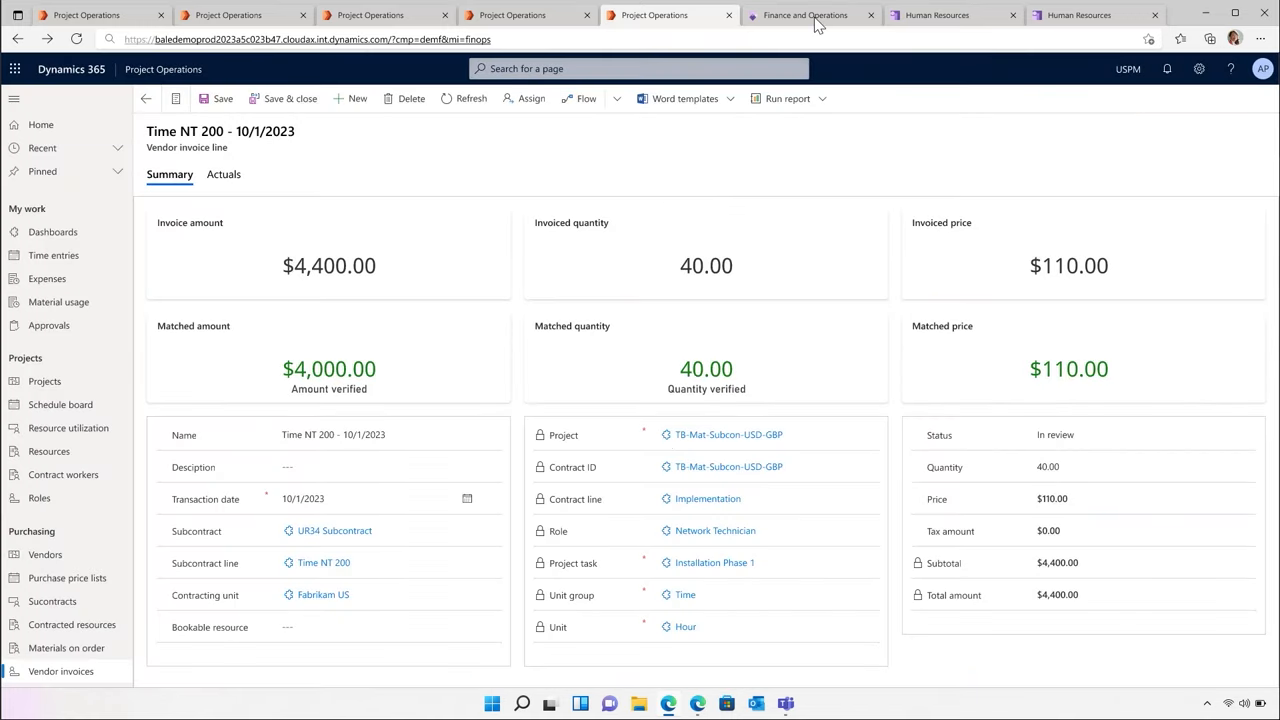
click(804, 14)
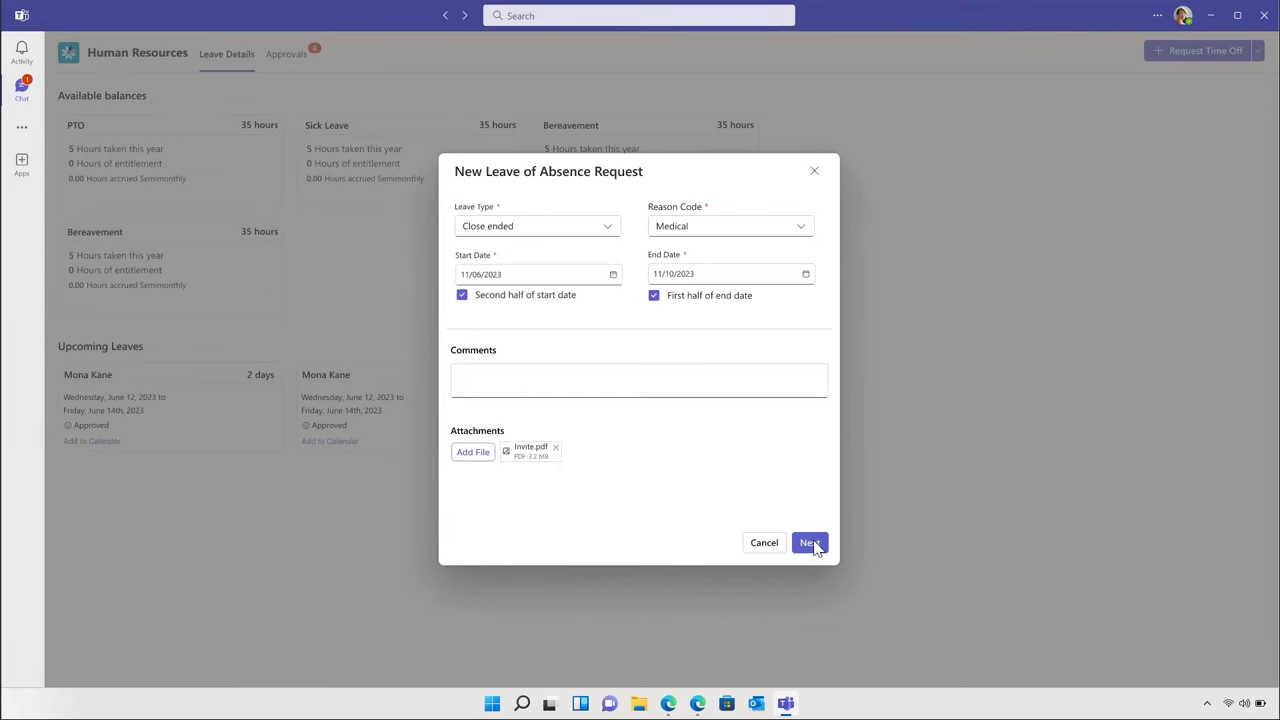
Advance the medical leave request for 11/09–11/10/2023 with Invite.pdf to the next step.
click(808, 542)
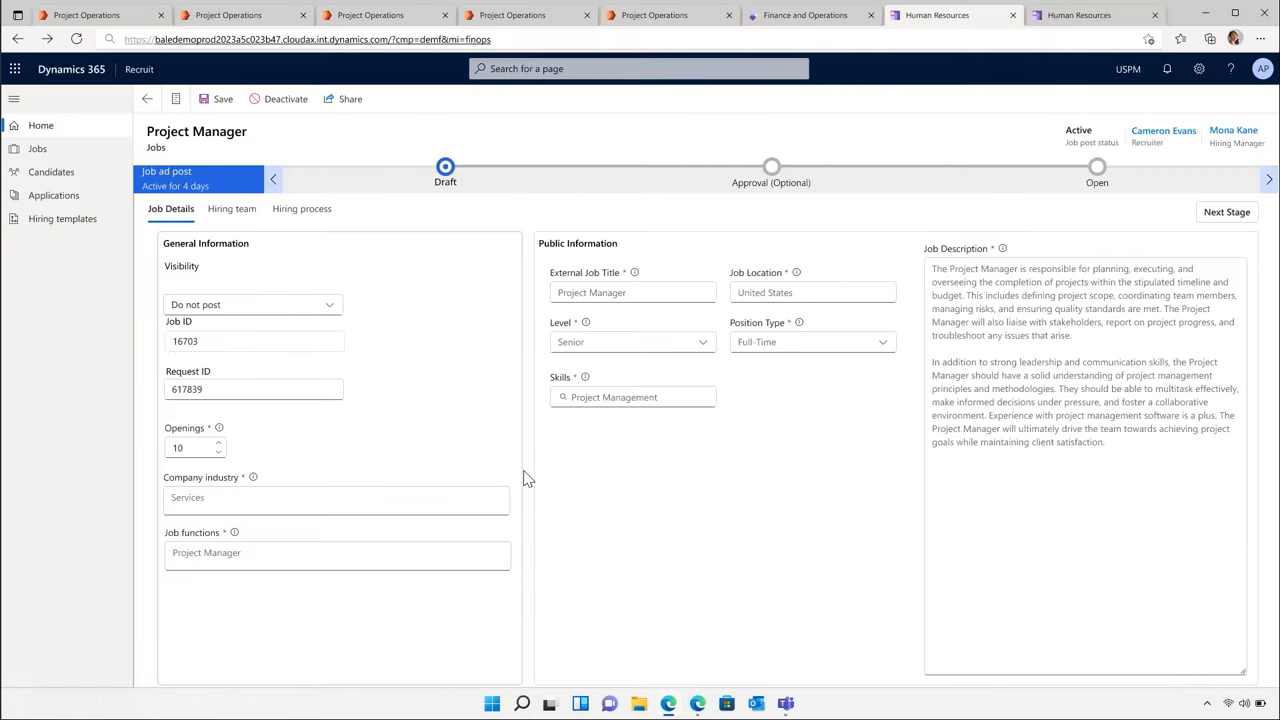
mouse_move(710, 456)
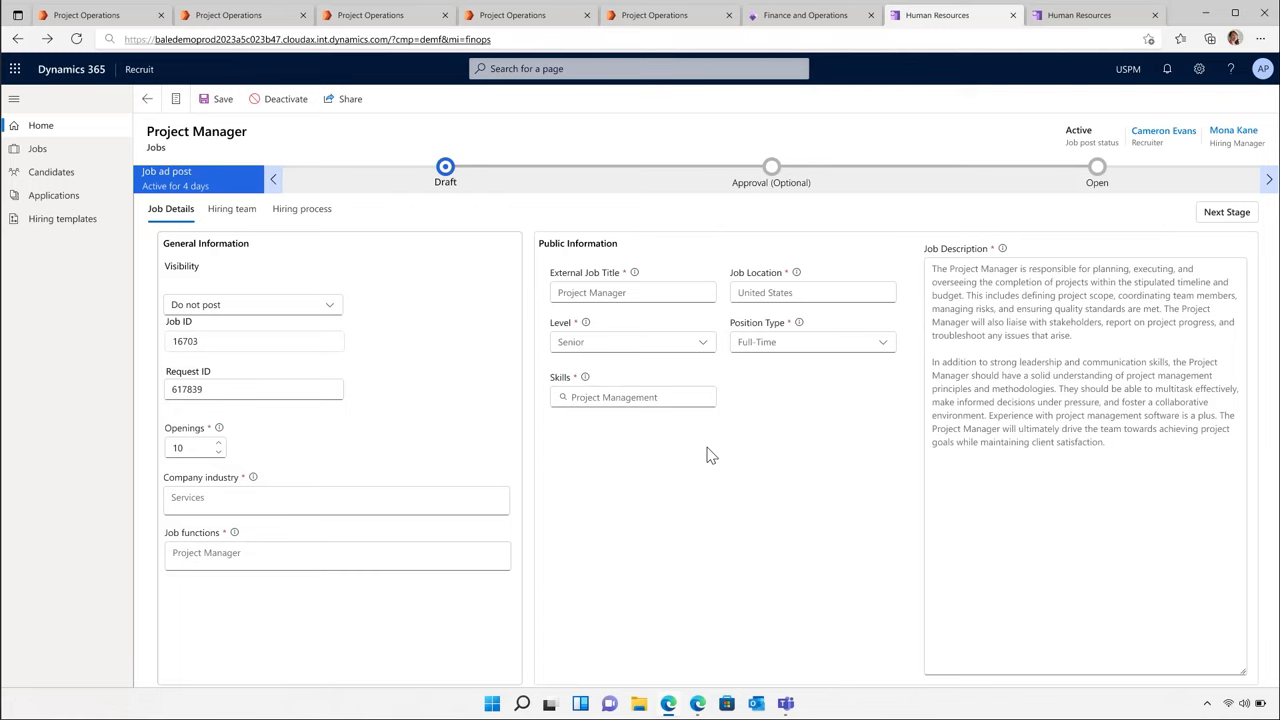
mouse_move(1040, 74)
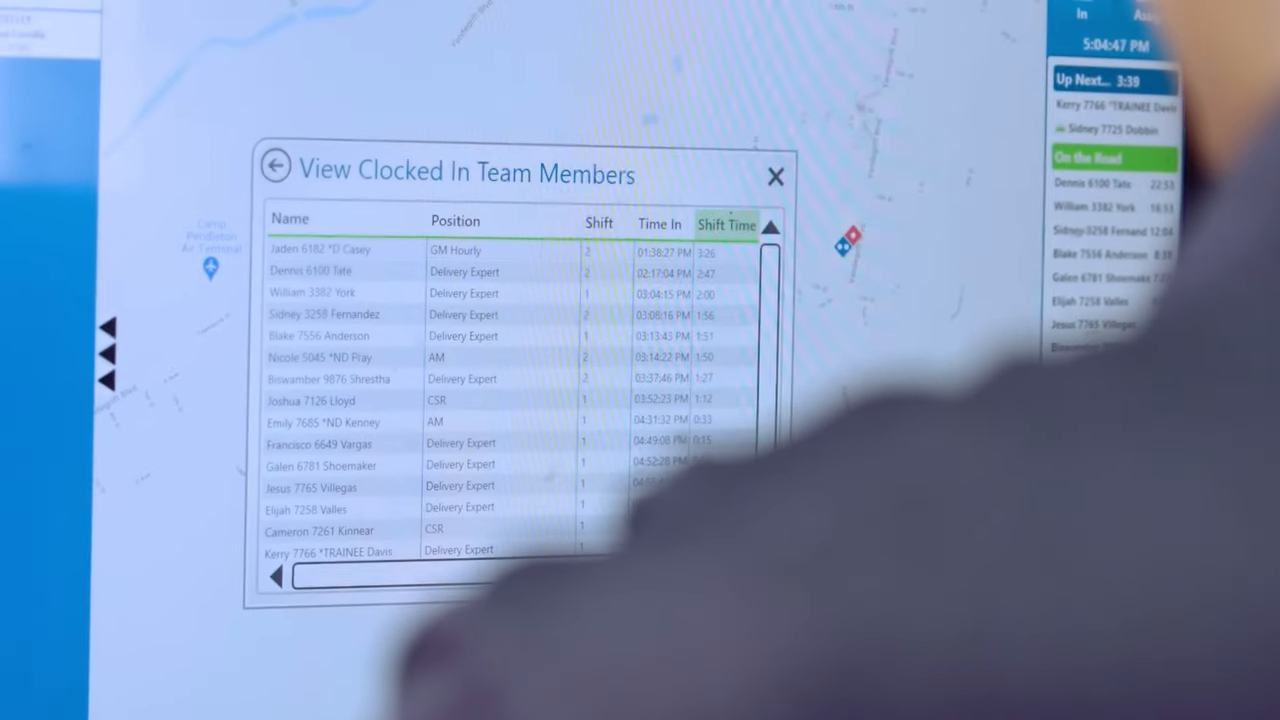
click(776, 176)
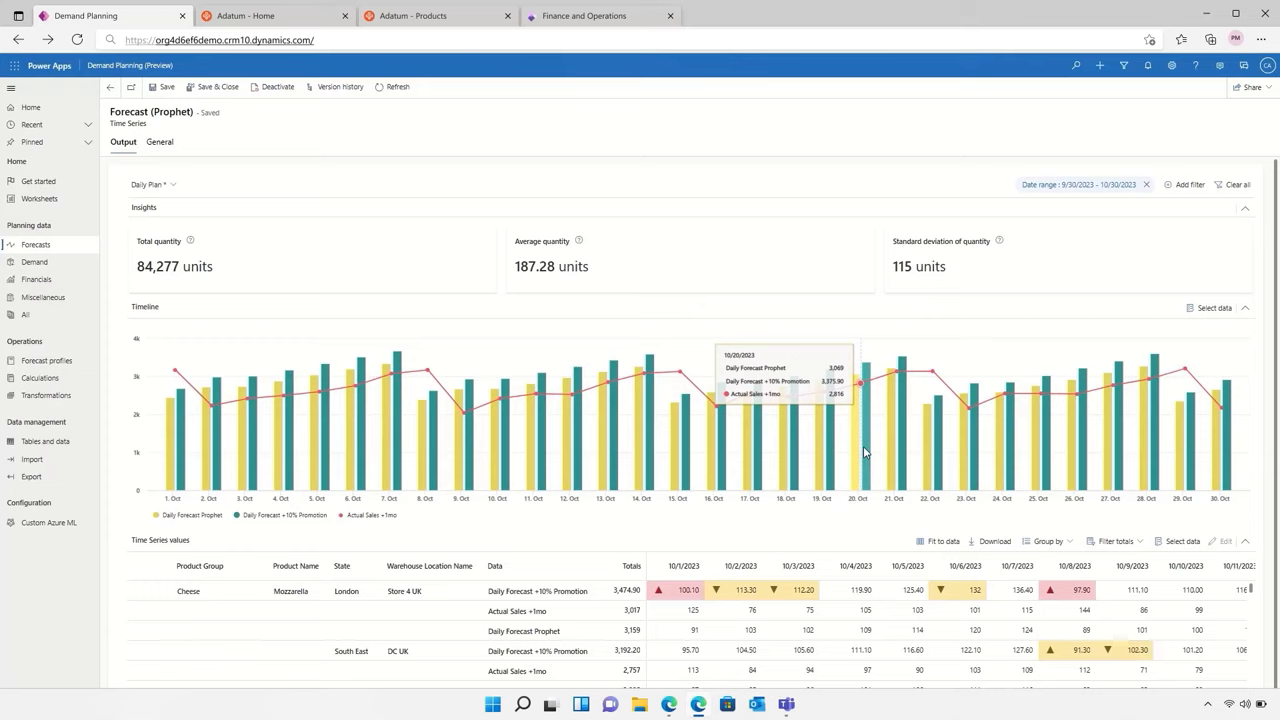
mouse_move(902, 384)
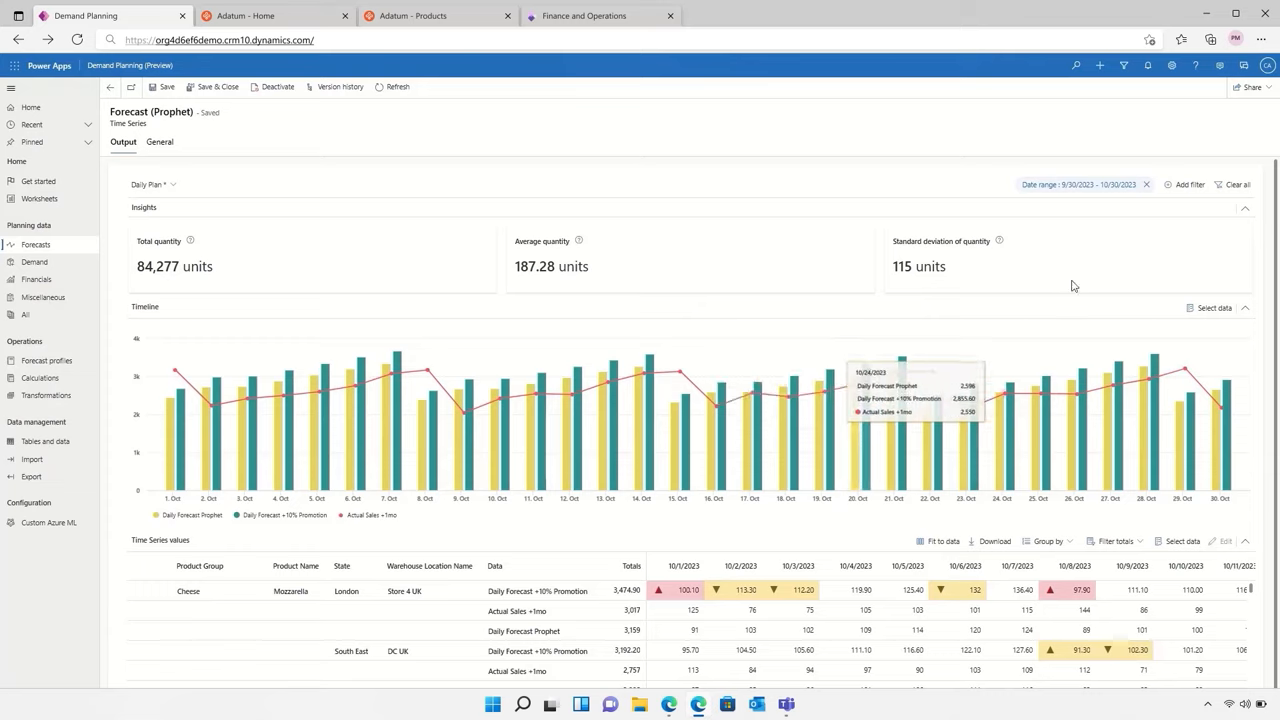
Filter the Prophet forecast by Product Group to Cheese and Ham.
click(1184, 184)
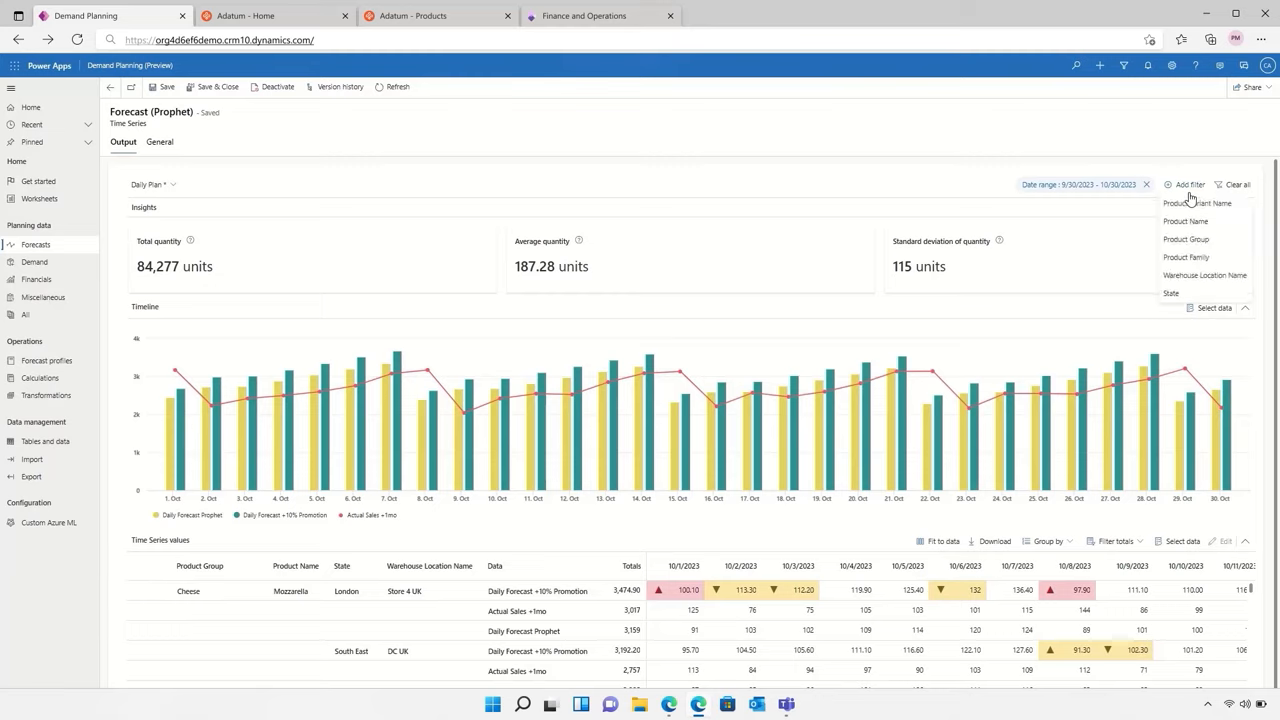
click(1186, 240)
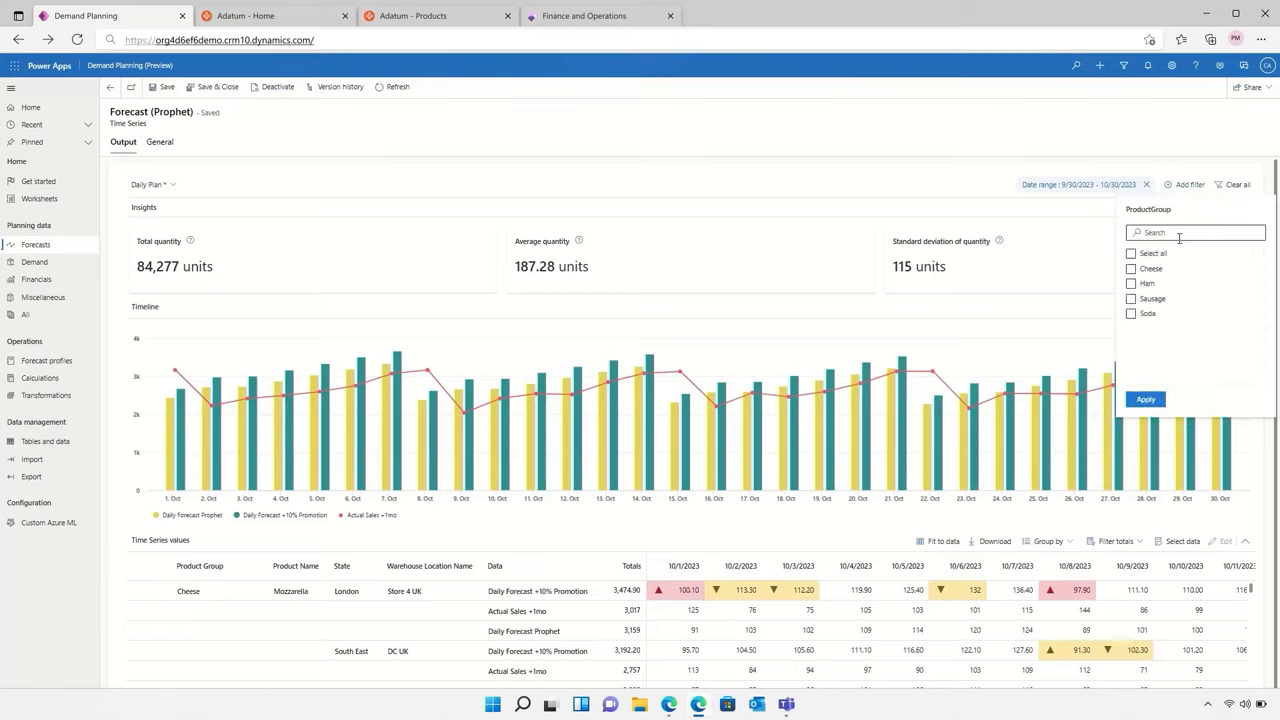
click(1132, 268)
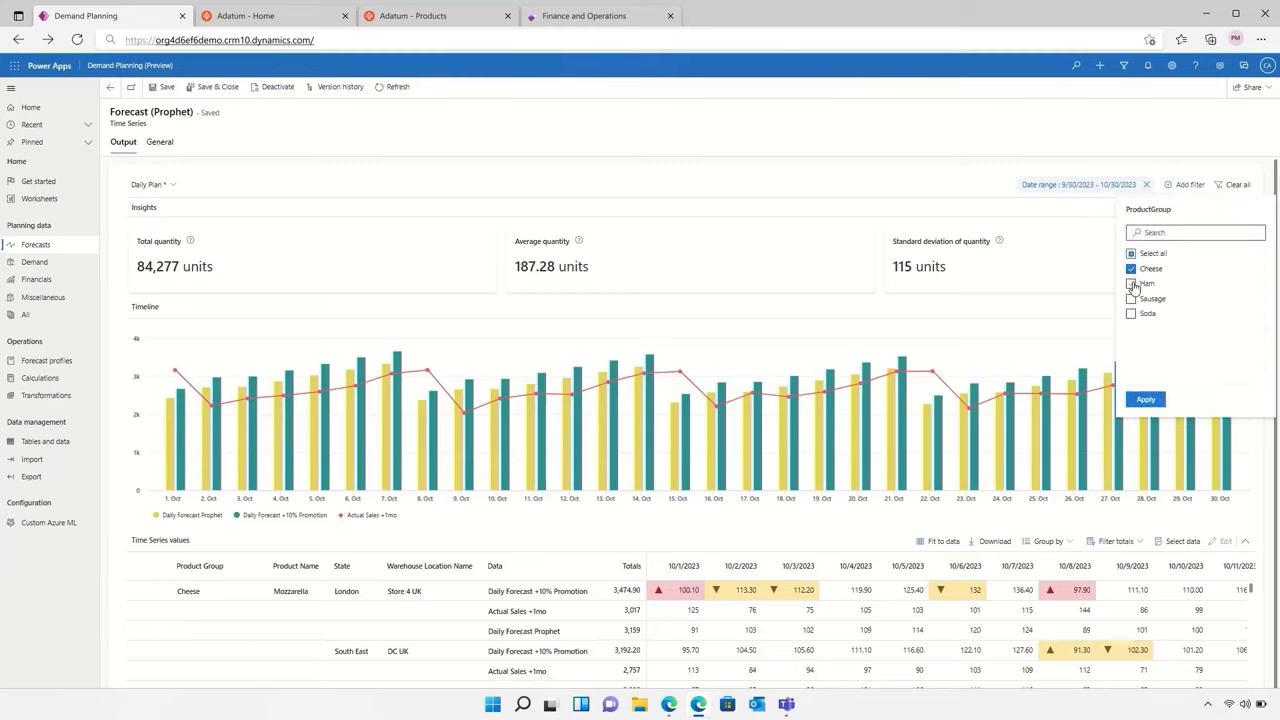
click(1132, 284)
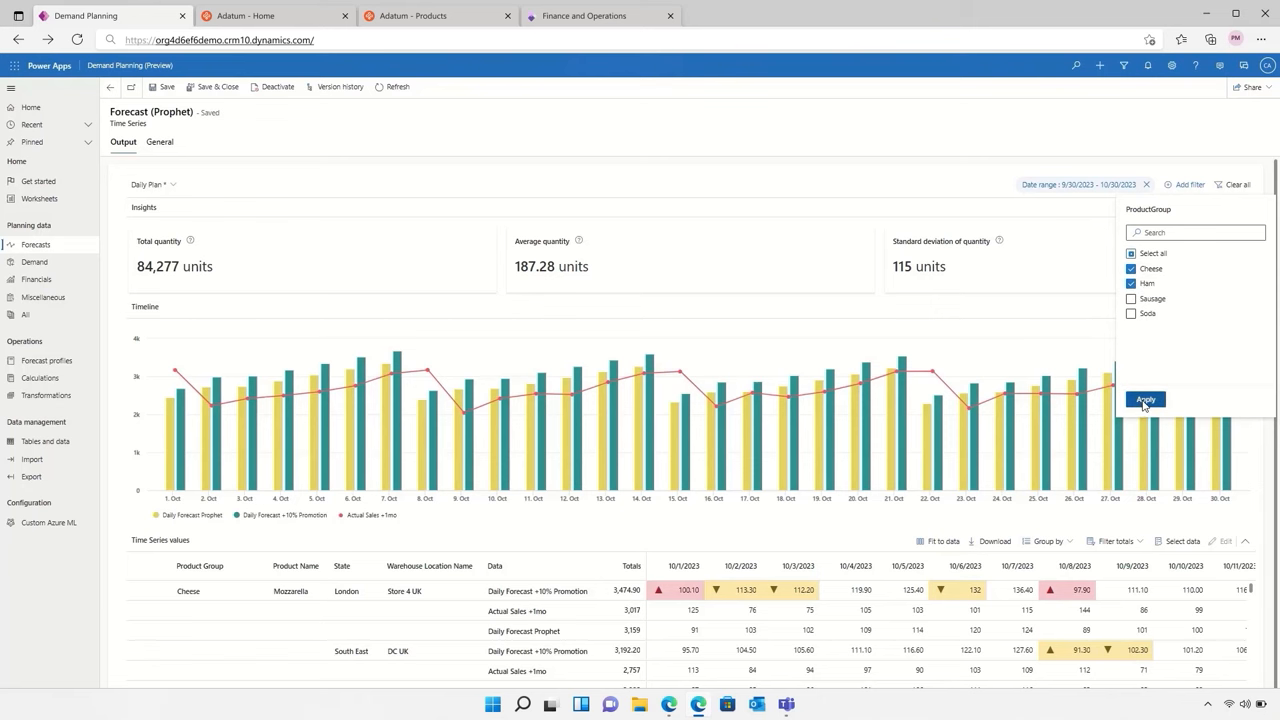
click(1146, 400)
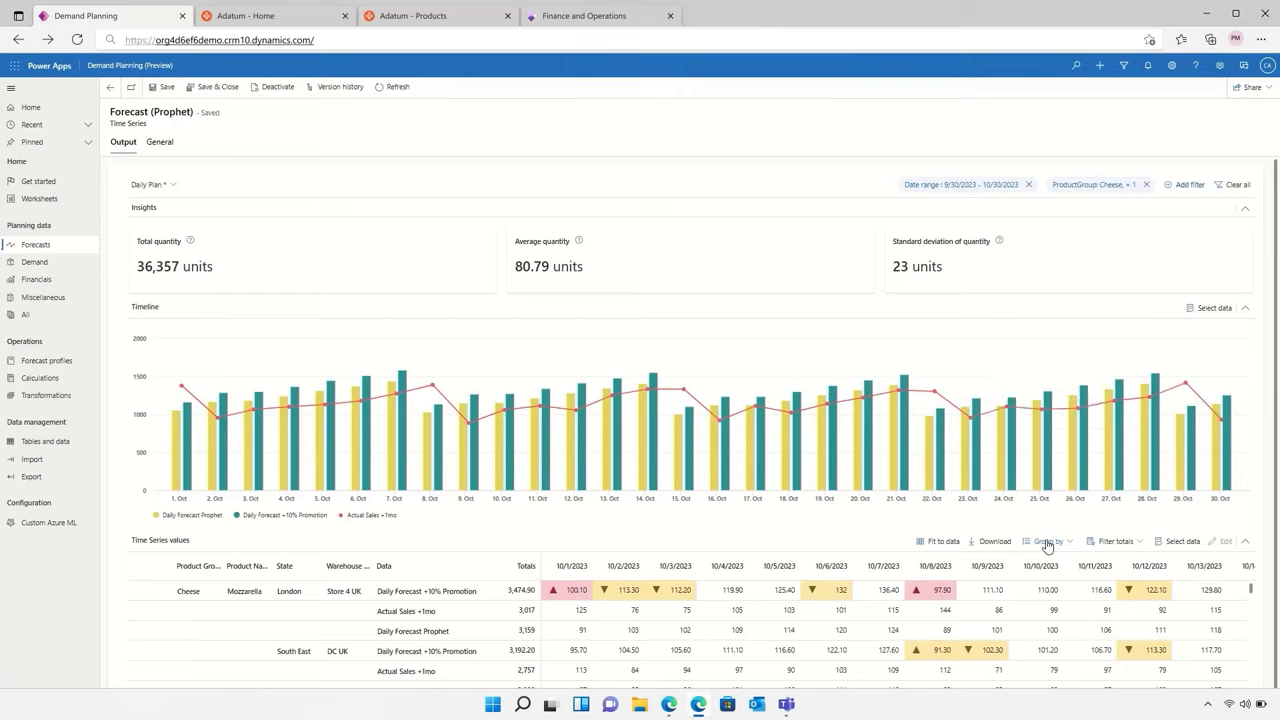
Stop grouping the time series rows by Warehouse Location Name.
click(1048, 540)
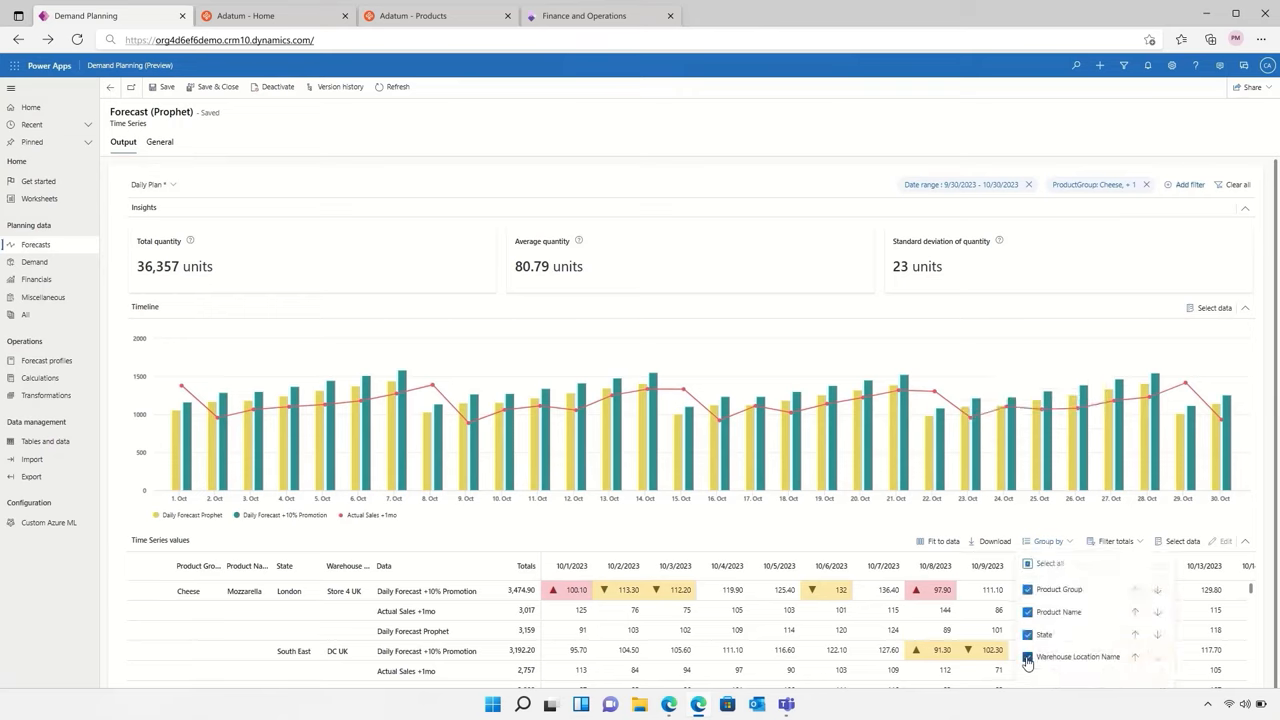
click(1028, 656)
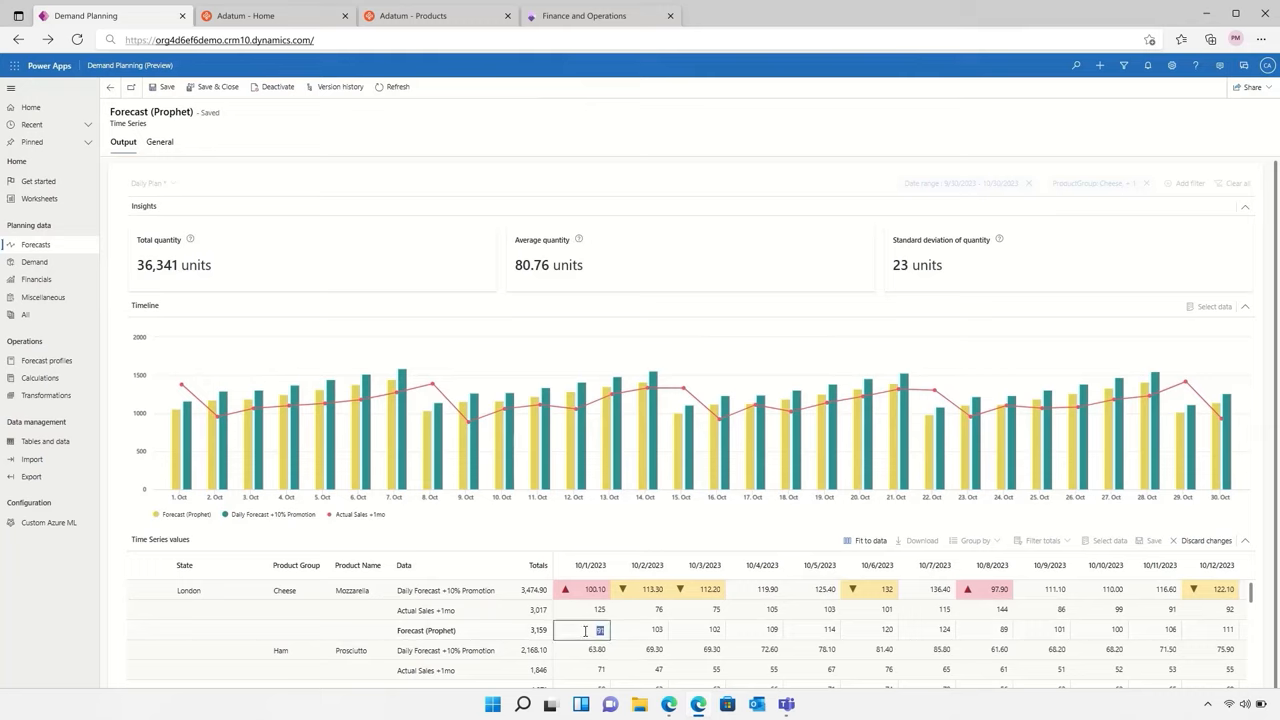
Overwrite daily Mozzarella London forecast cells with values 14 and 100.
text(14)
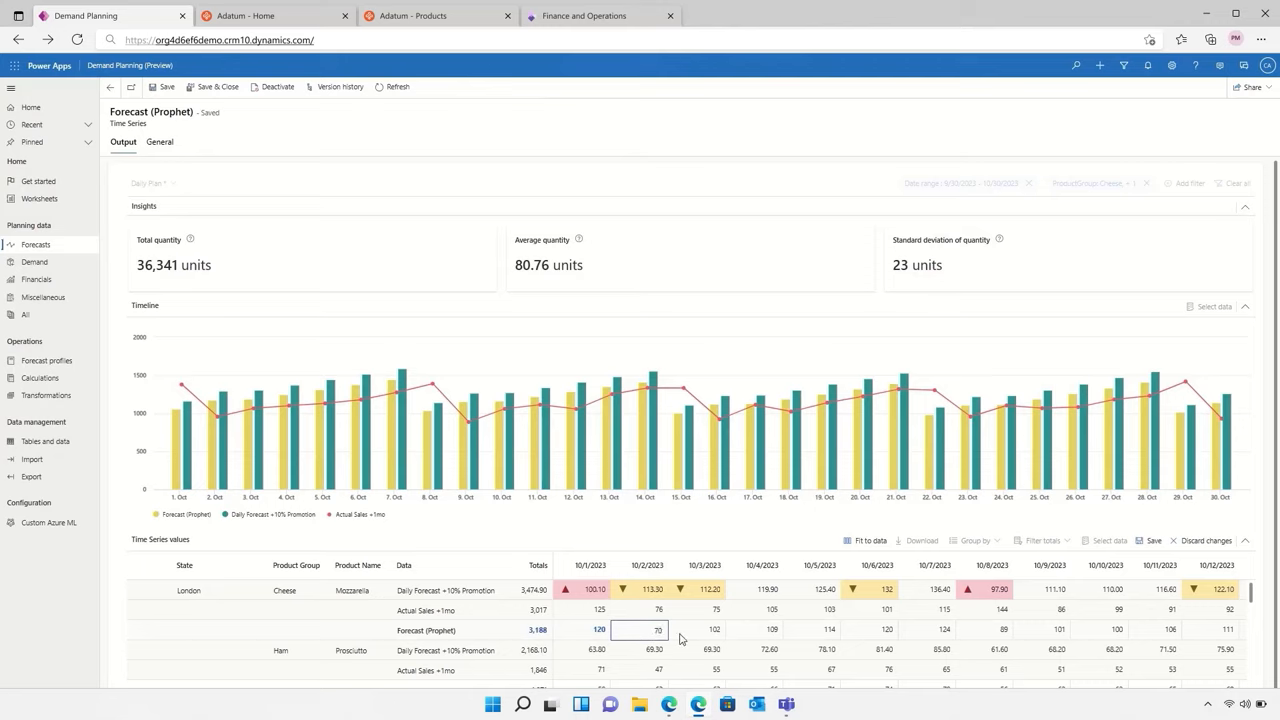
click(712, 630)
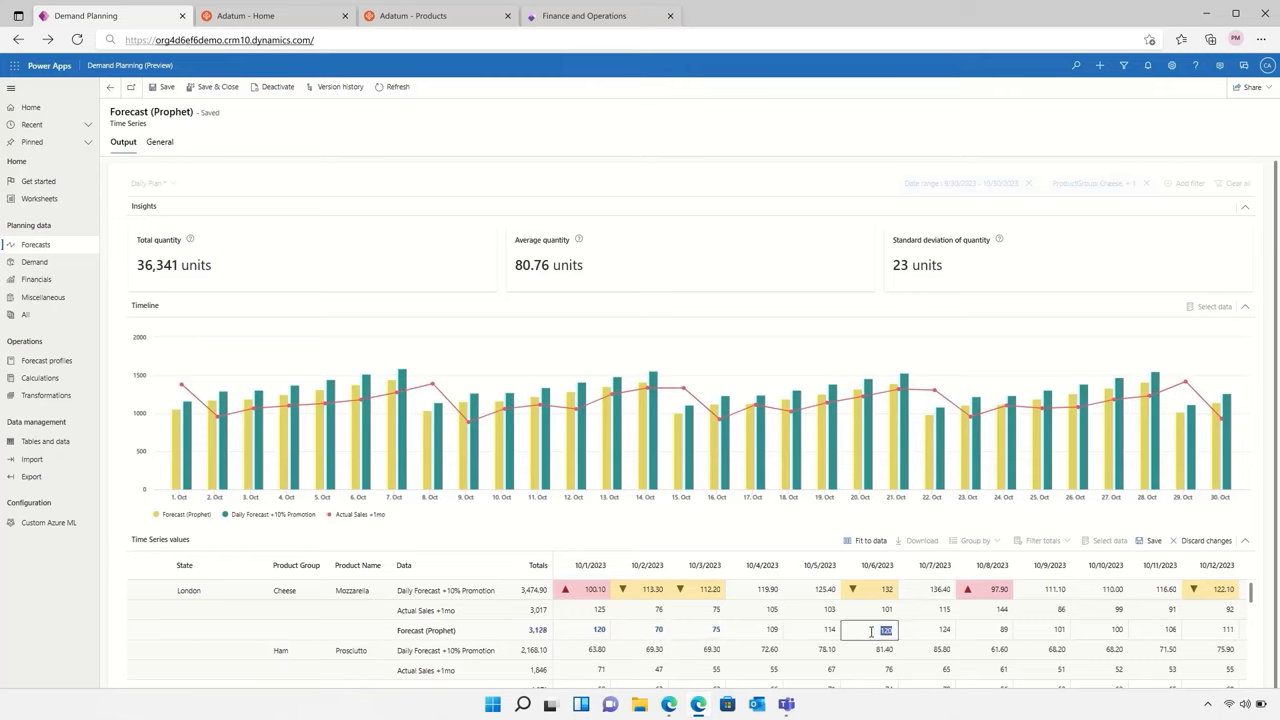
text(100)
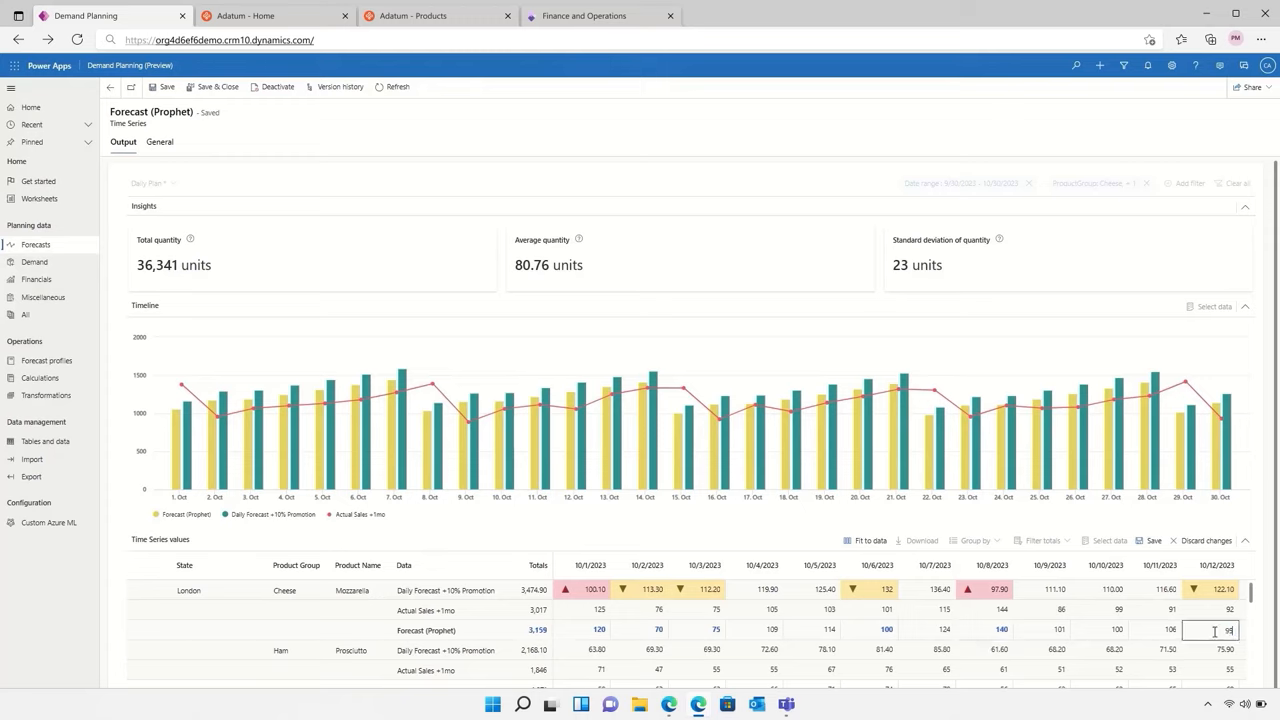
click(1150, 540)
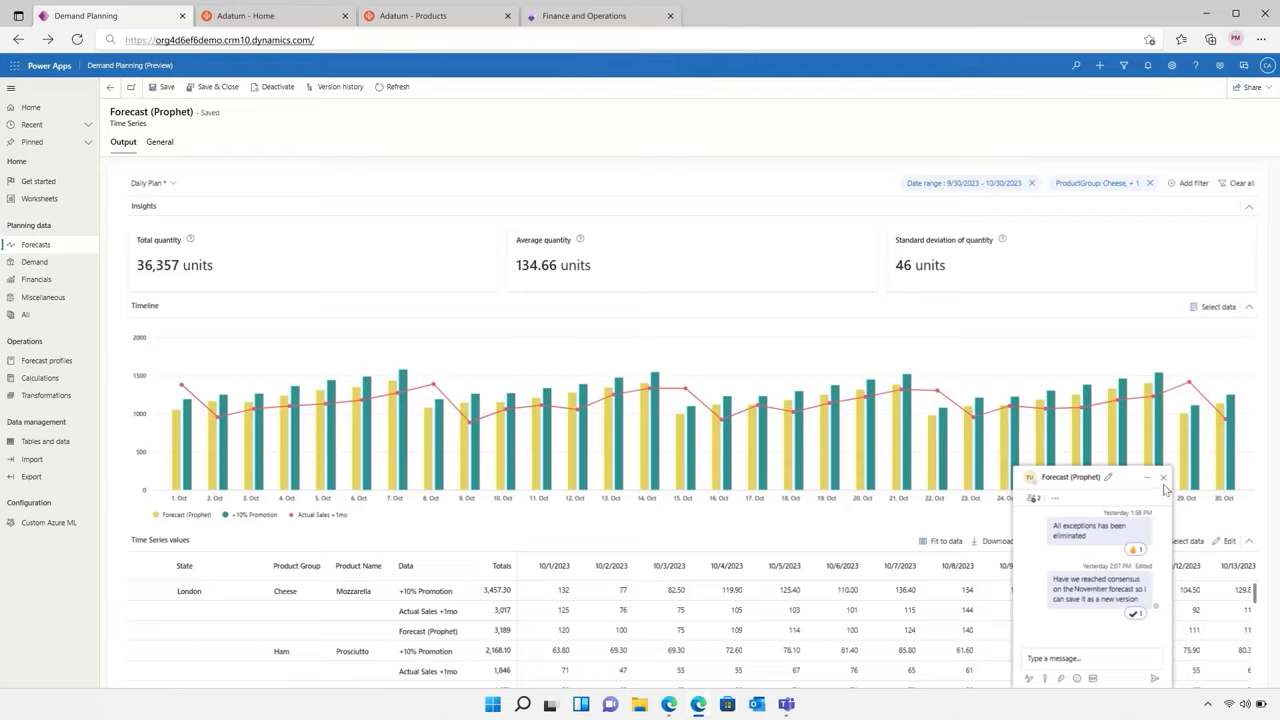
Close the Forecast (Prophet) discussion chat pane.
click(1164, 476)
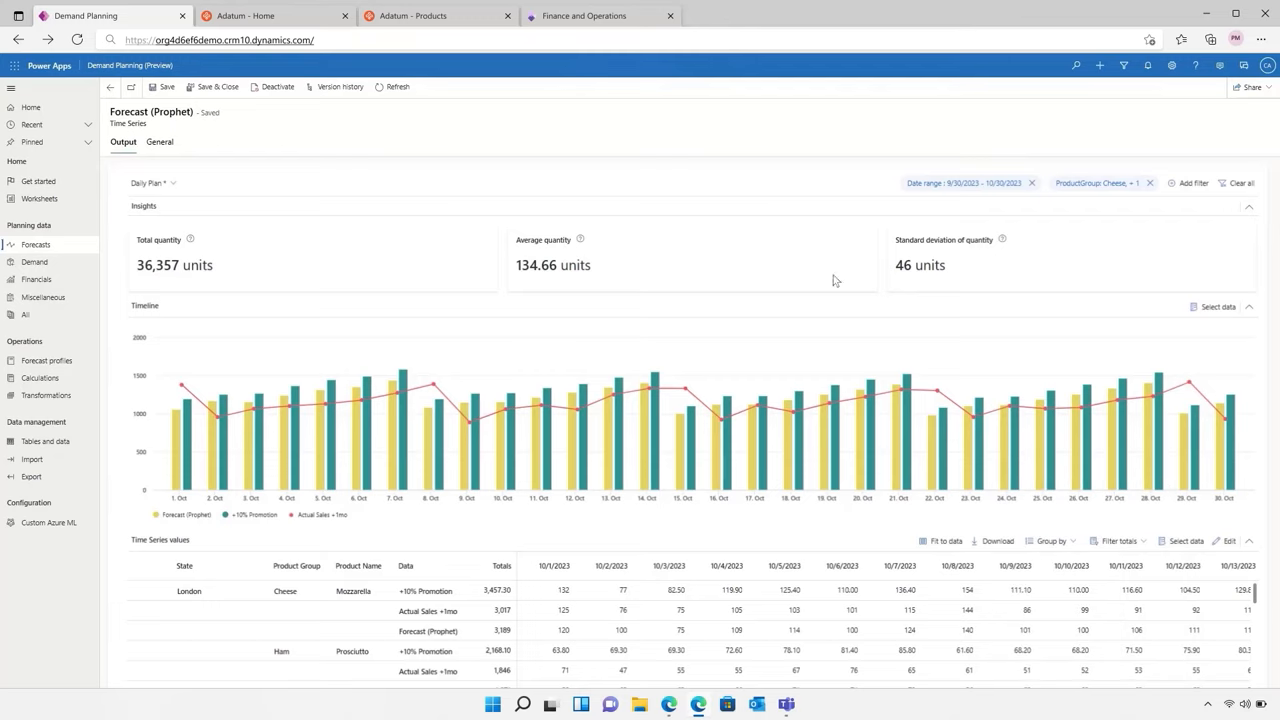
click(340, 86)
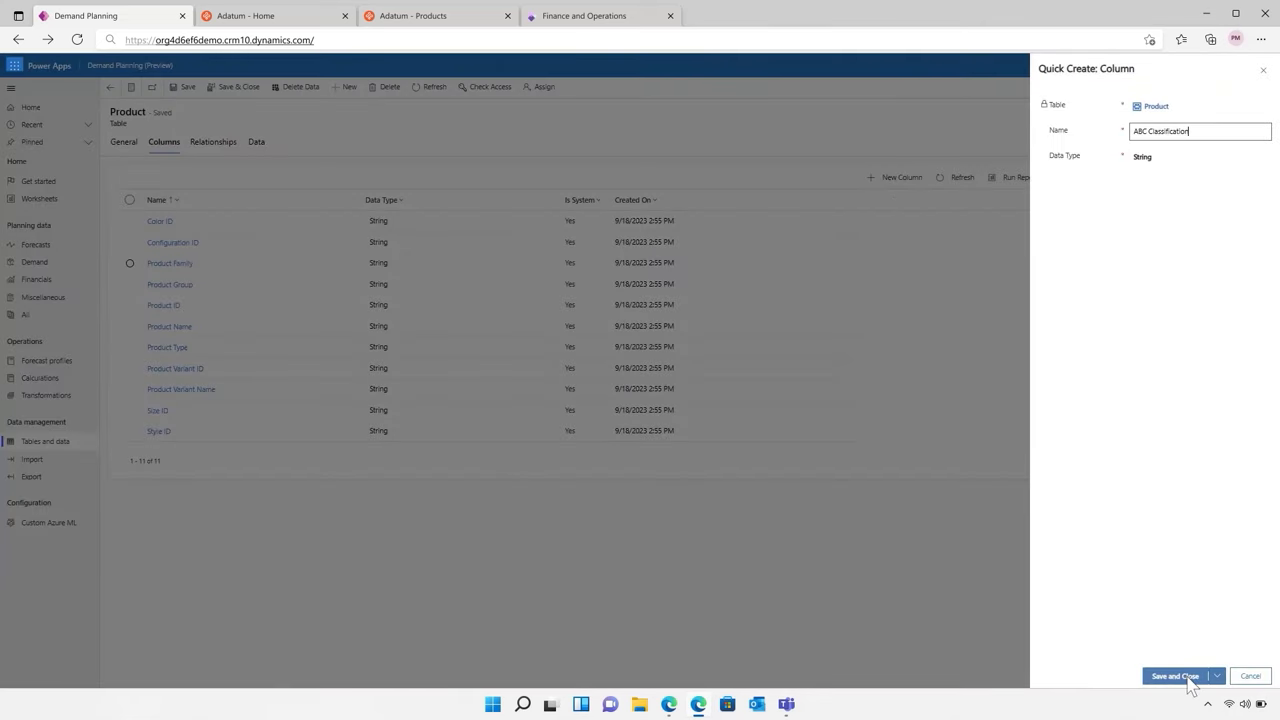
Save the new ABC Classification column on the Product table and go to the data import page.
click(1174, 676)
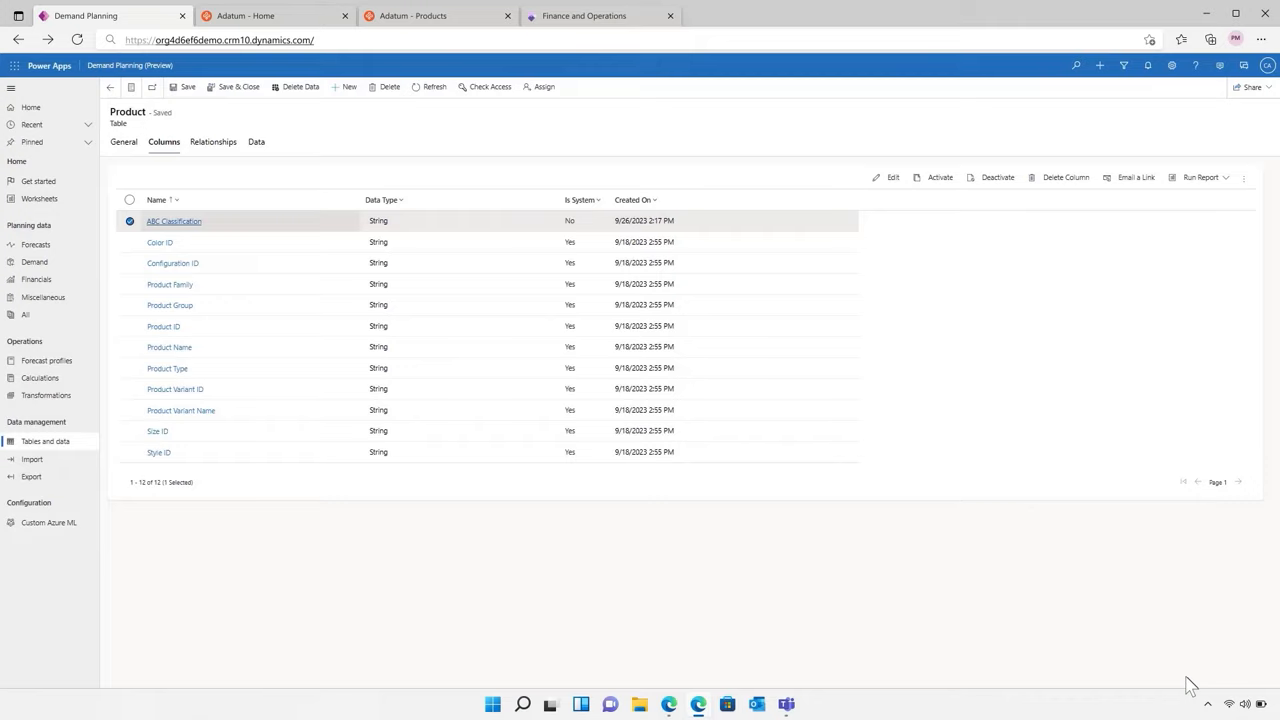
mouse_move(96, 472)
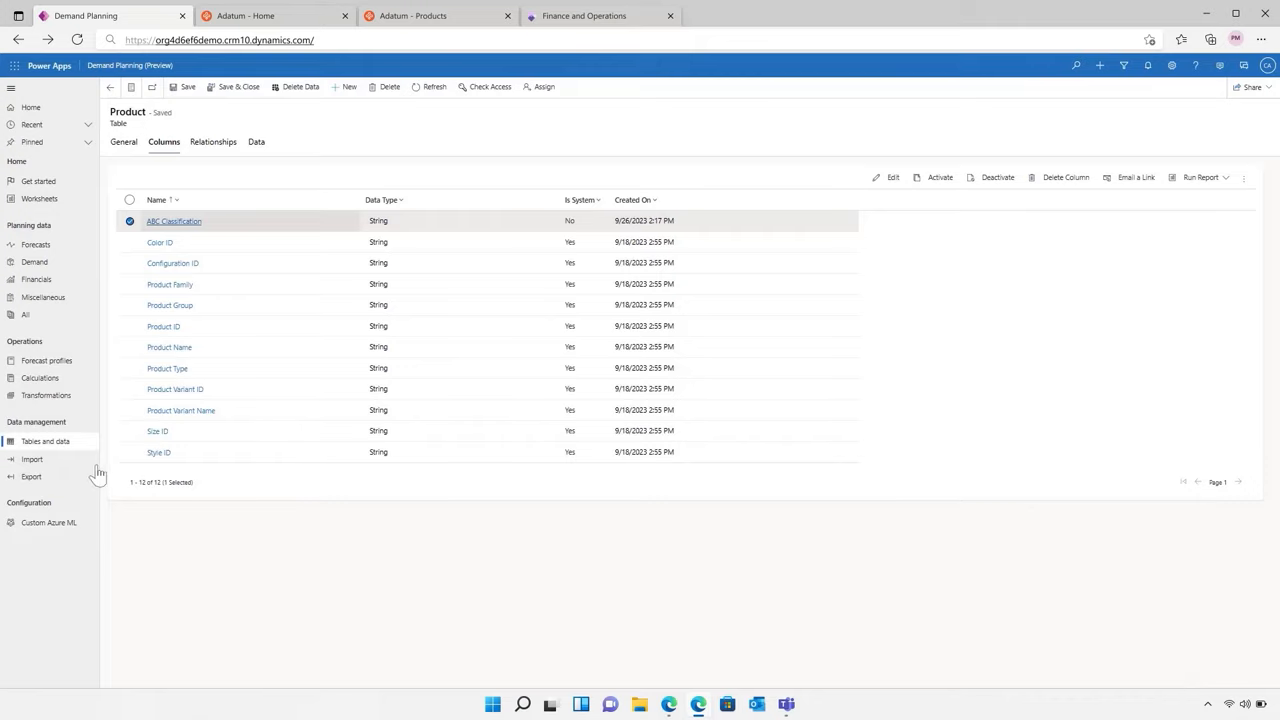
click(32, 458)
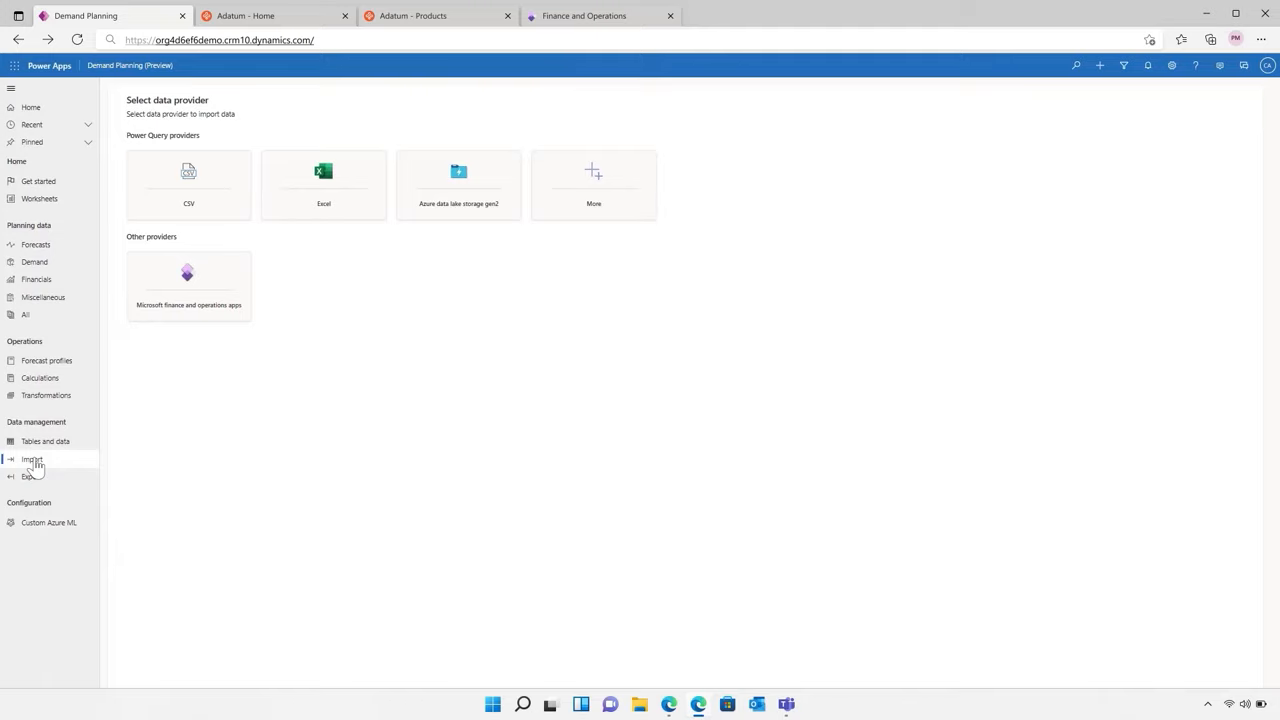
Switch to the Adatum online store showing the distributor picker with US Foods and Northwind Traders.
click(274, 16)
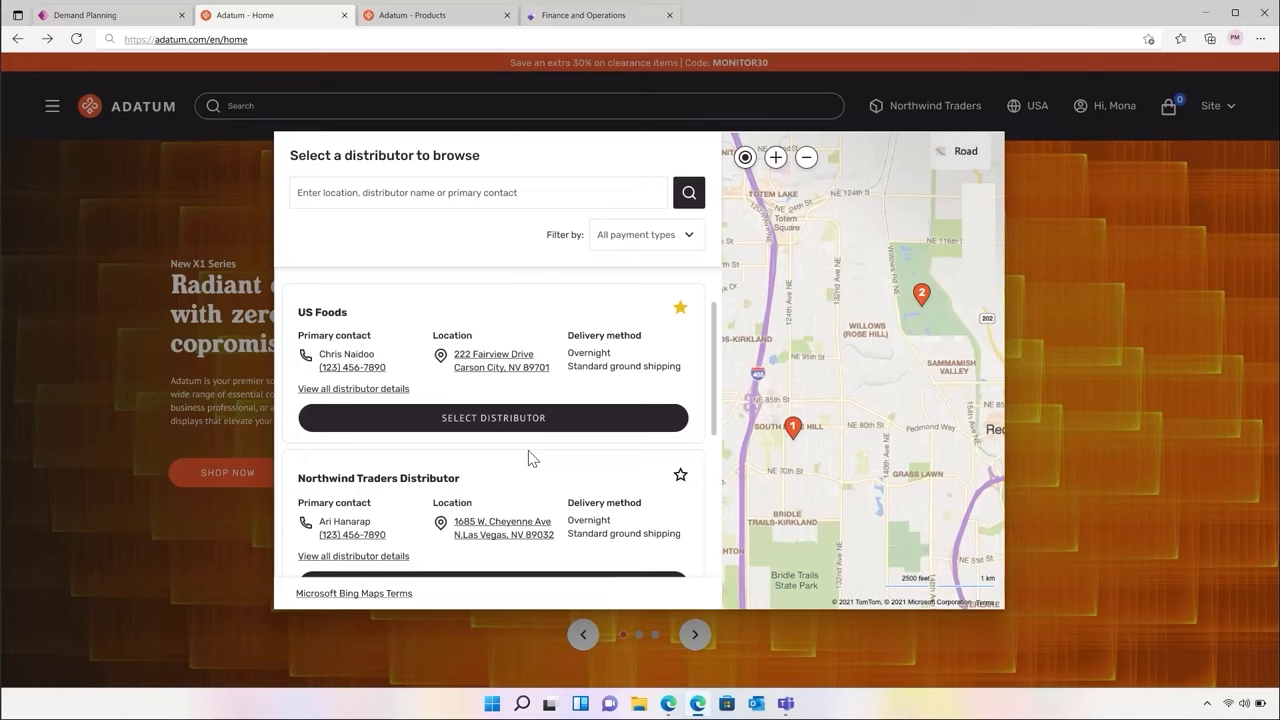
mouse_move(476, 20)
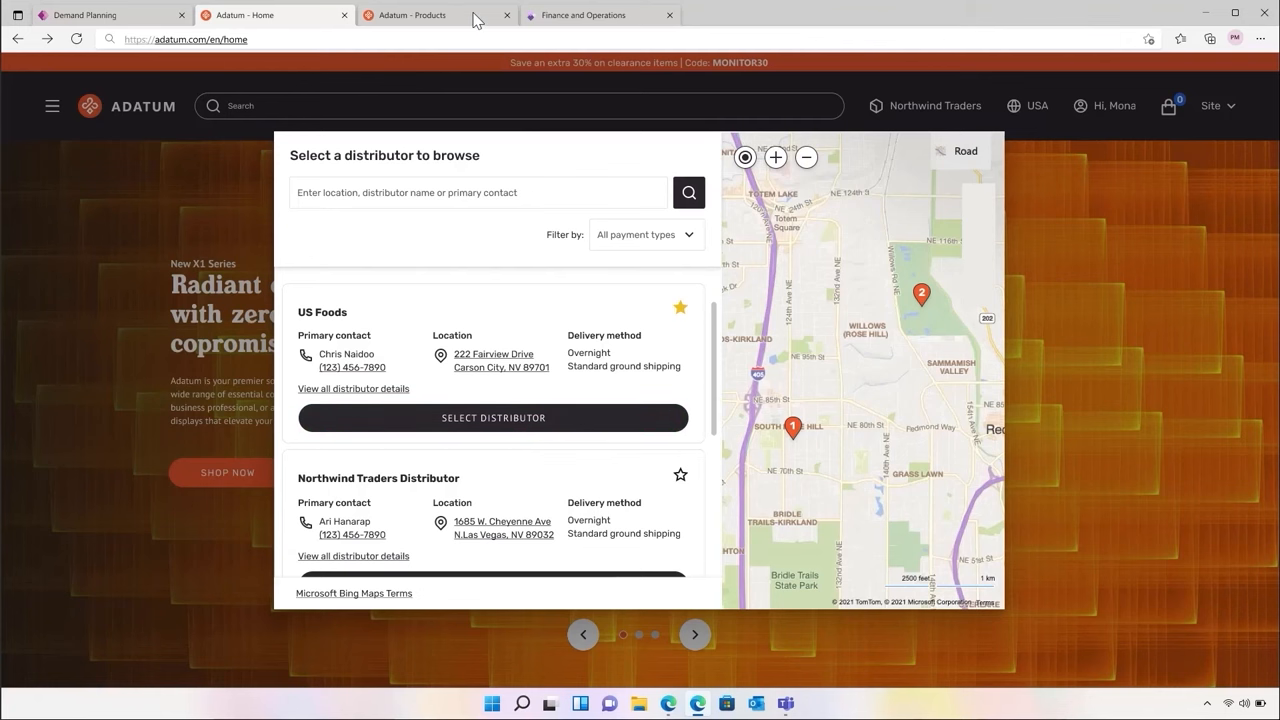
Switch to the portal's product catalogue showing the Monitors page with 20 products.
click(410, 16)
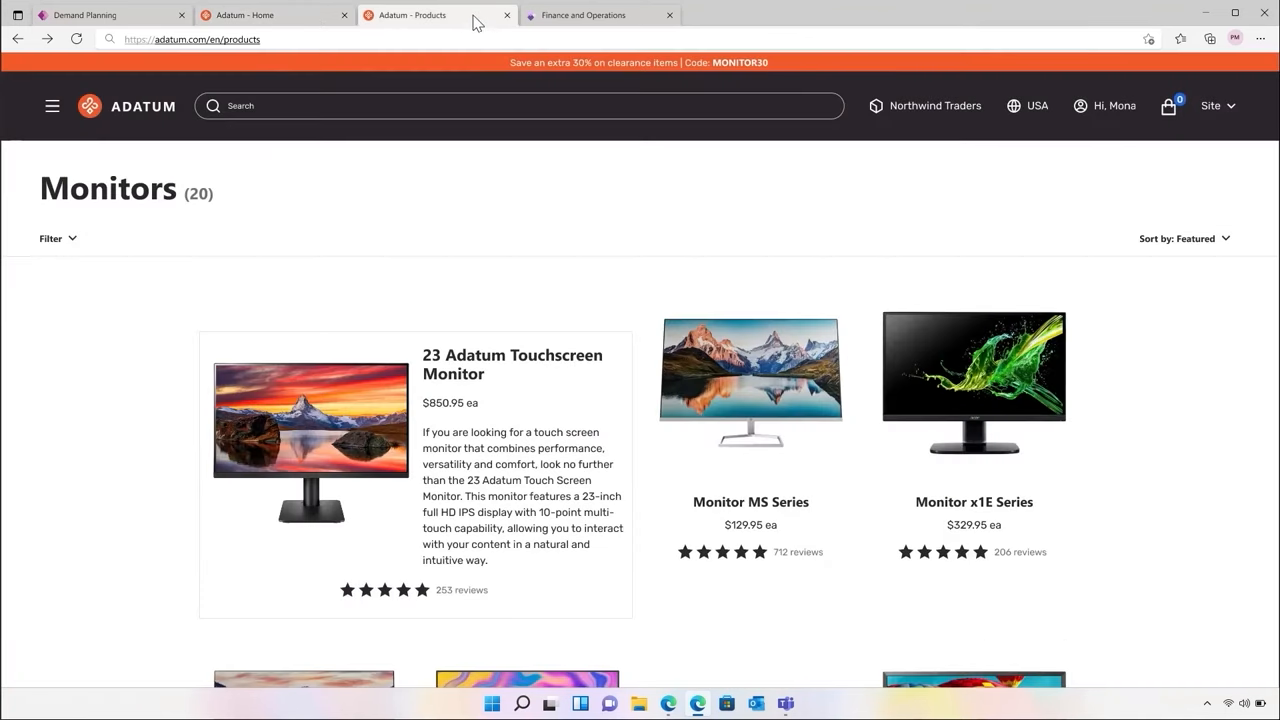
mouse_move(500, 418)
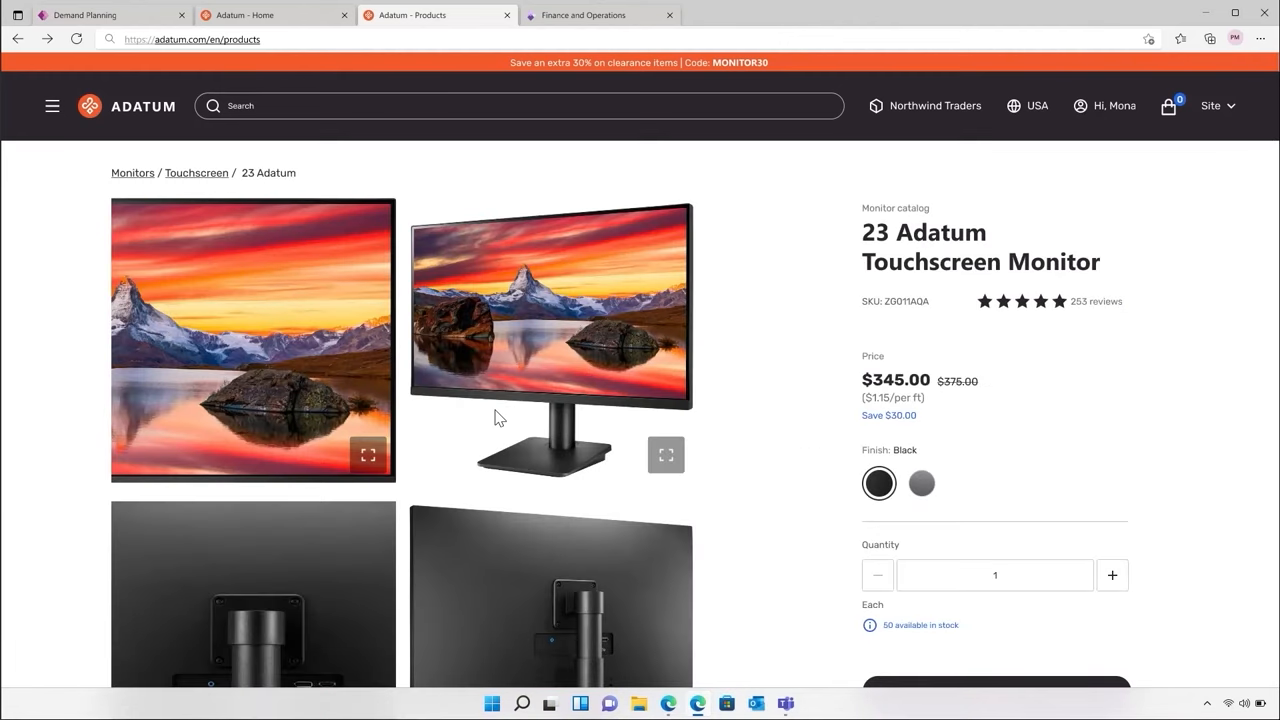
mouse_move(626, 528)
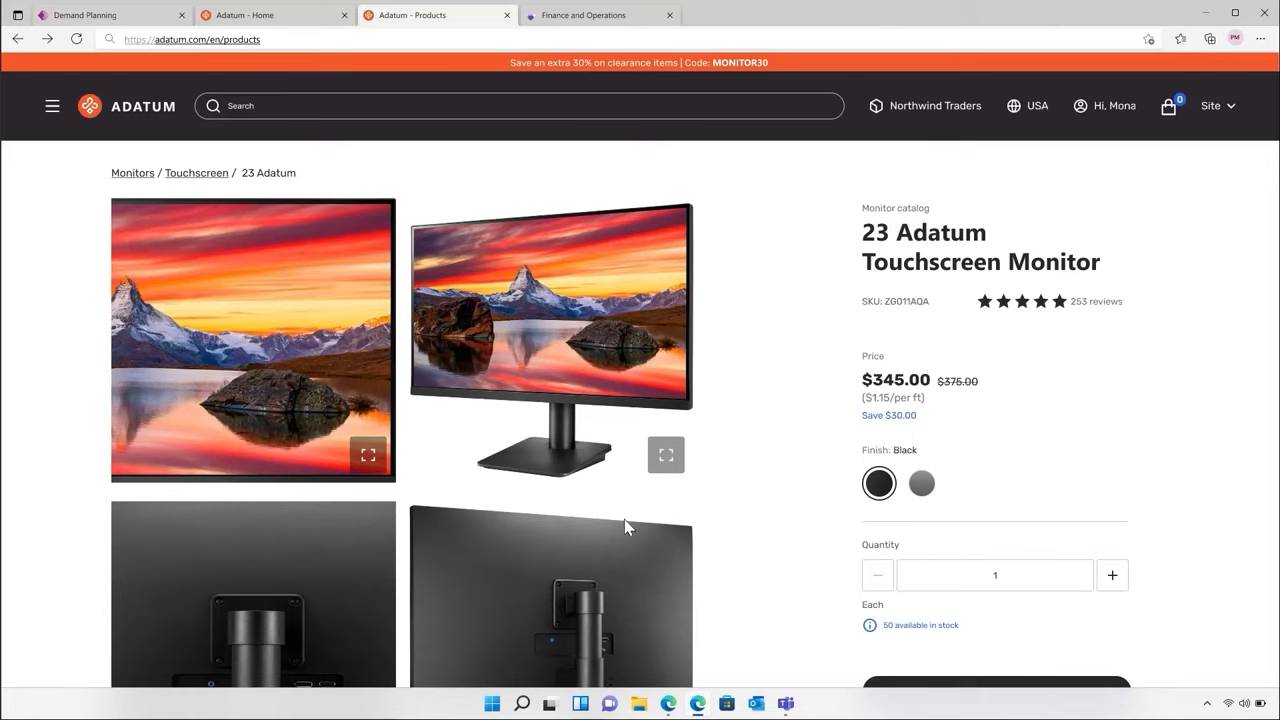
mouse_move(928, 644)
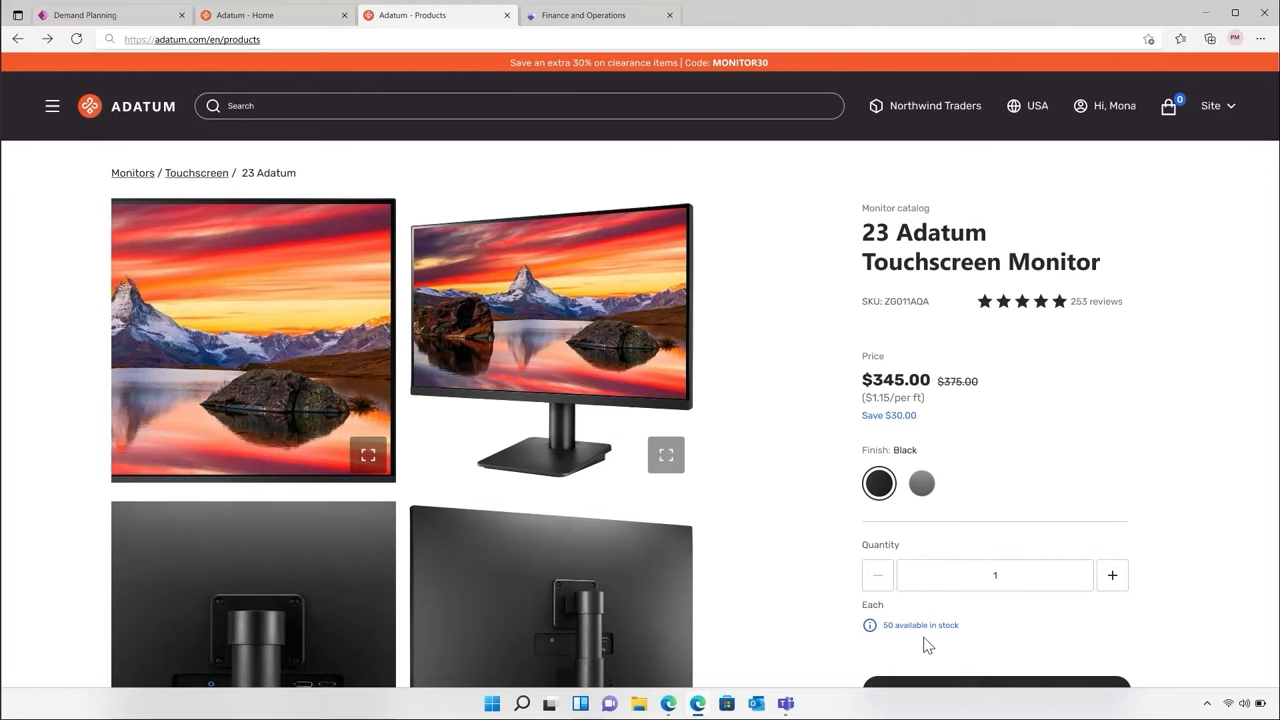
Switch to the Finance and Operations home for Adatum - High Tech Equipment.
click(596, 14)
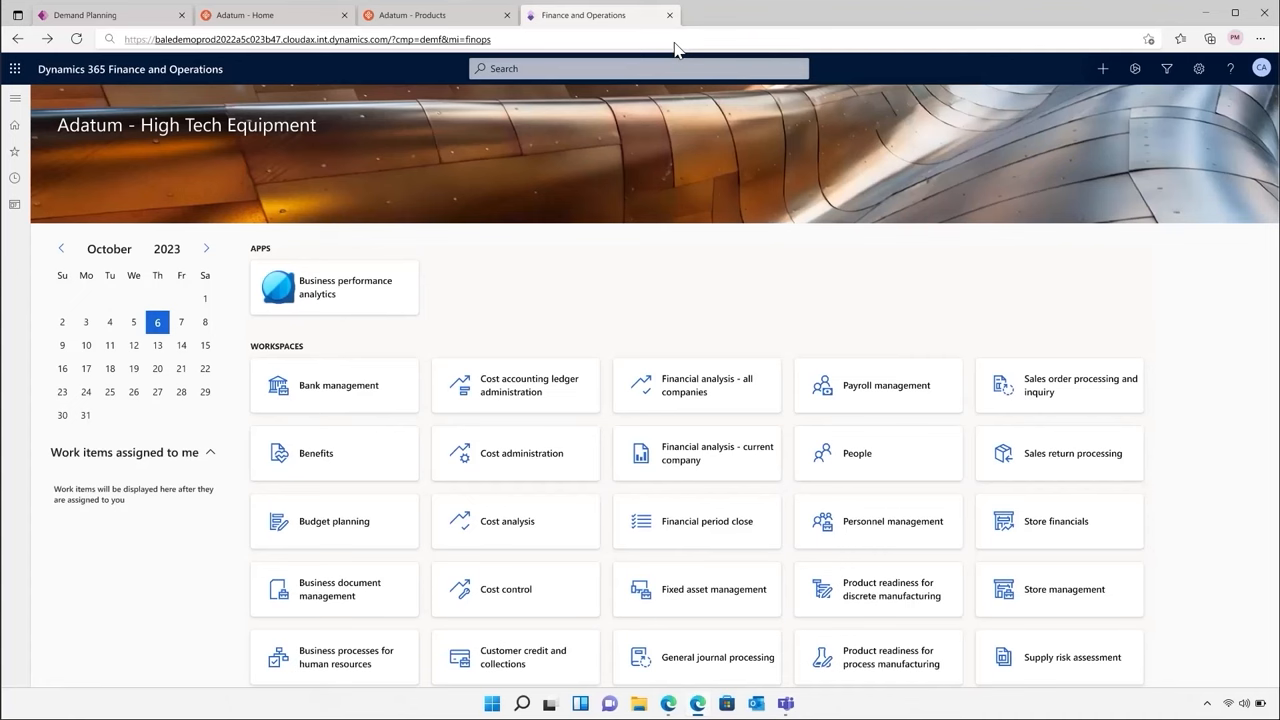
mouse_move(1124, 90)
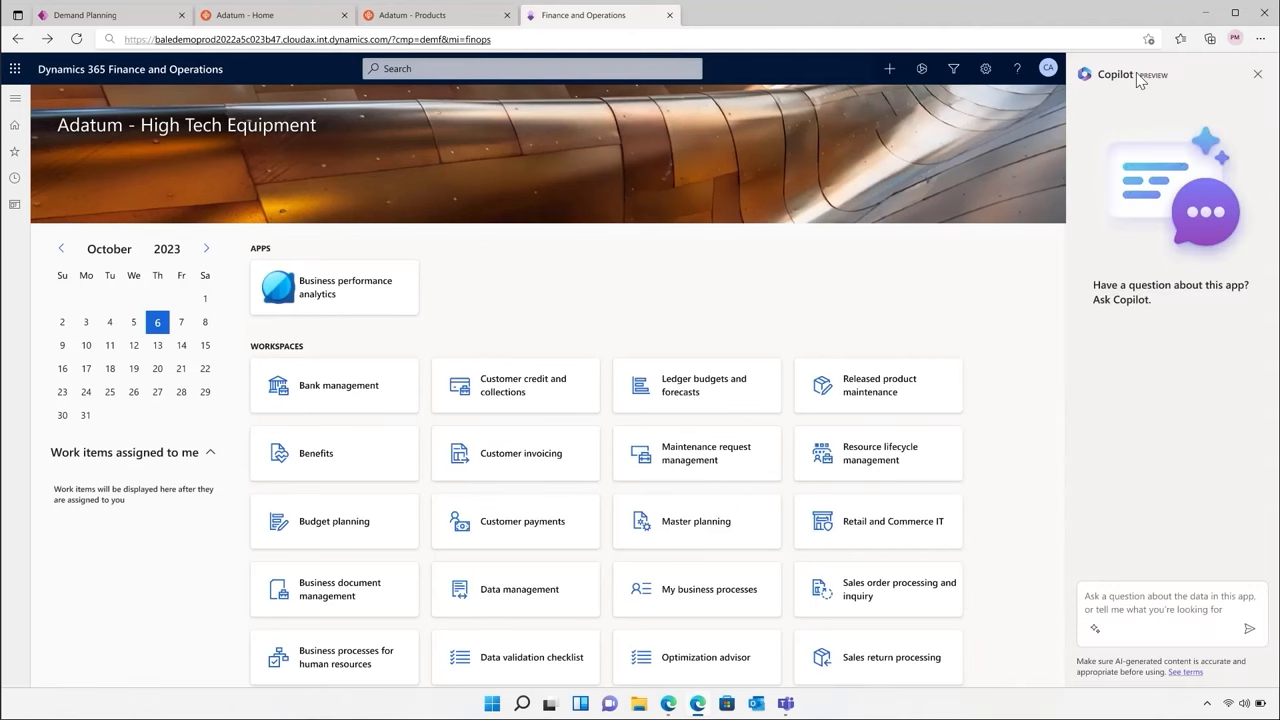
mouse_move(1128, 164)
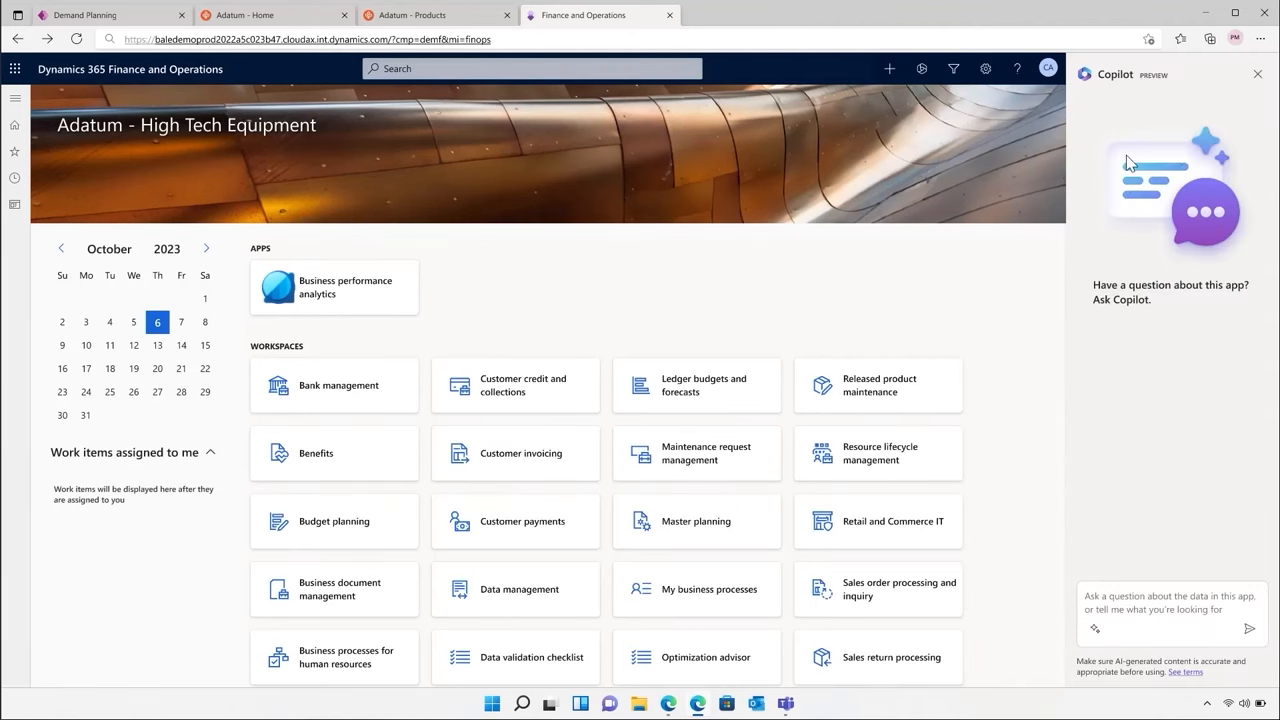
mouse_move(1152, 612)
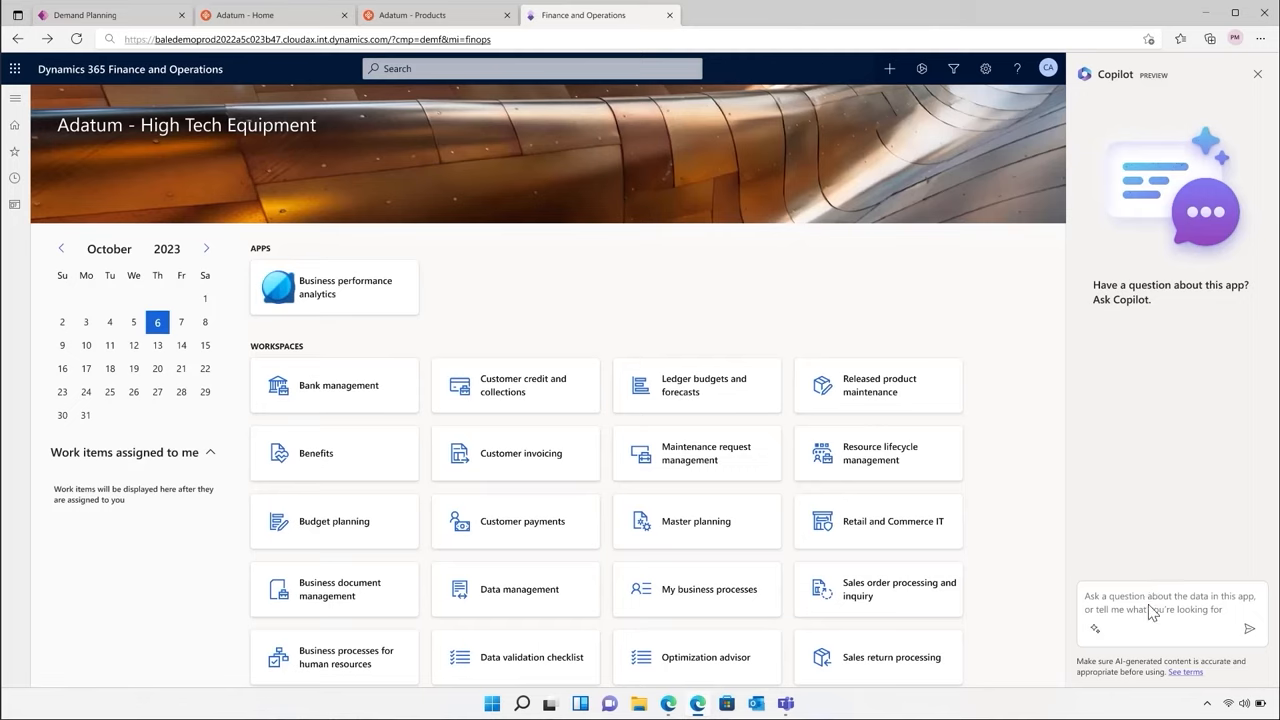
Ask Copilot 'How can I manage changes to confirmed purchase orders?' and go to Confirmed purchase orders with changes.
text(How can I manage changes to confirmed purchase orders?)
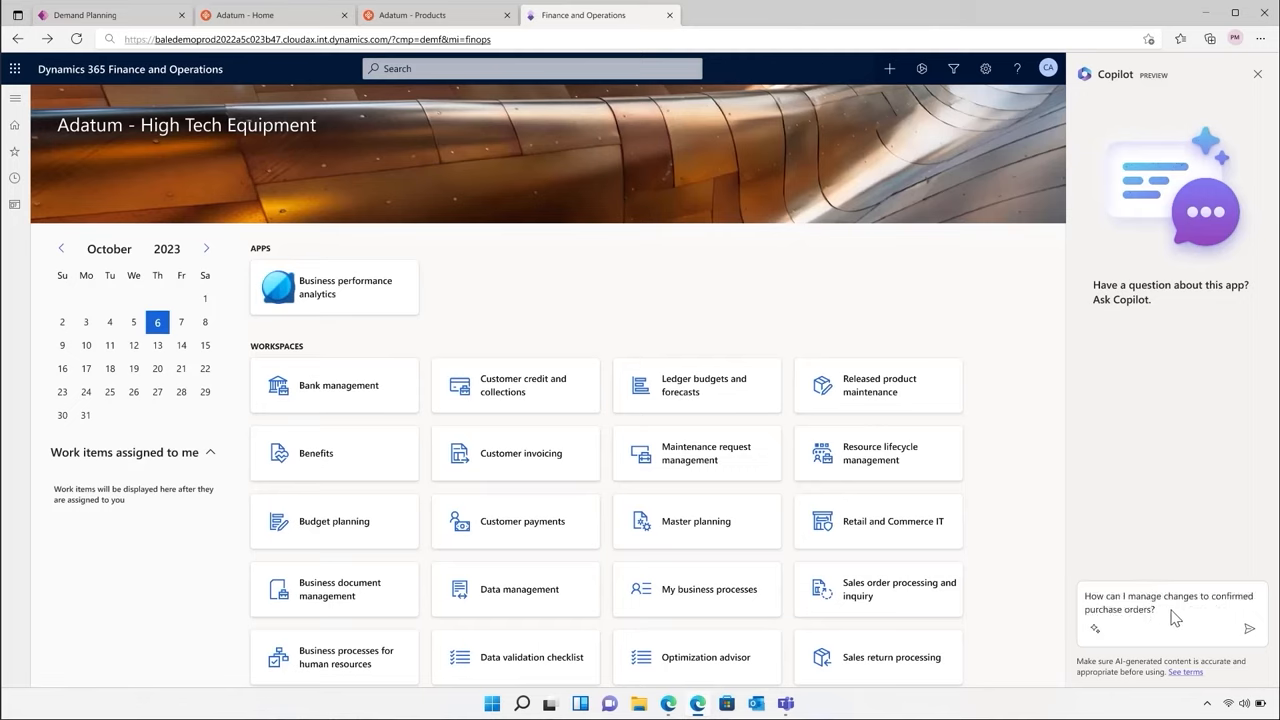
mouse_move(1252, 636)
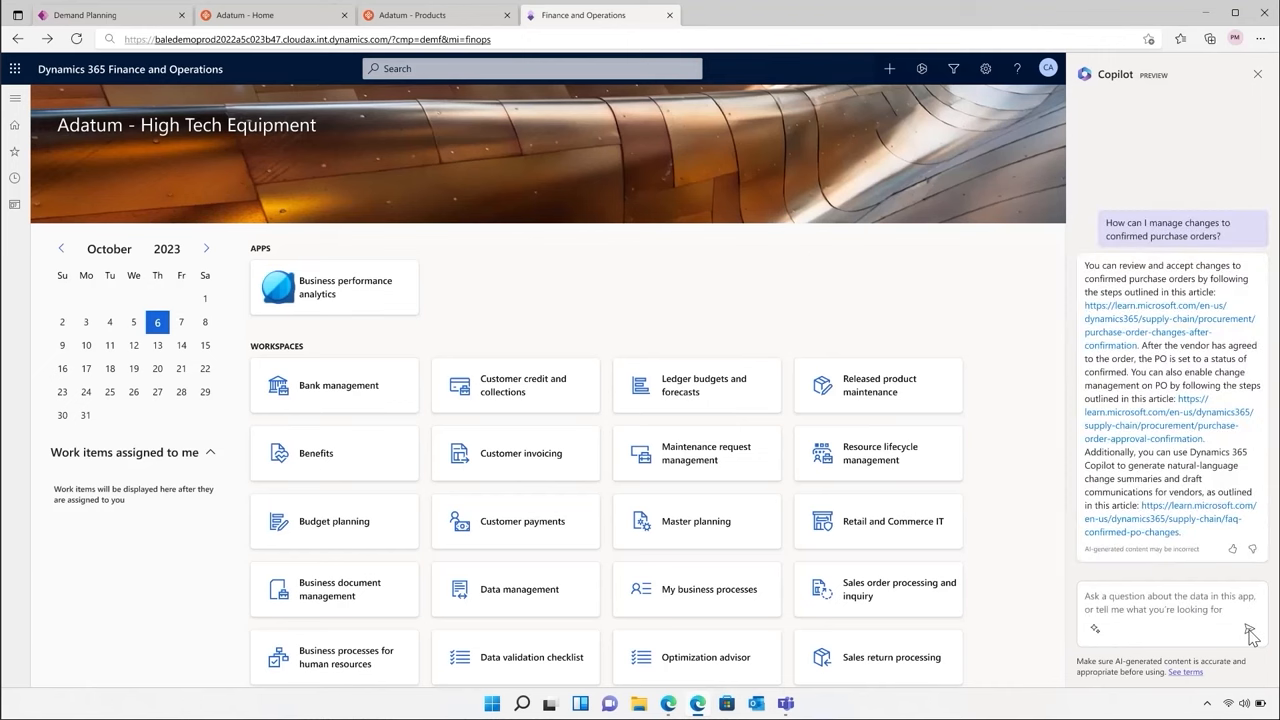
mouse_move(452, 344)
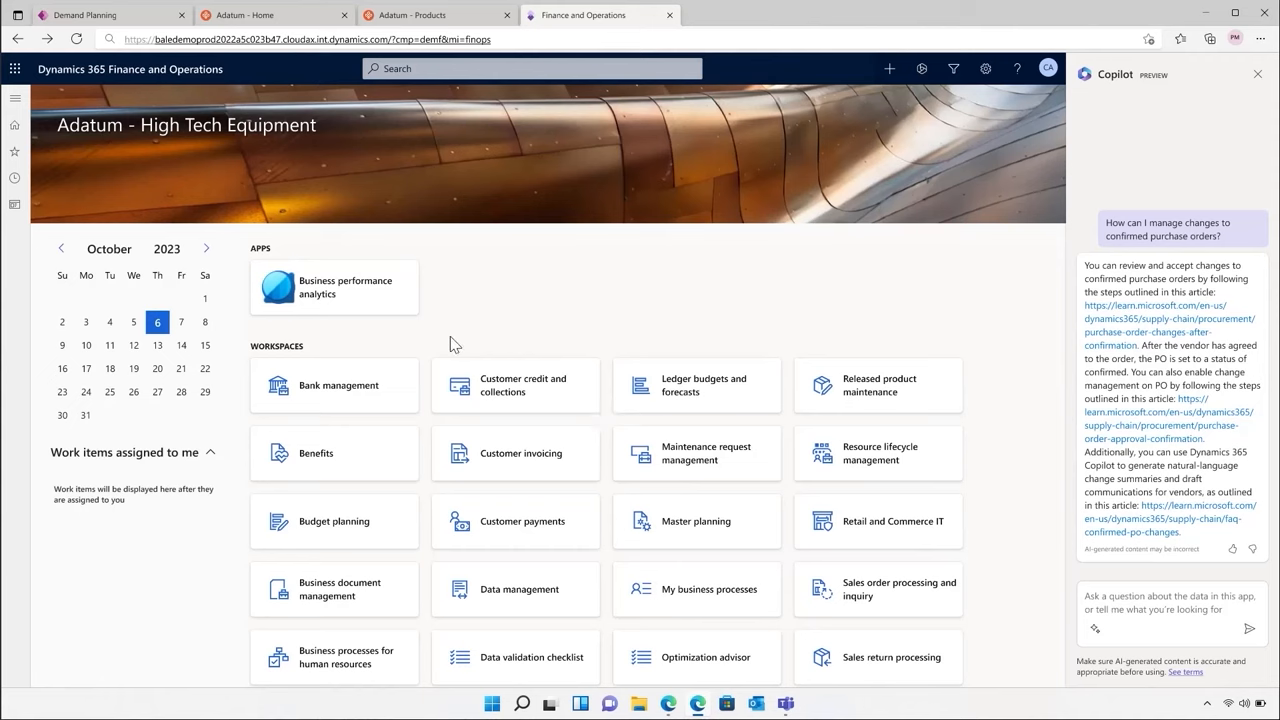
mouse_move(12, 104)
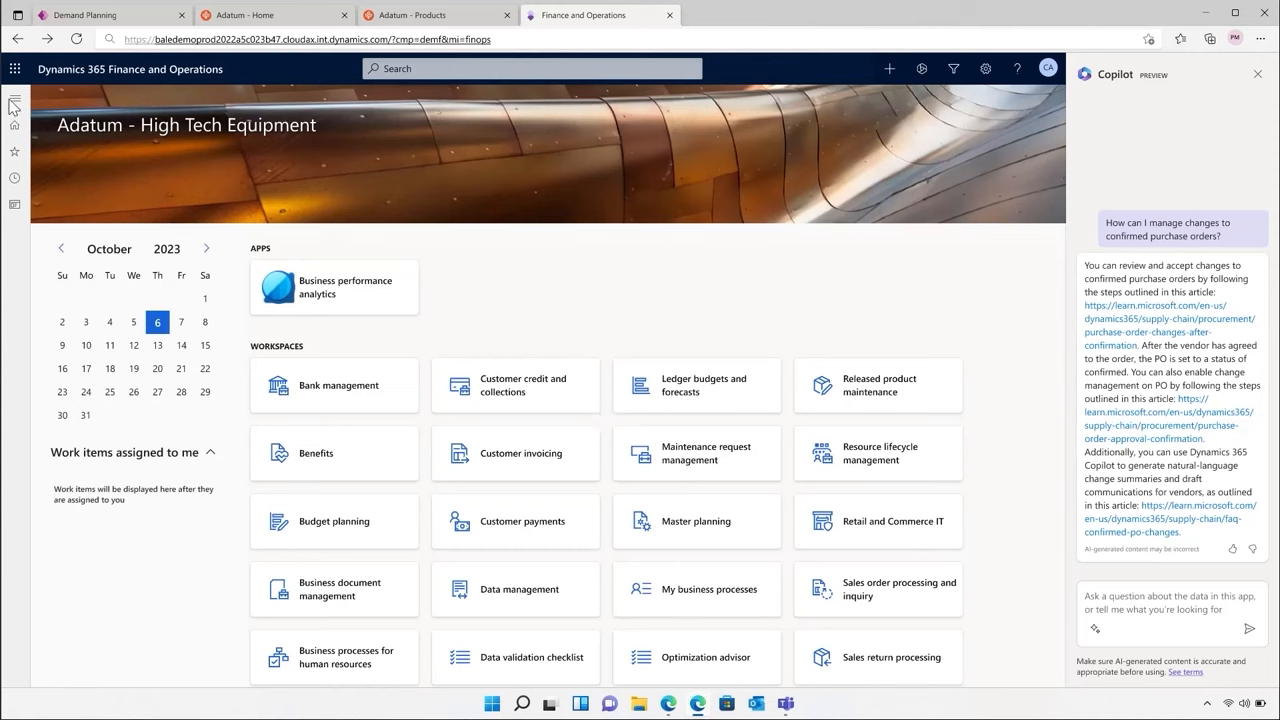
click(14, 100)
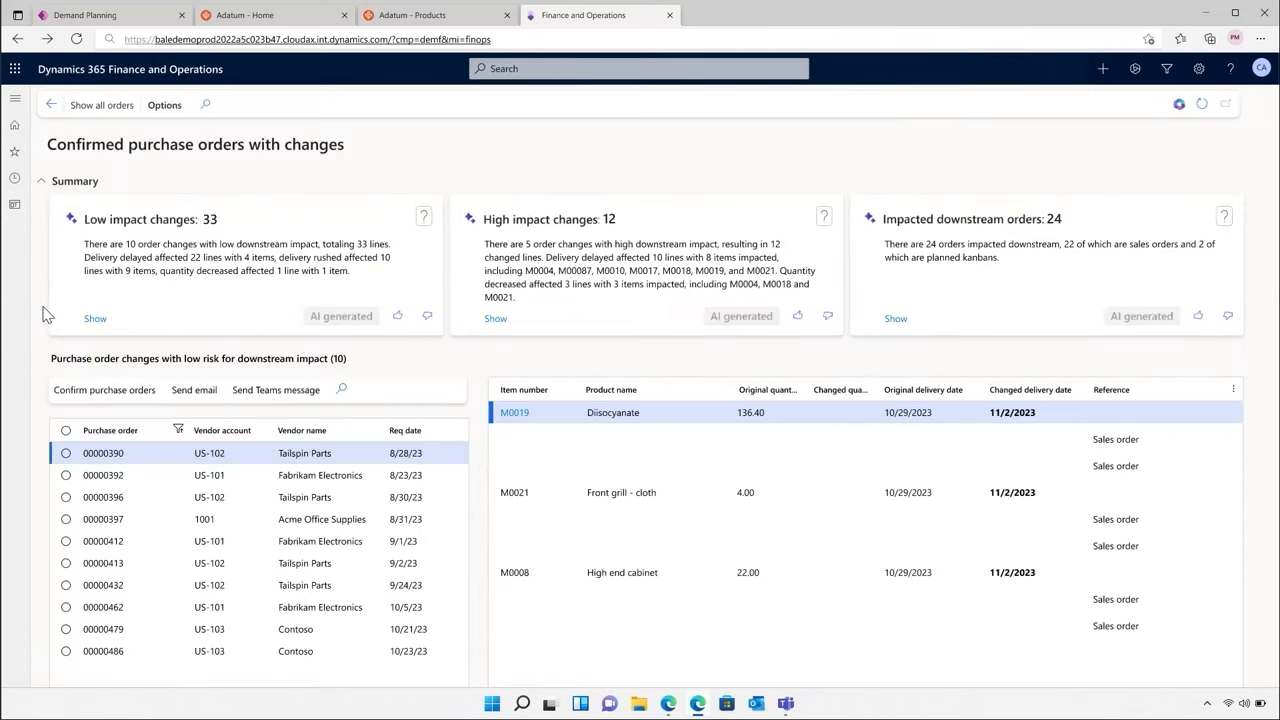
mouse_move(296, 362)
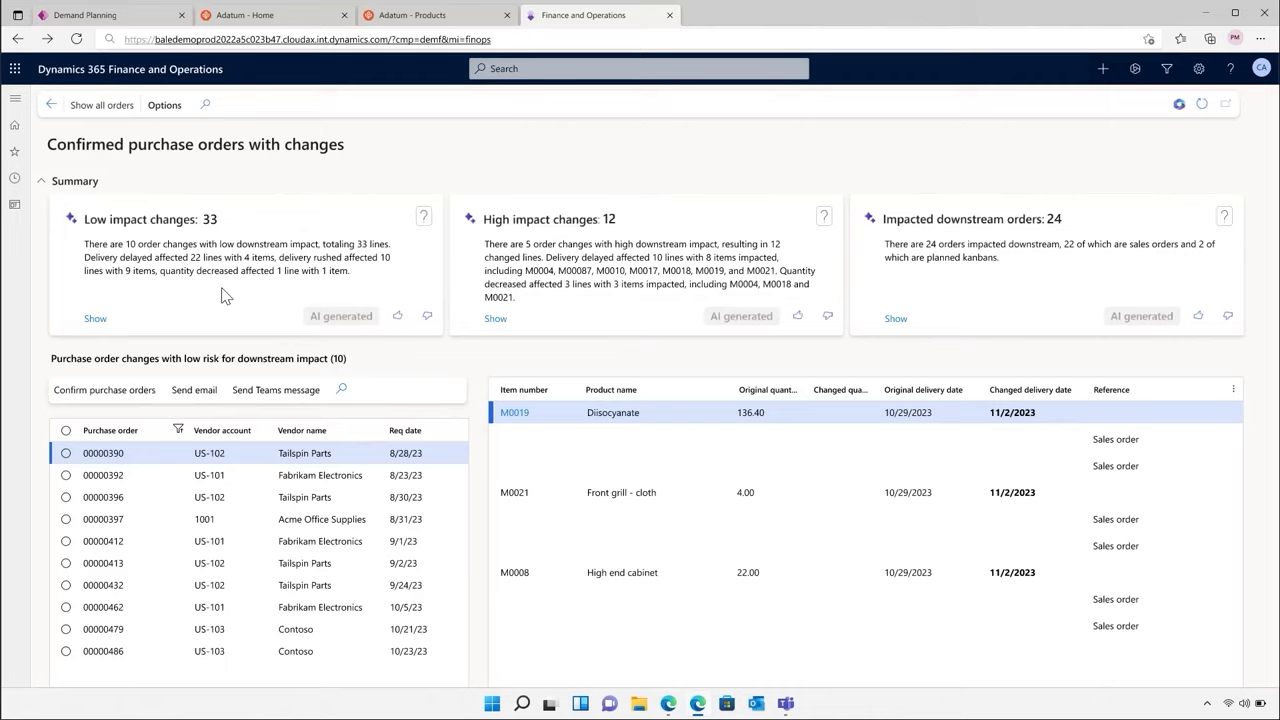
mouse_move(138, 374)
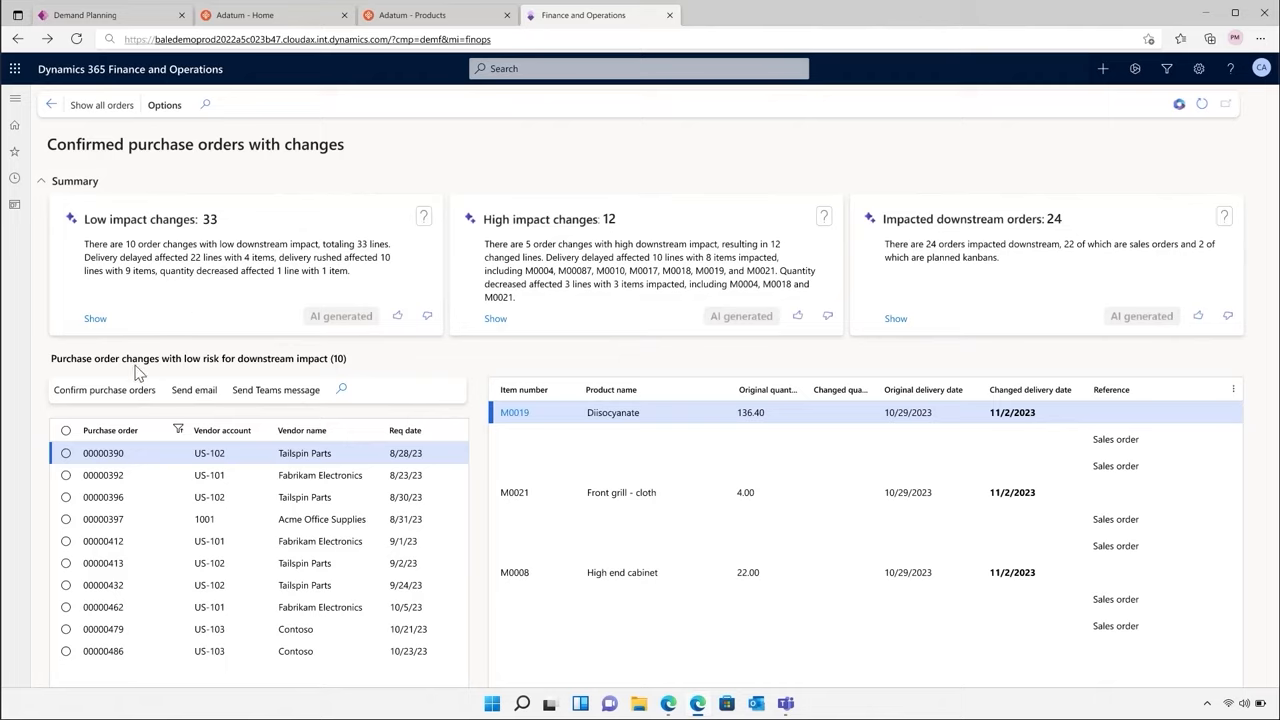
Select all ten low-risk purchase orders and show their 24 impacted downstream orders.
click(66, 430)
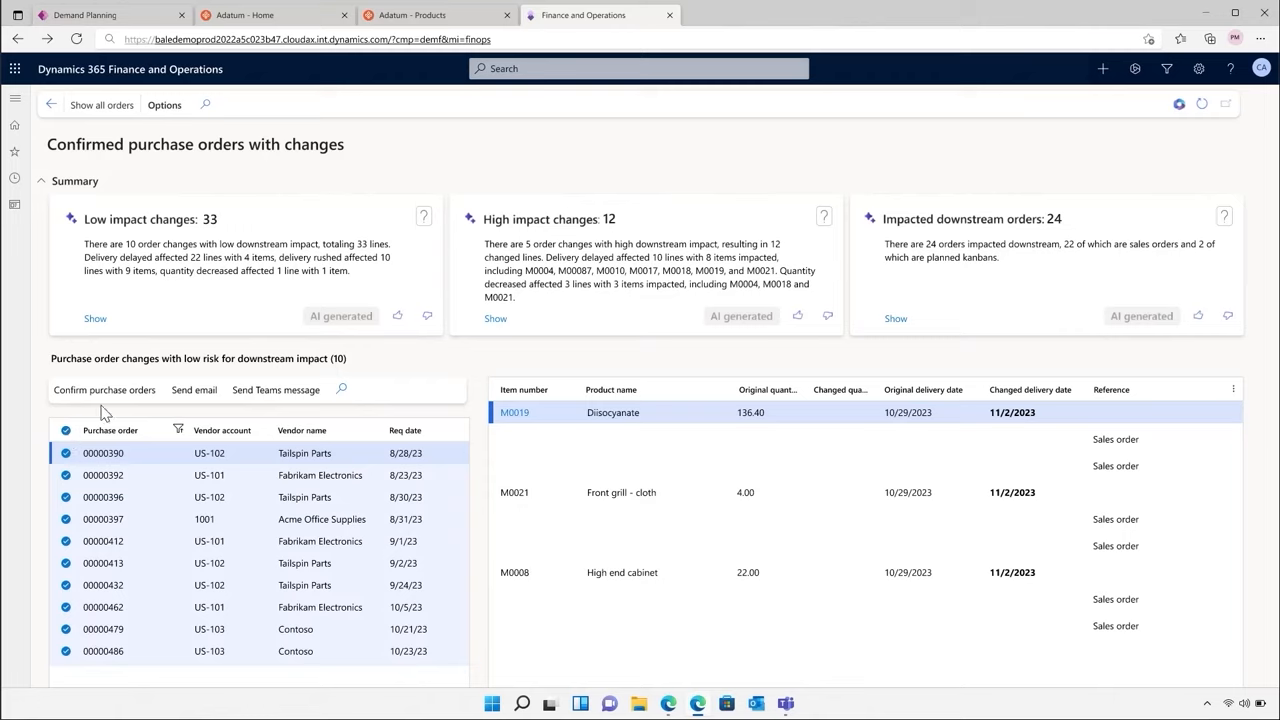
mouse_move(664, 356)
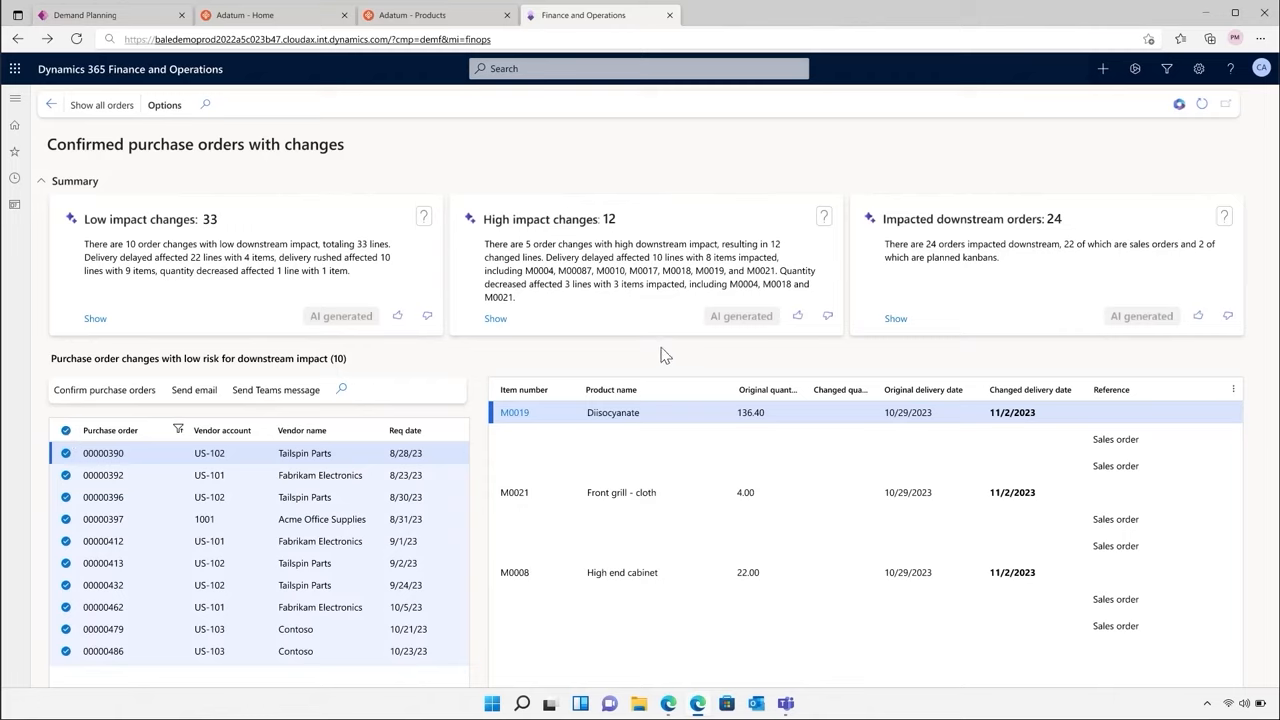
mouse_move(928, 300)
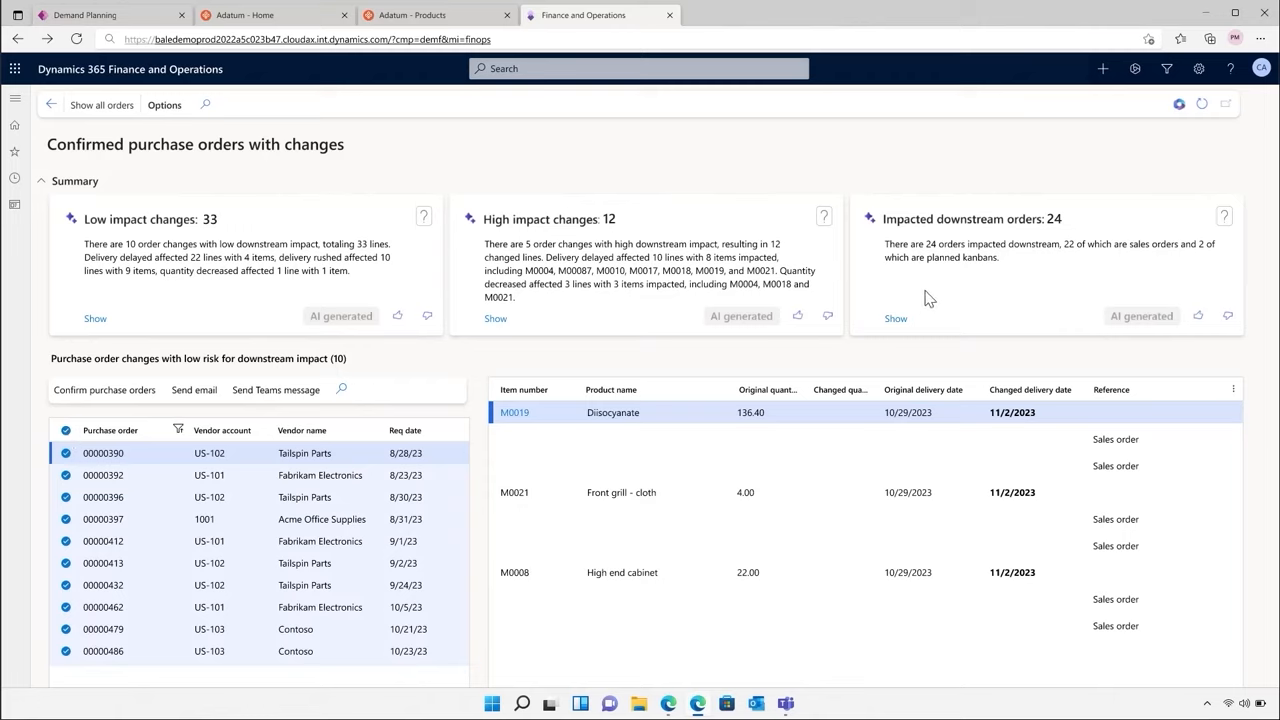
click(896, 318)
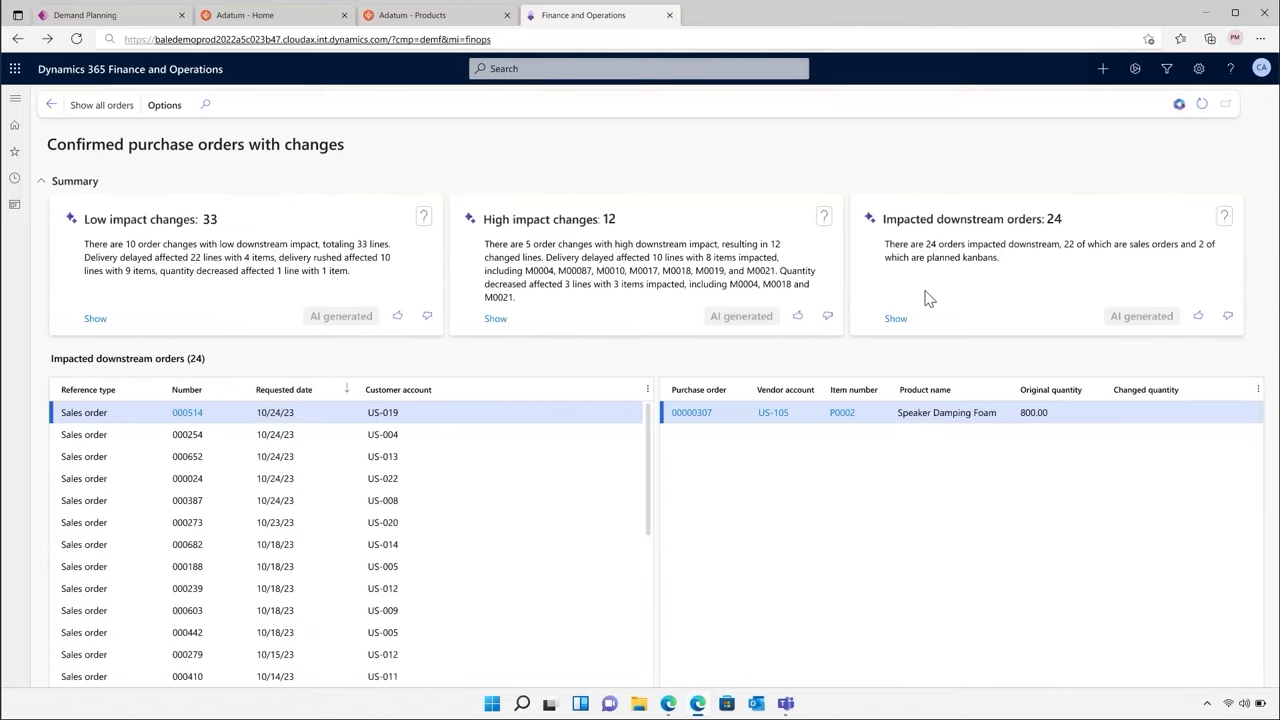
mouse_move(256, 370)
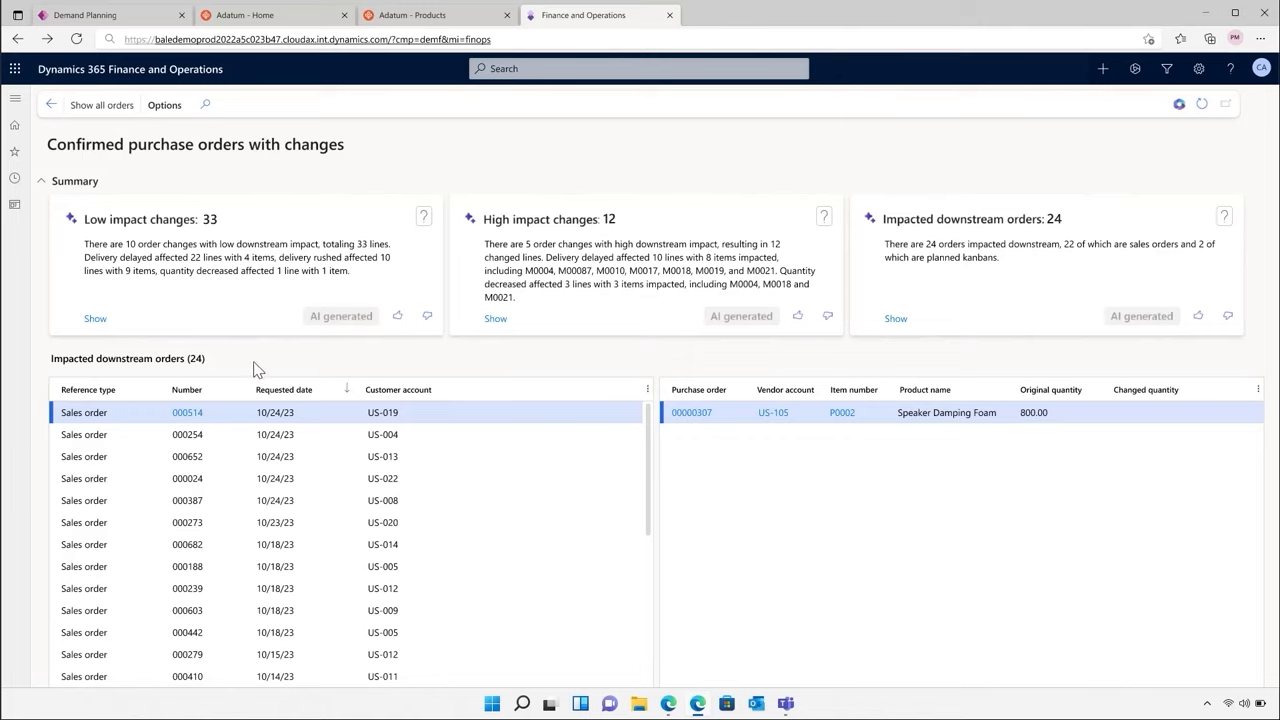
mouse_move(256, 372)
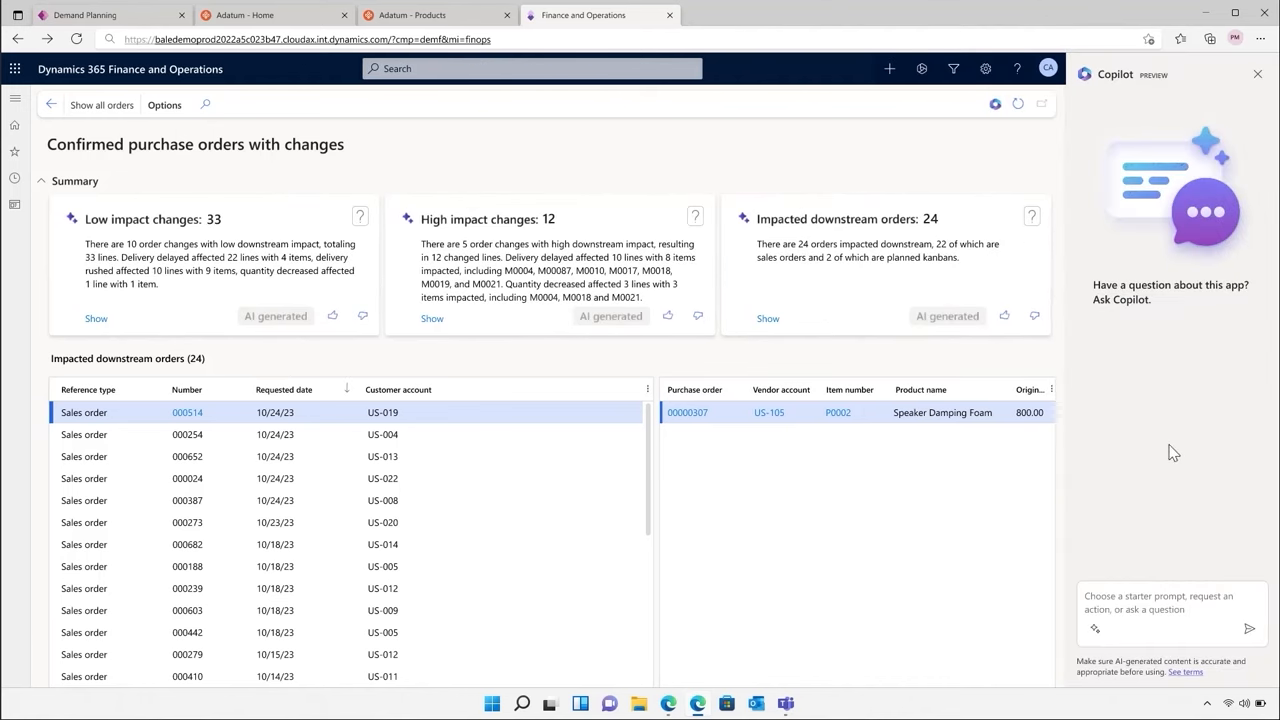
Ask Copilot 'Find alternative product for P0002', get P0002-1, then switch to the Teams chat.
text(Find alternative product for P0002)
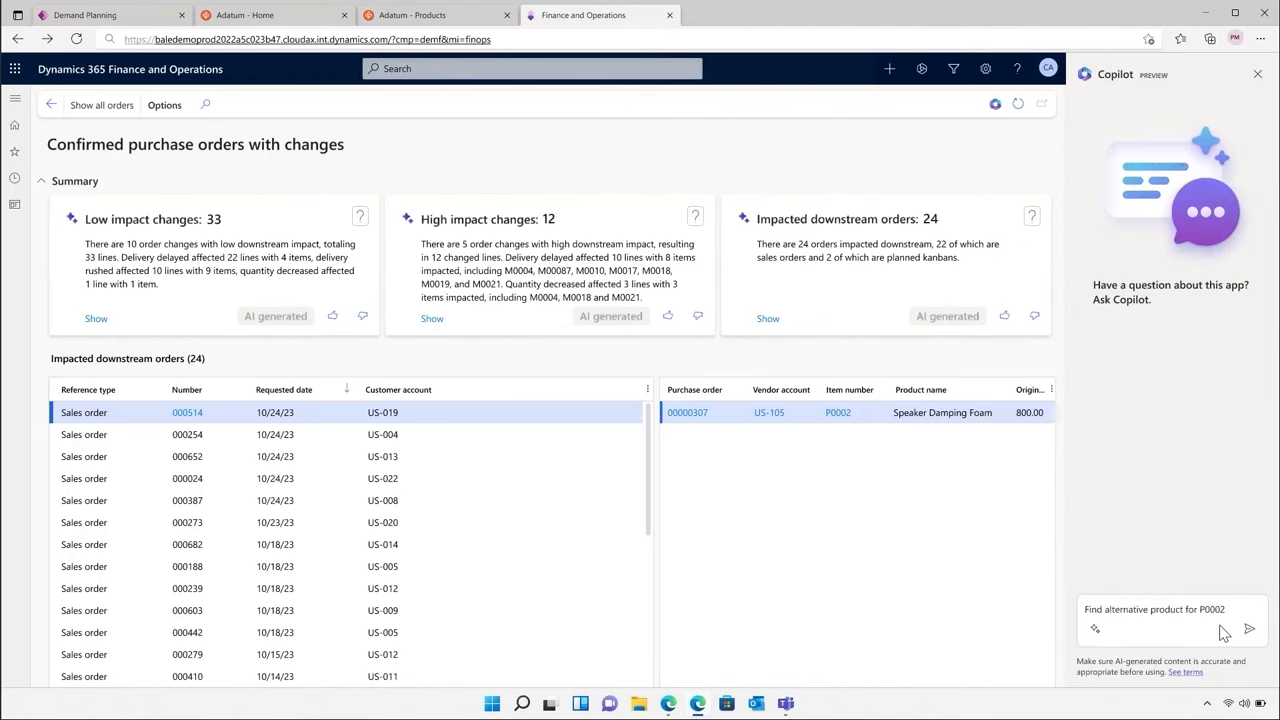
click(1248, 628)
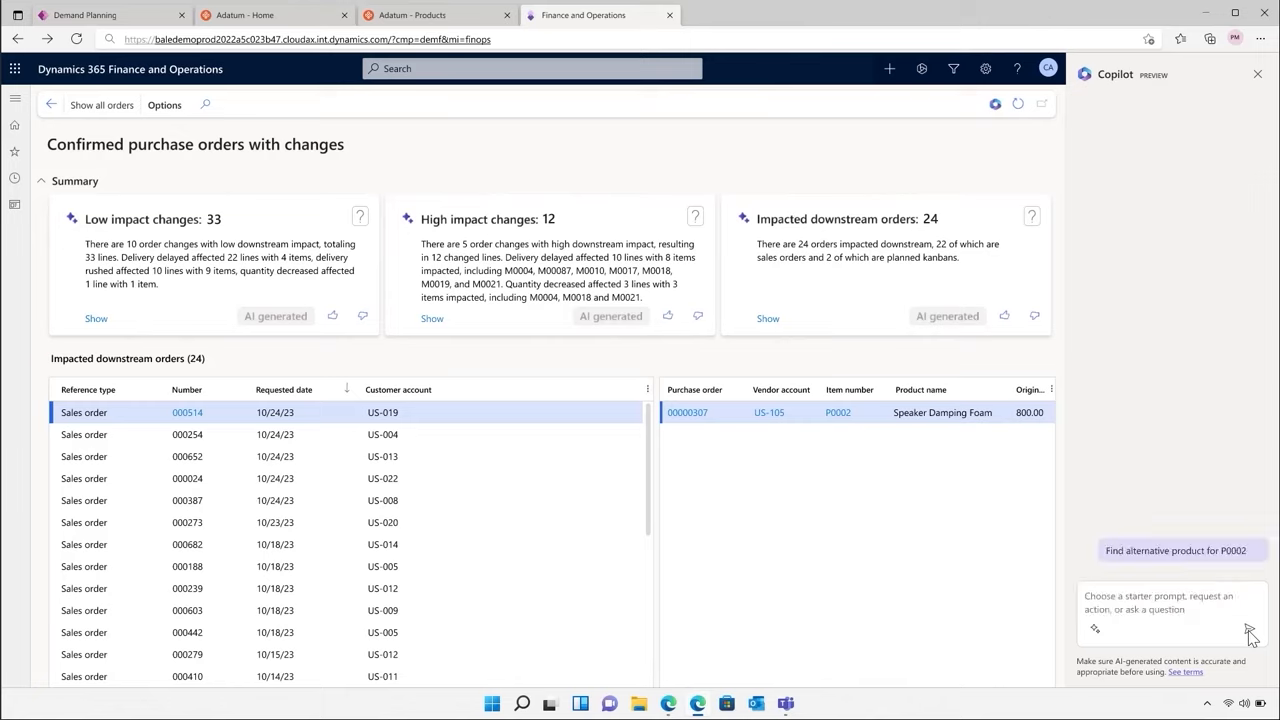
click(1180, 552)
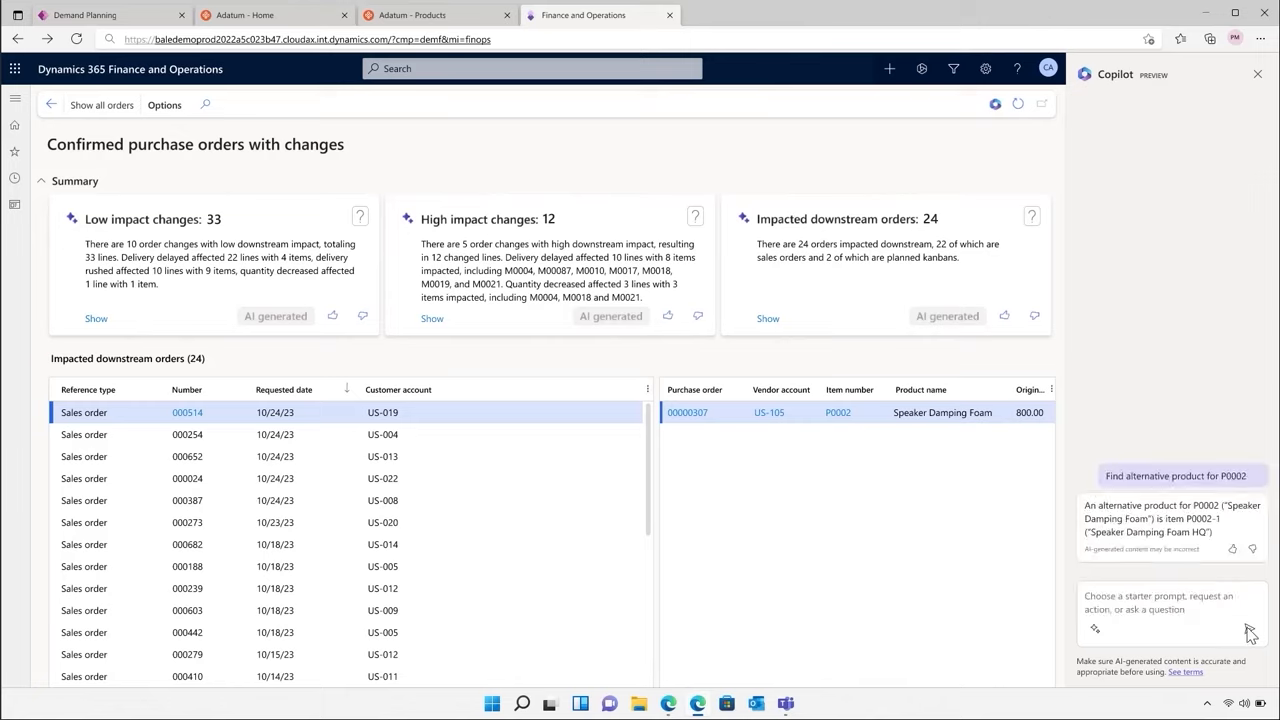
mouse_move(800, 702)
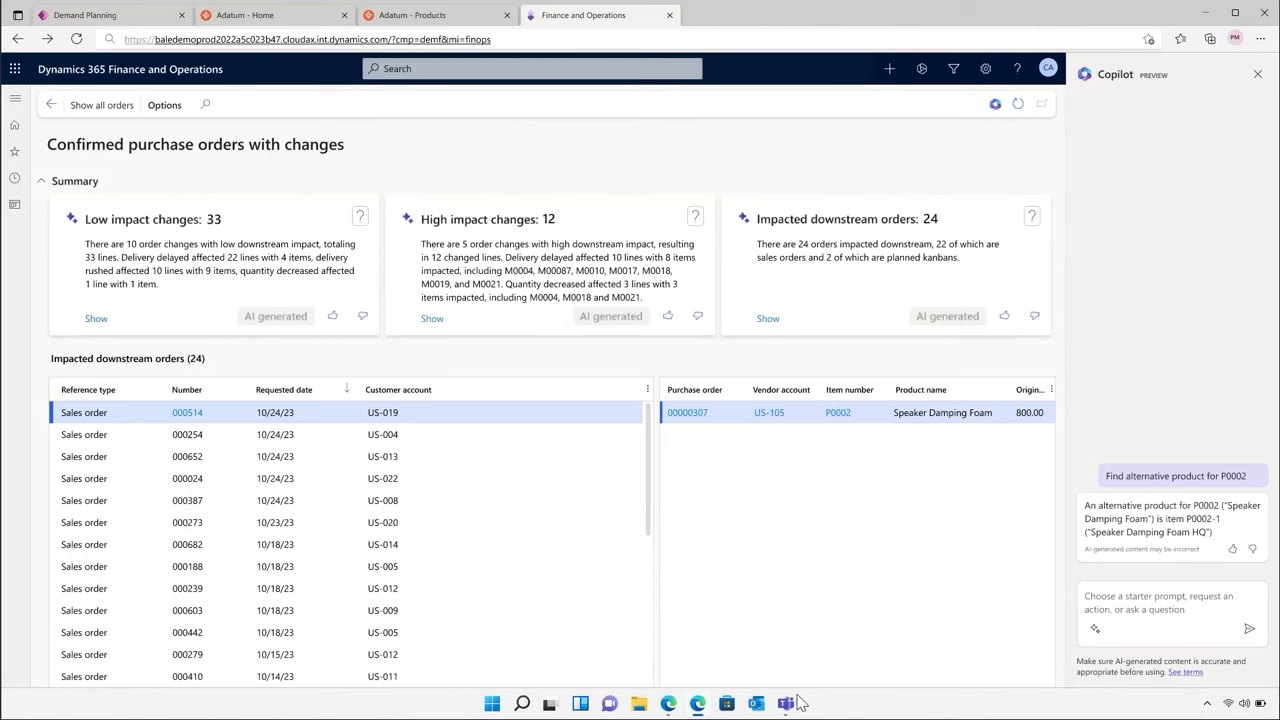
click(756, 704)
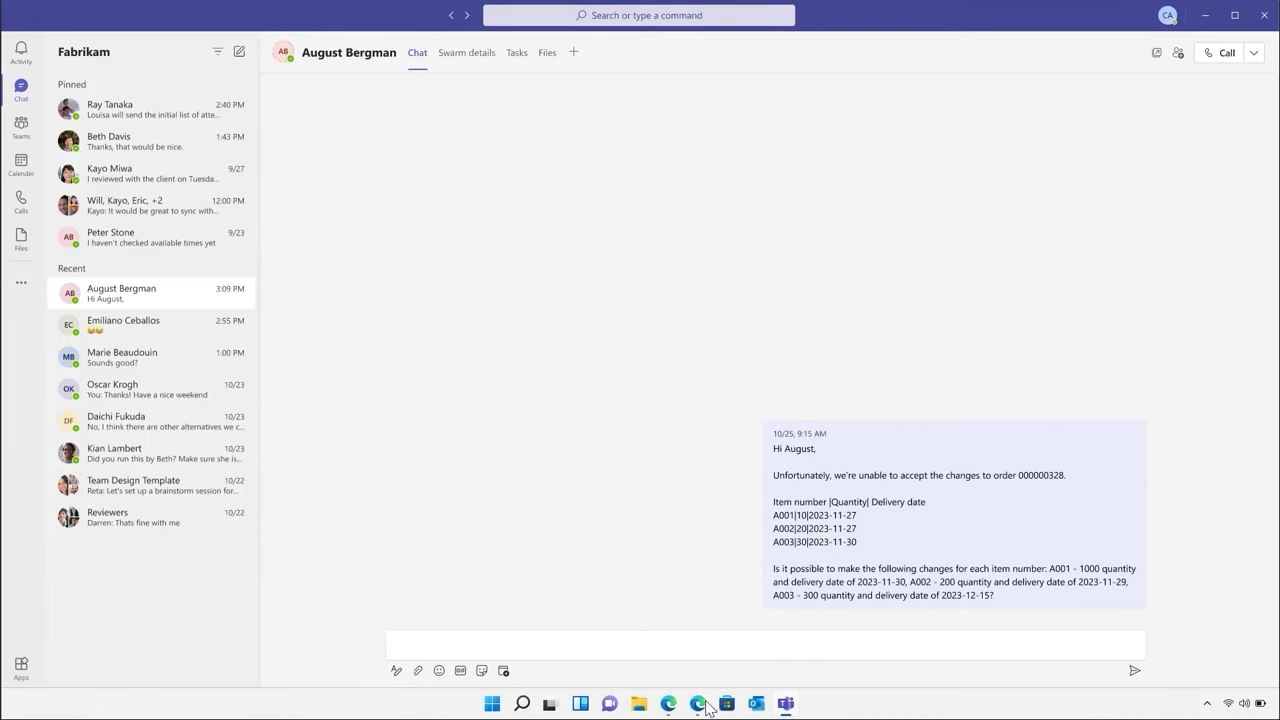
Return from the Teams chat to Finance and Operations to draft the P0002-1 inventory question.
click(700, 704)
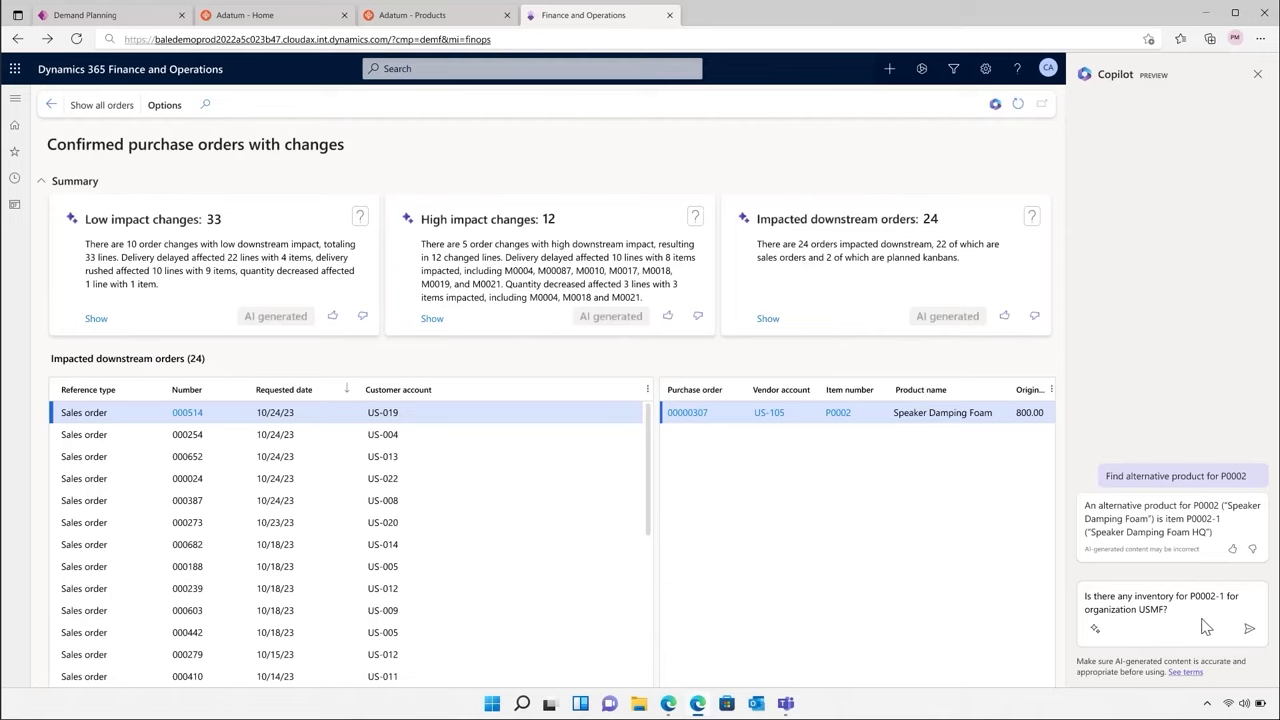
mouse_move(1250, 636)
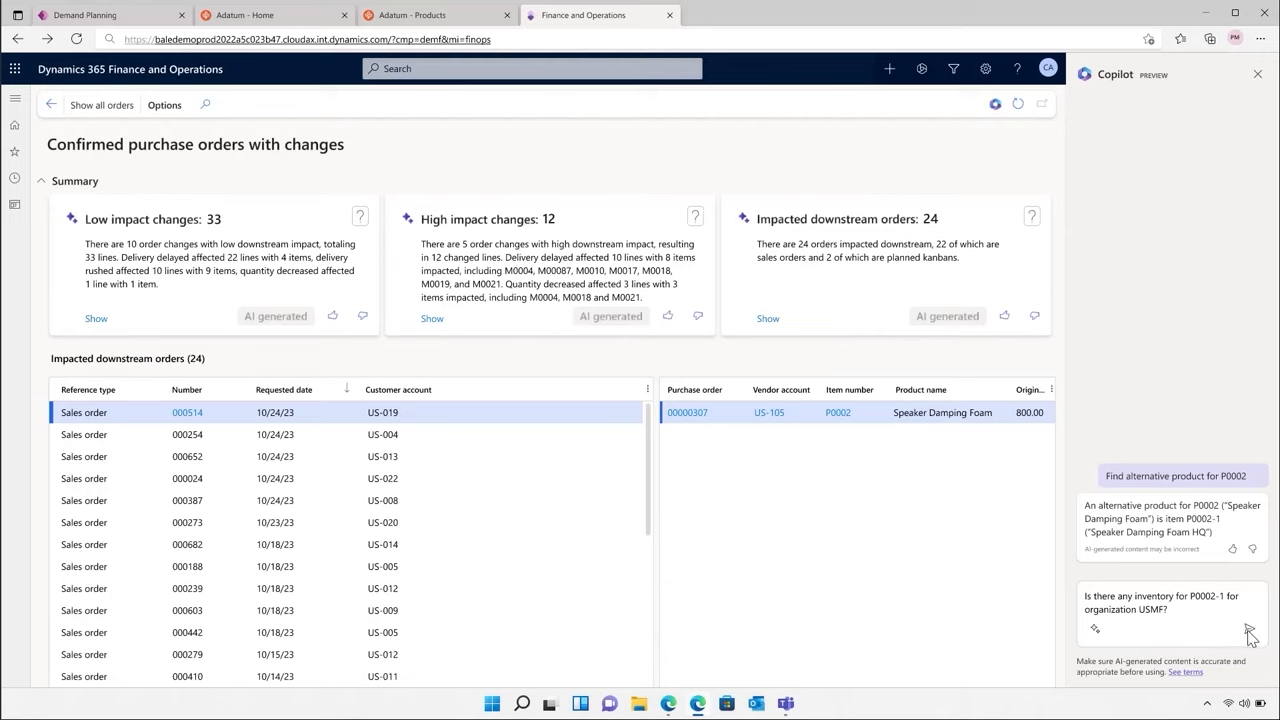